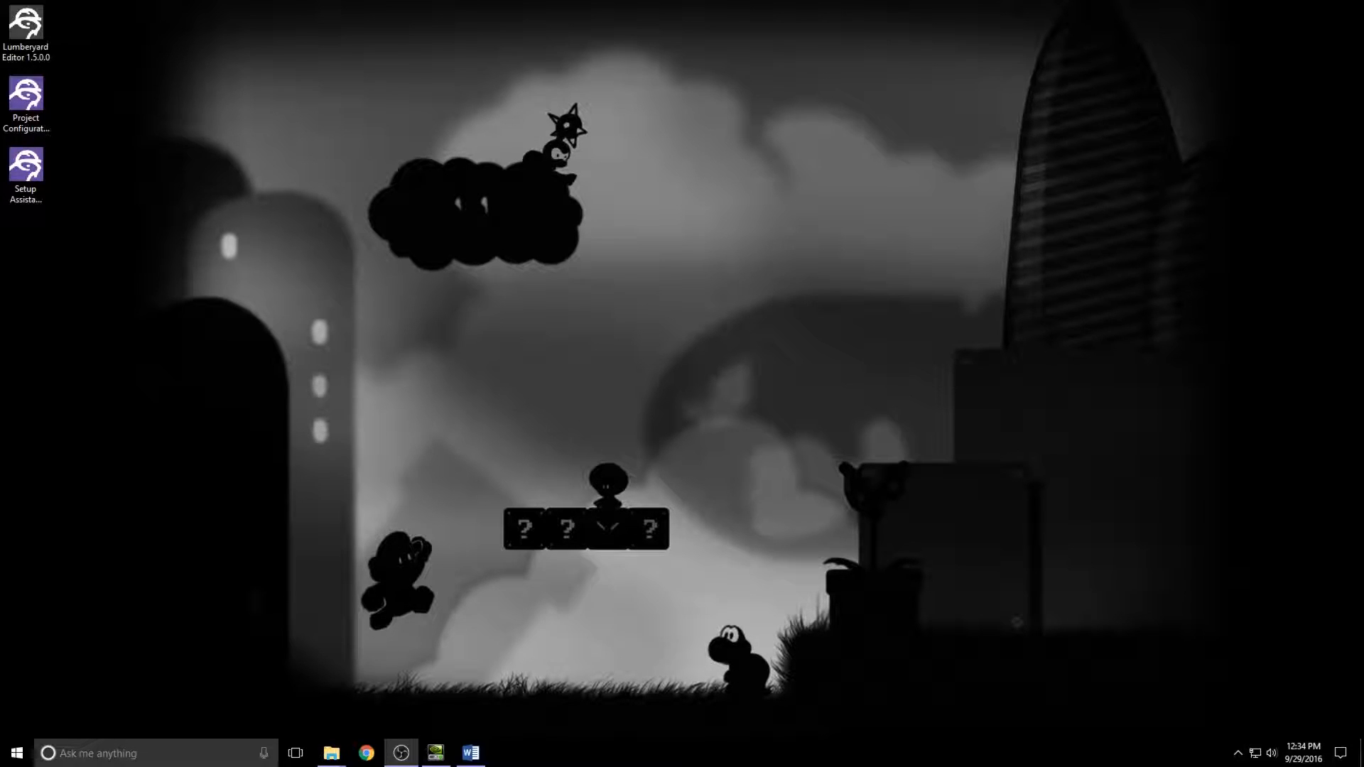
Launch the Lumberyard Project Configurator from its desktop shortcut.
click(27, 94)
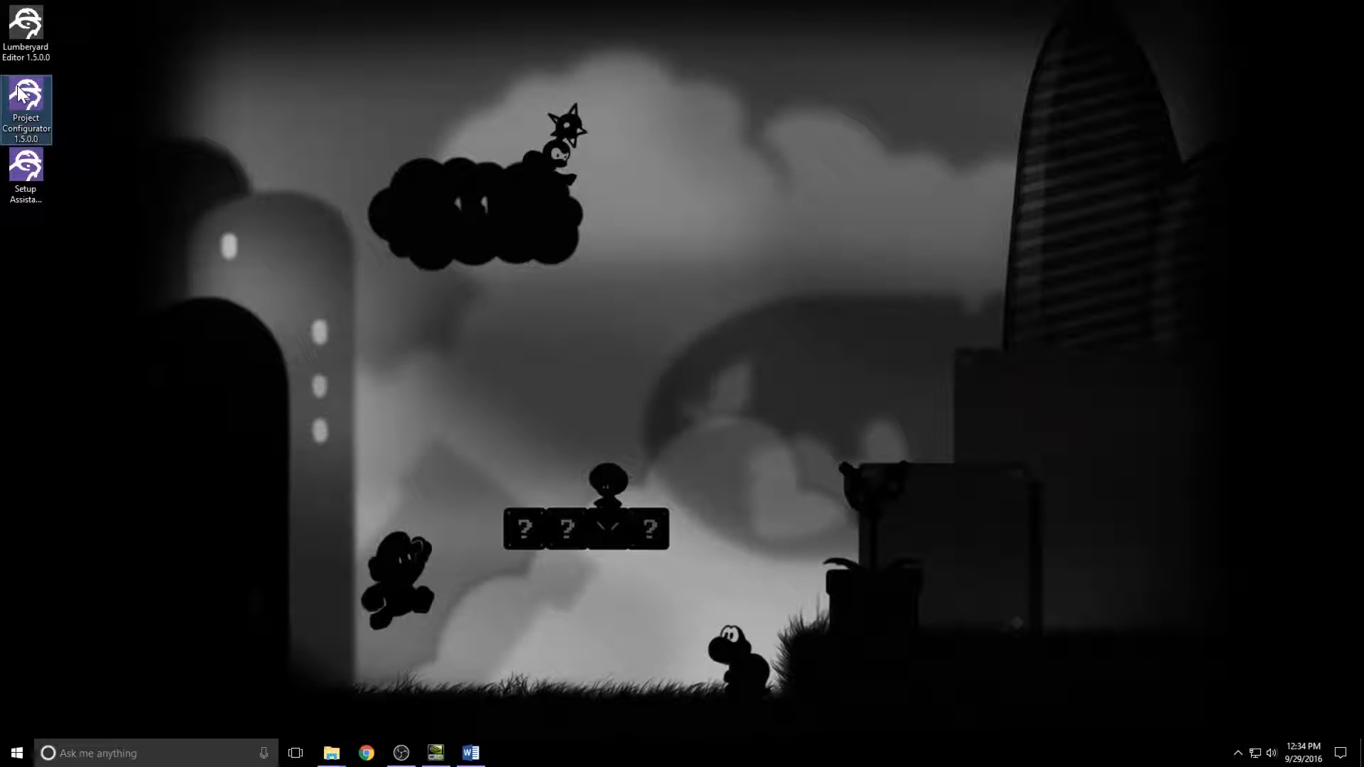
double_click(25, 94)
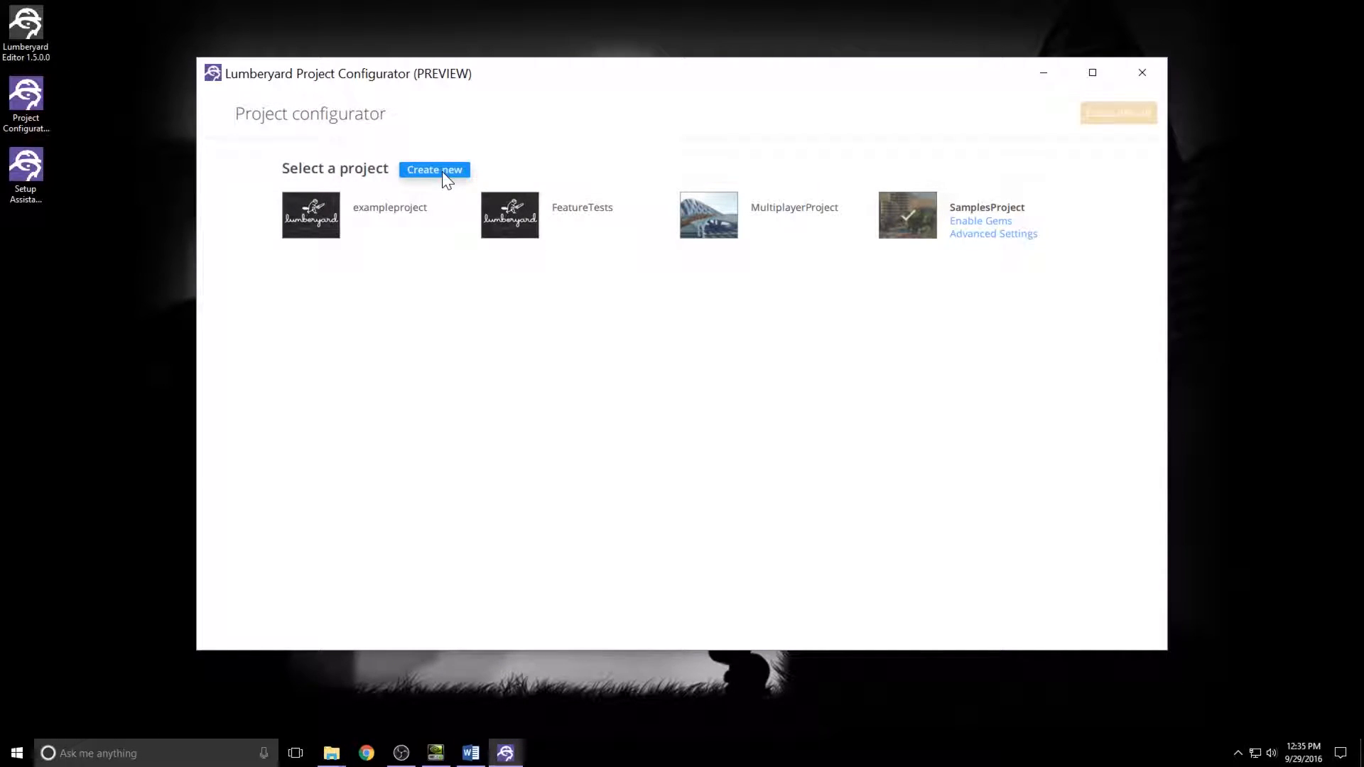
Create a new Lumberyard project named tbDoomArena.
click(435, 169)
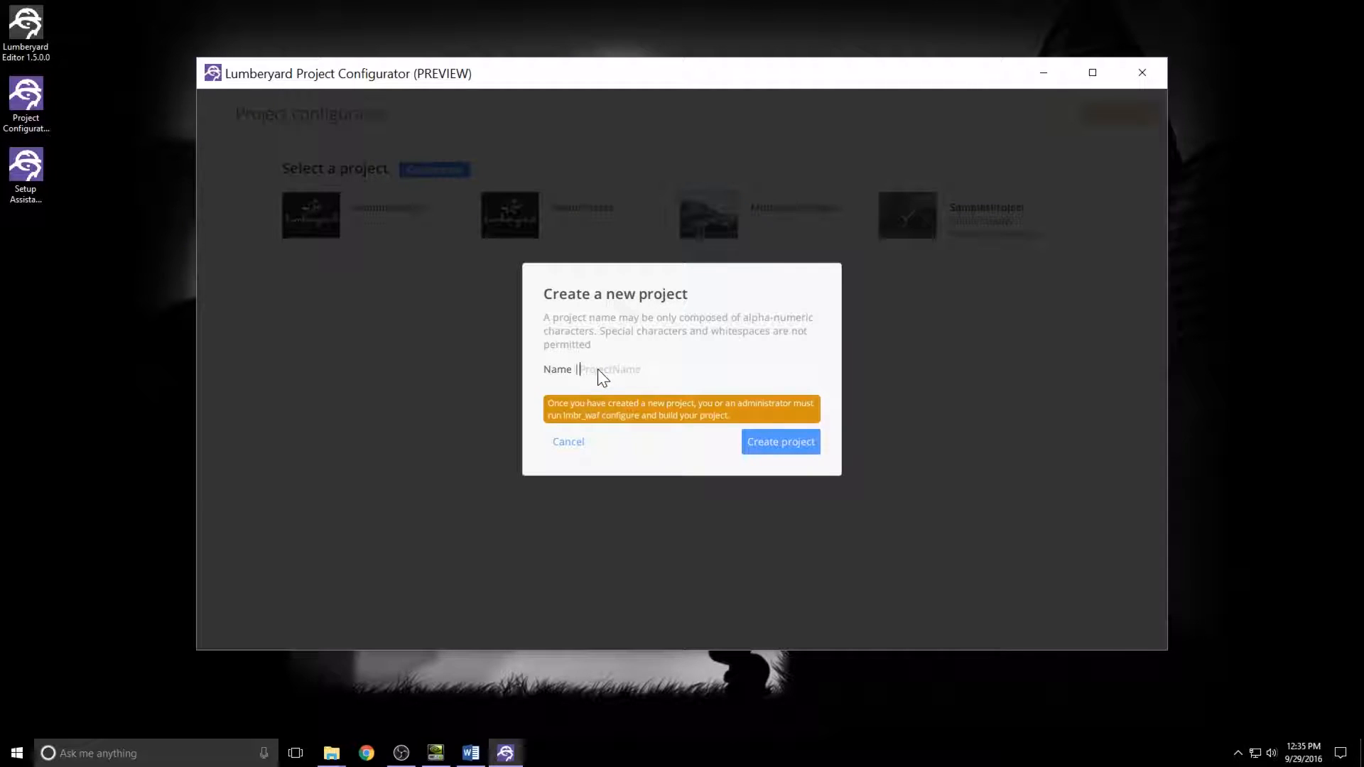
text(tbDojoArena)
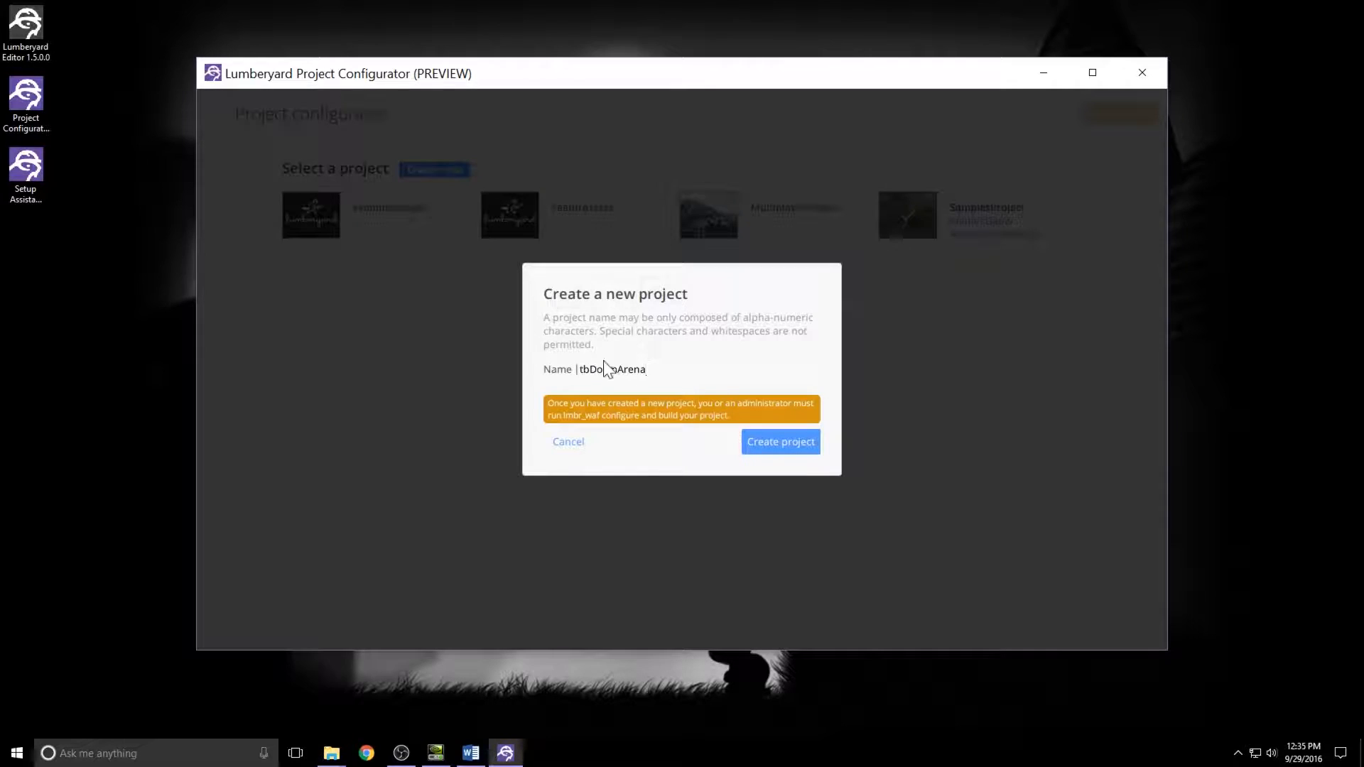
click(780, 441)
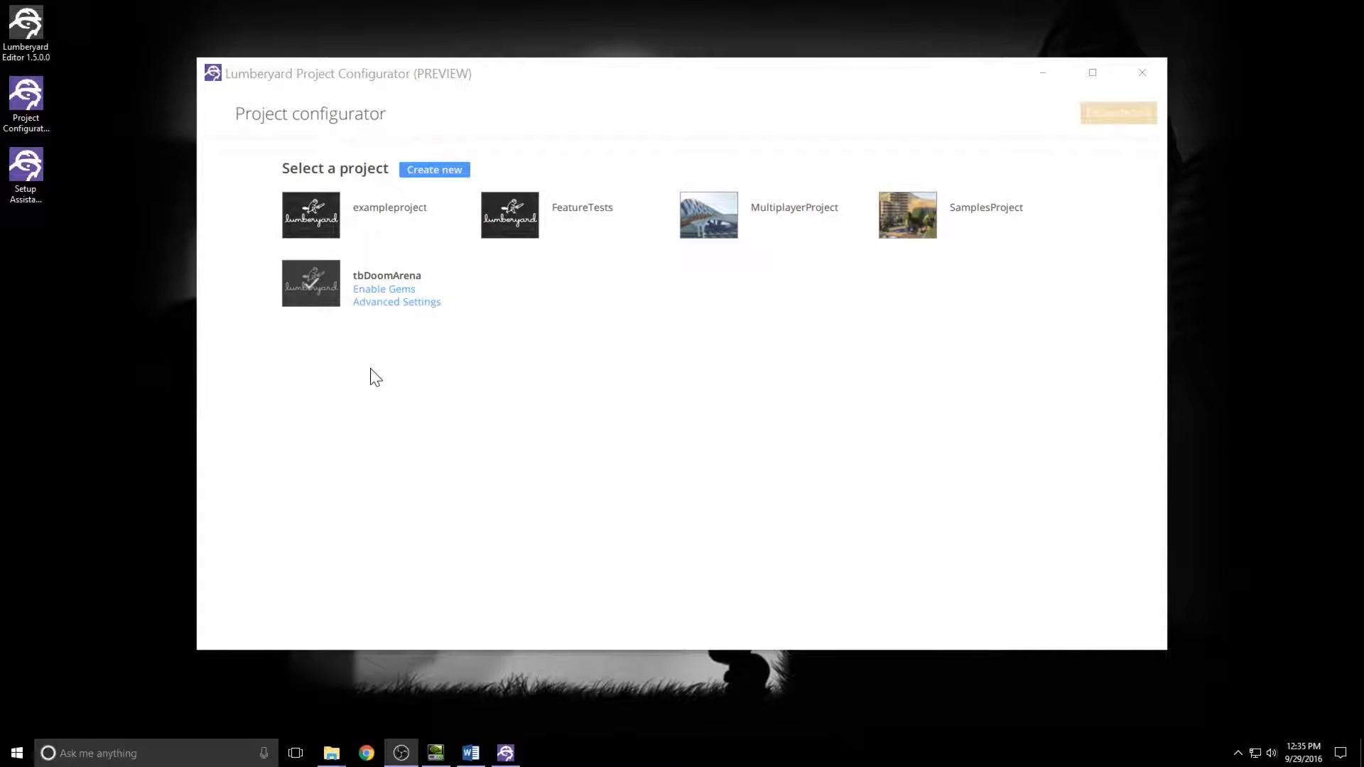
In tbDoomArena's gem settings, tick Amazon GameLift and Camera Framework, then scroll the gem list.
click(384, 288)
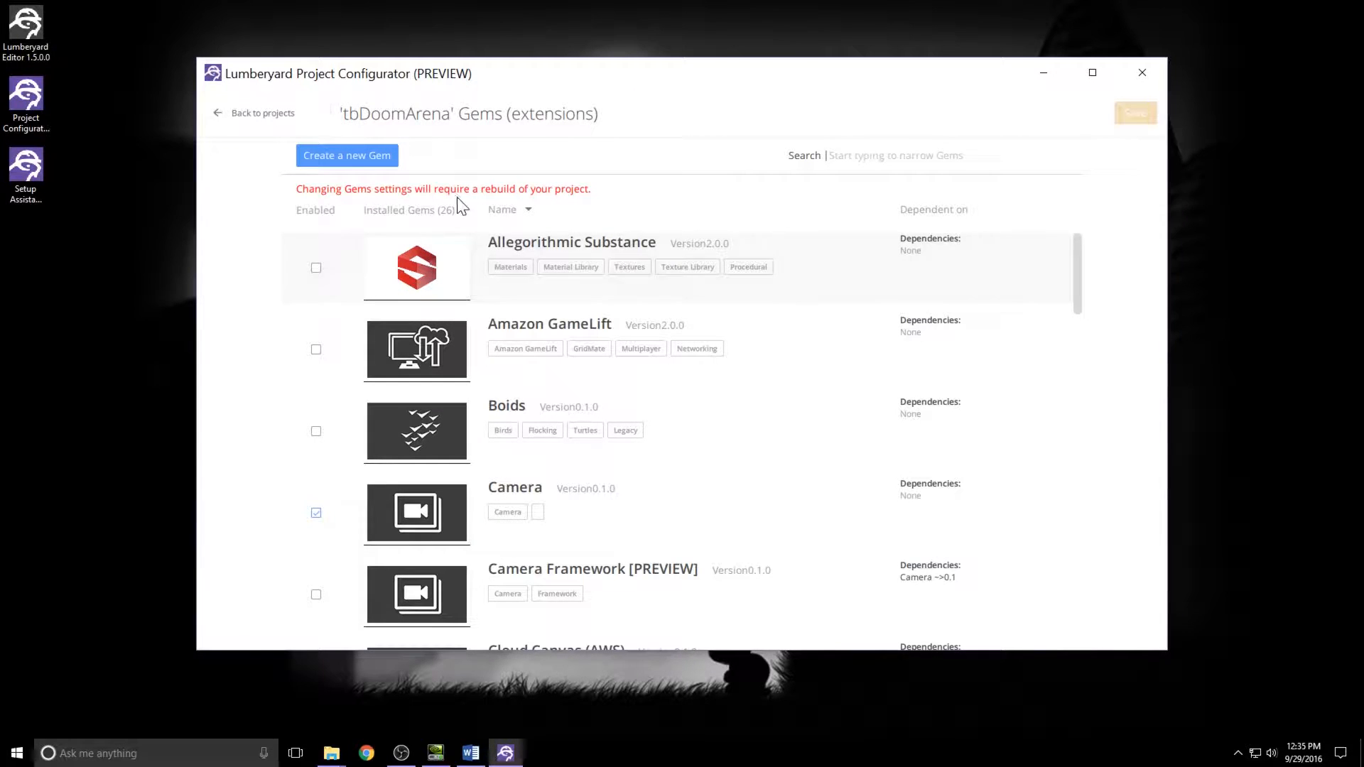
mouse_move(316, 352)
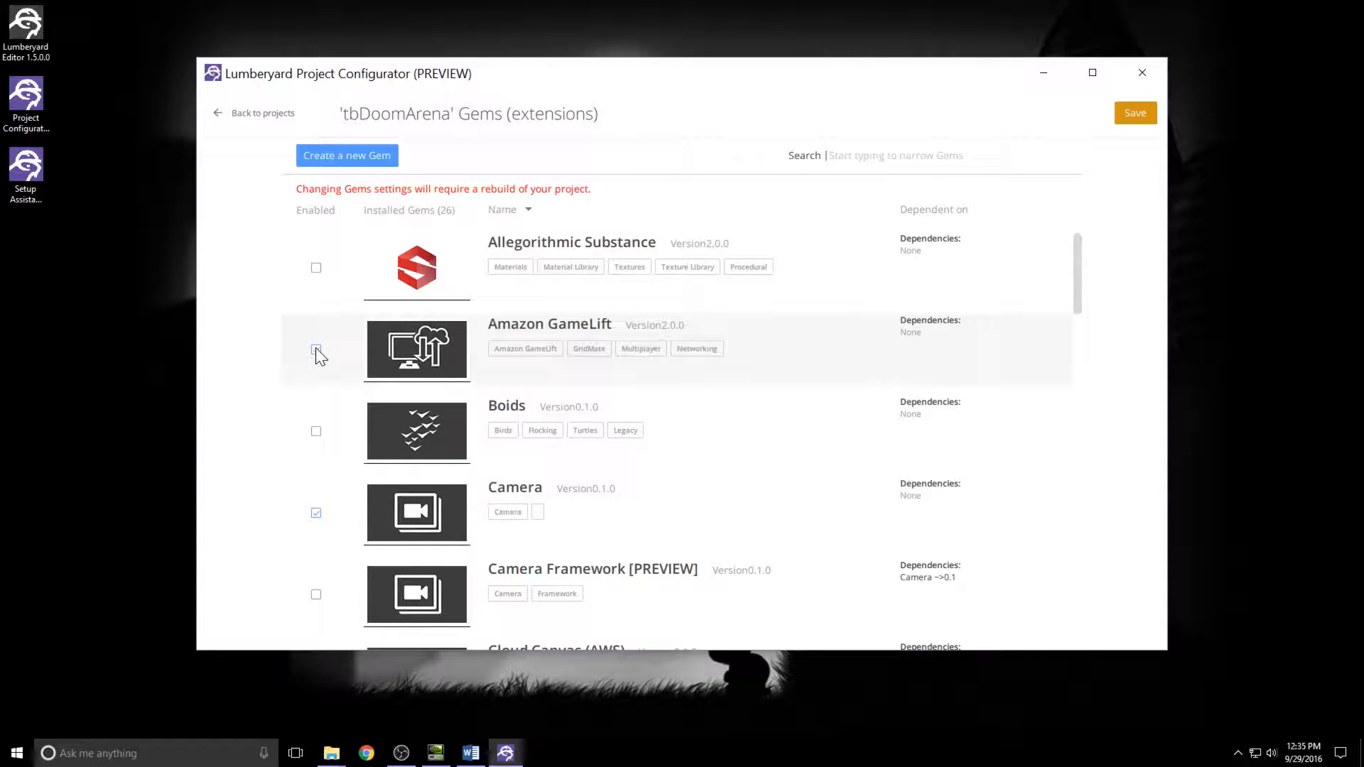
click(316, 349)
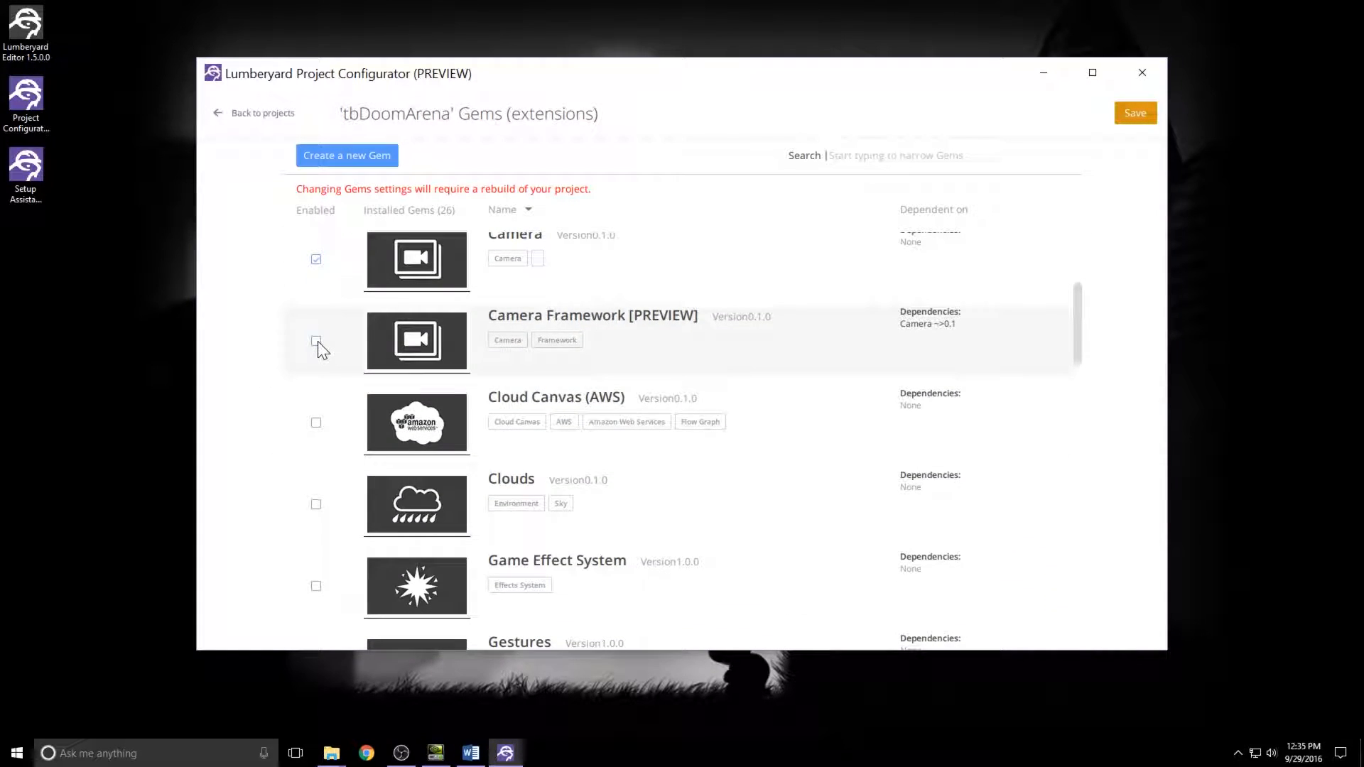
click(315, 340)
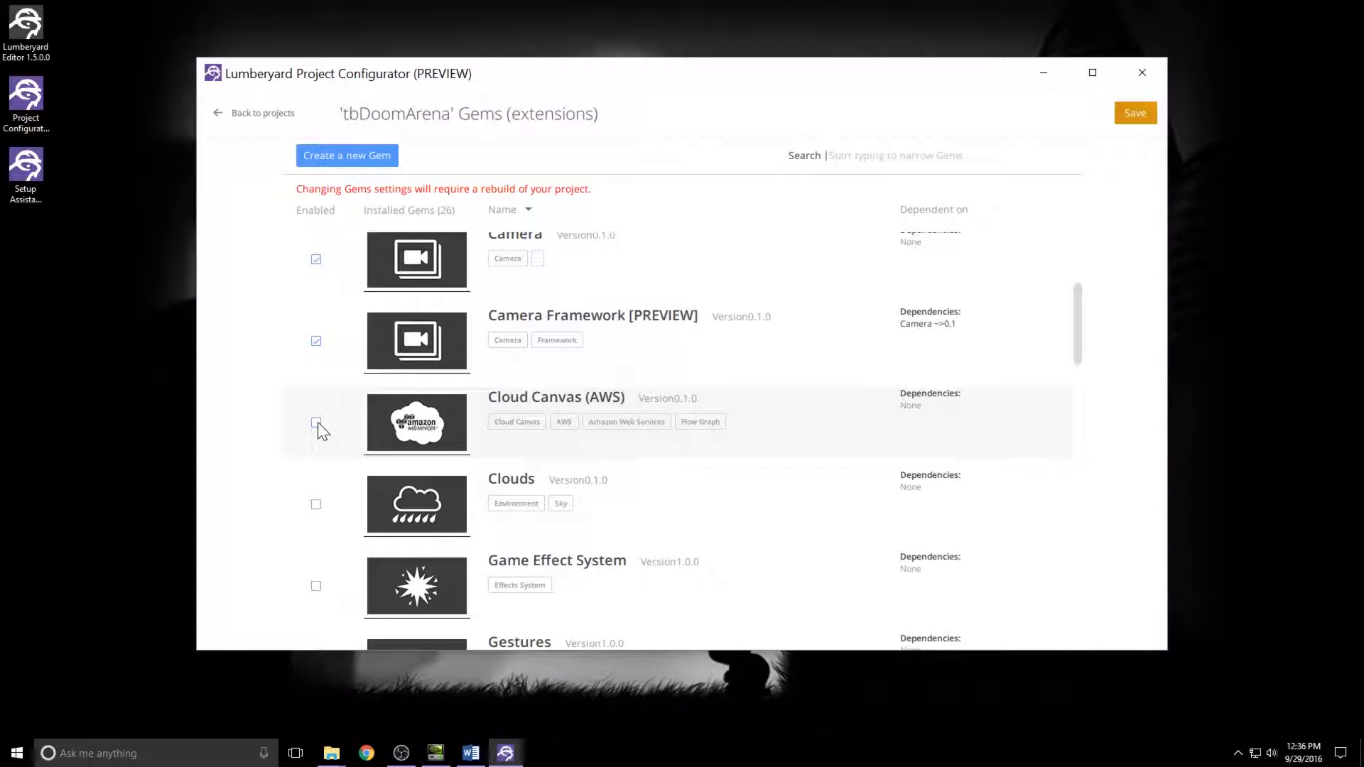
scroll(down, 3)
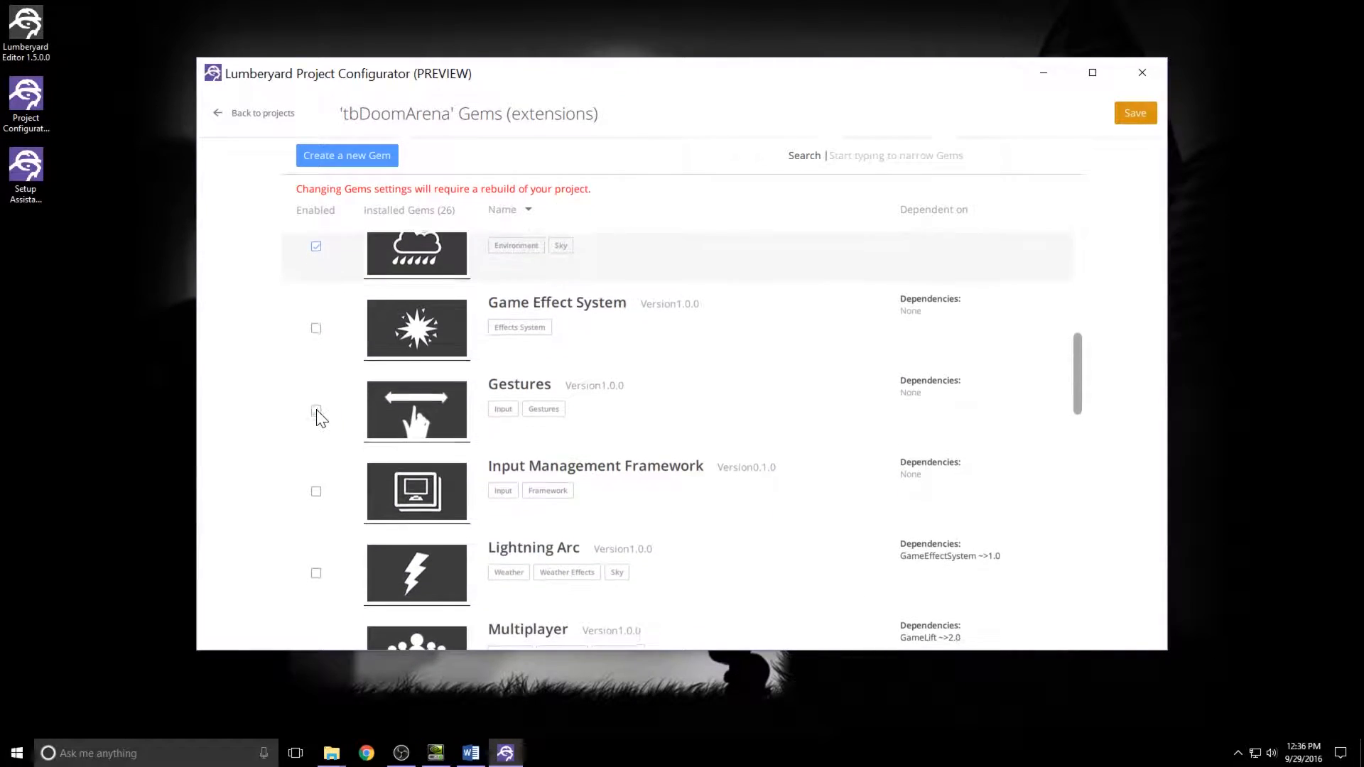
scroll(down, 3)
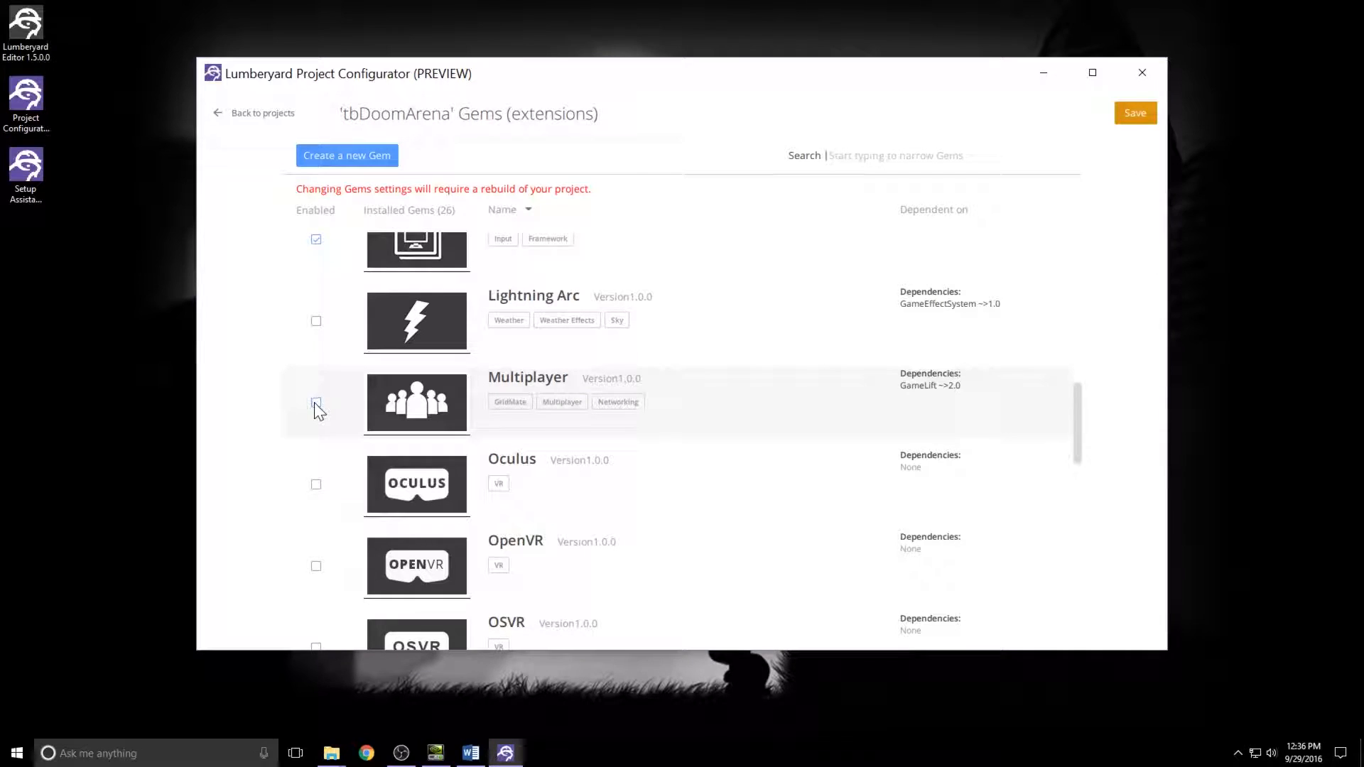
scroll(down, 3)
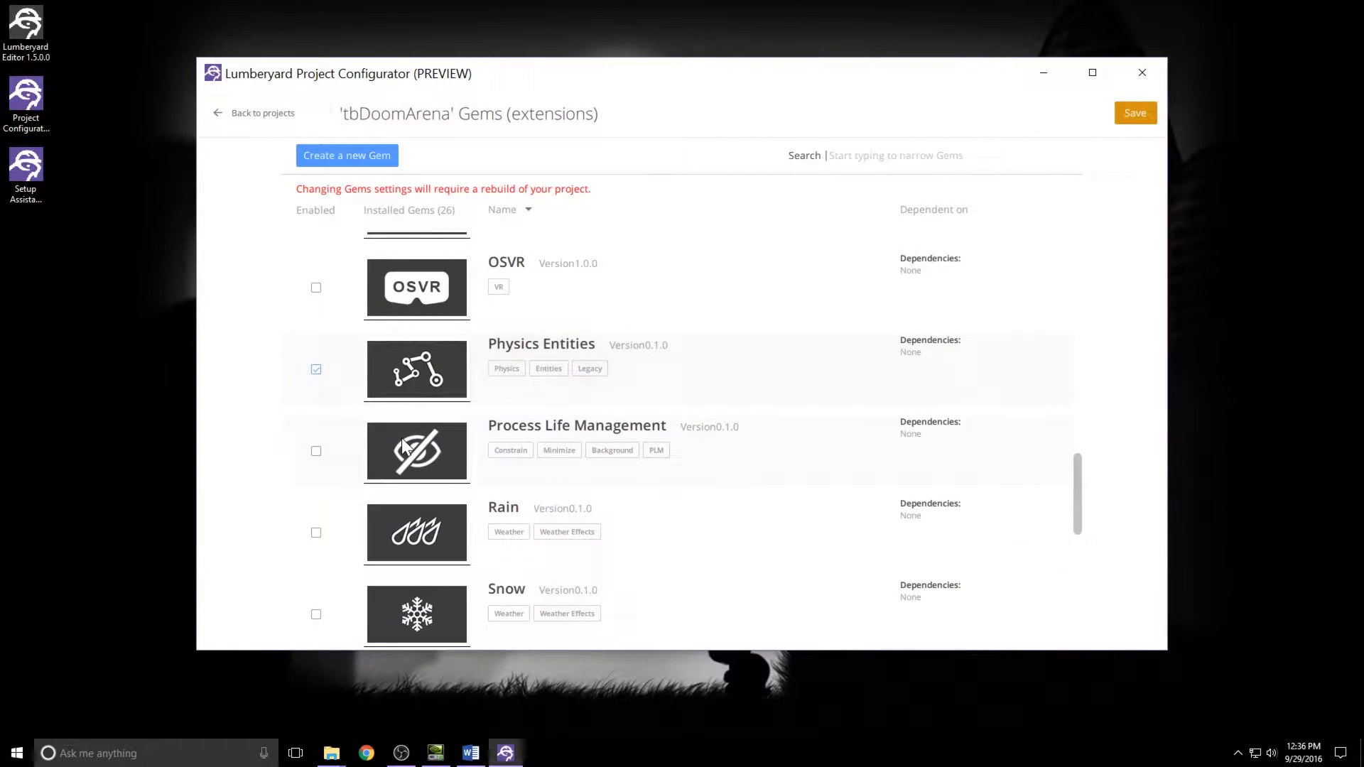
scroll(down, 3)
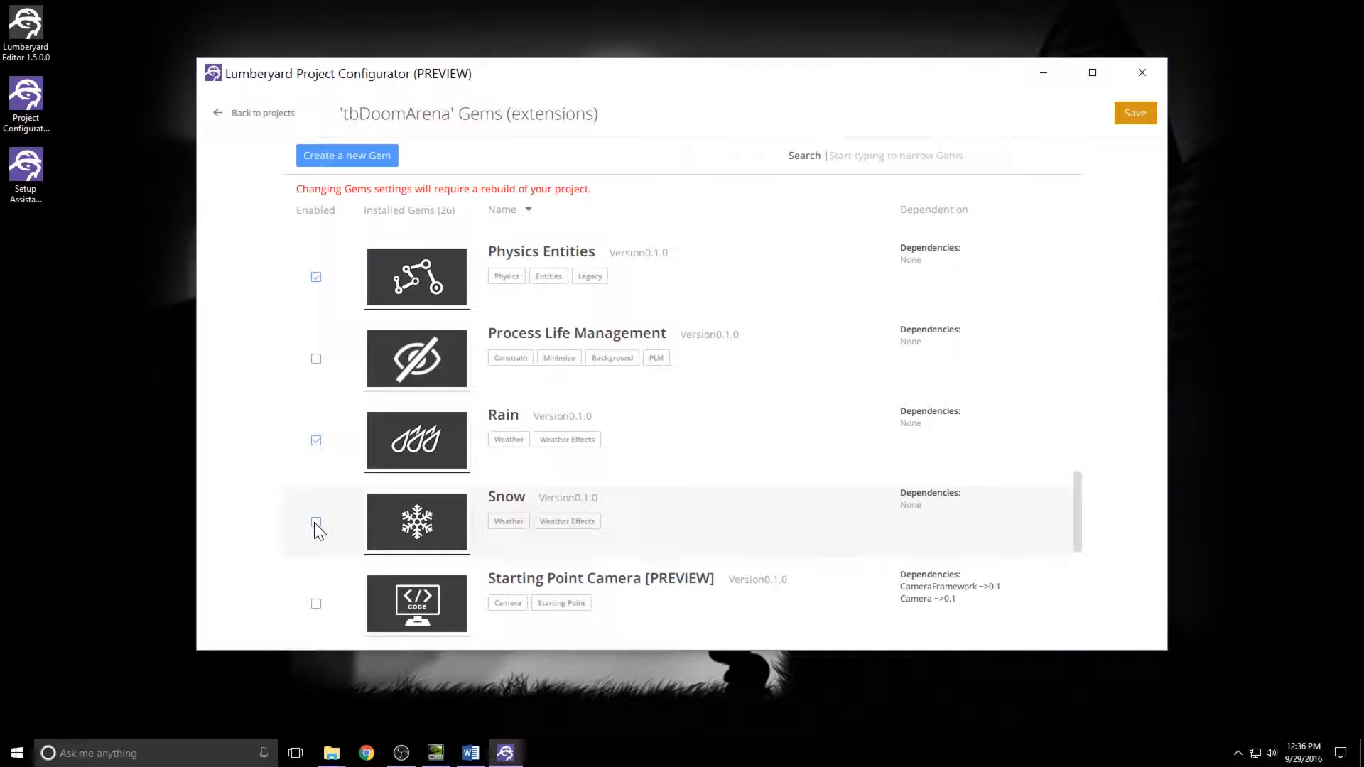
scroll(down, 3)
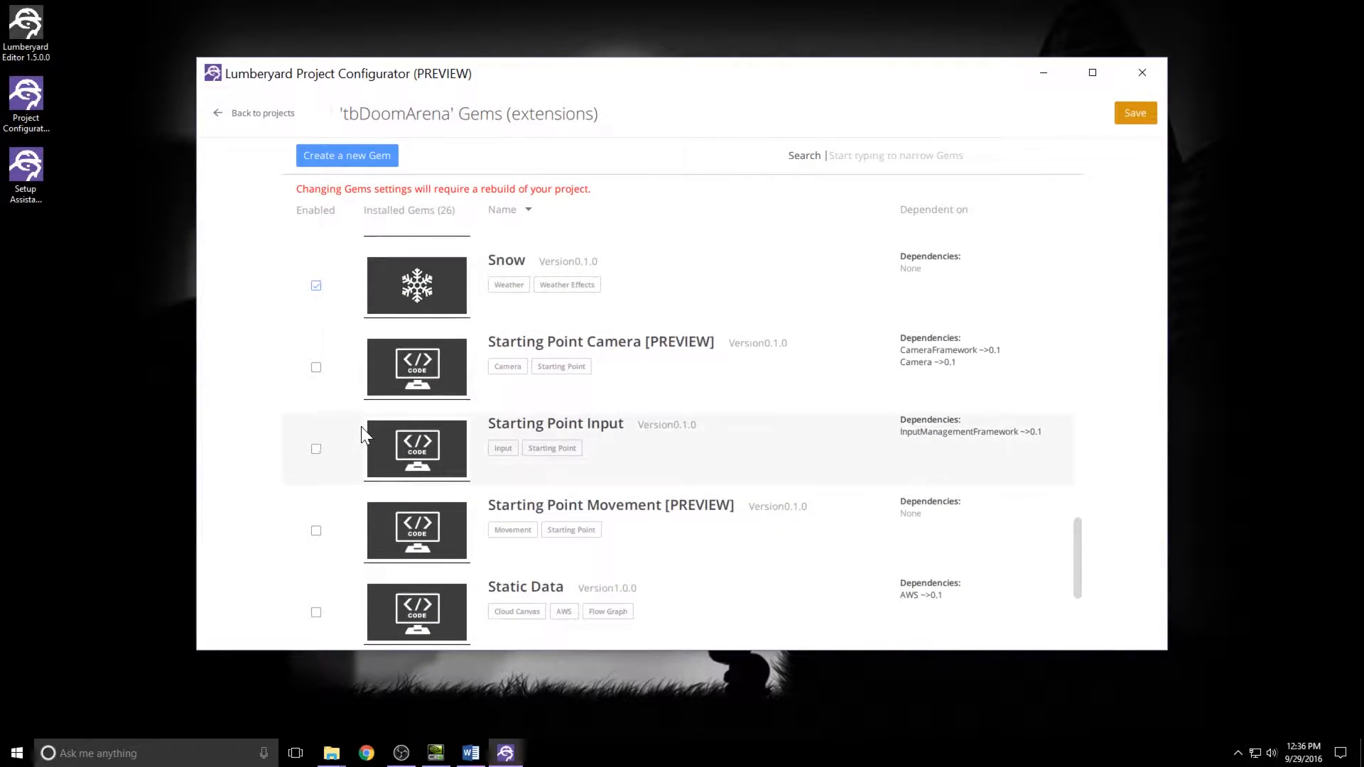
scroll(down, 3)
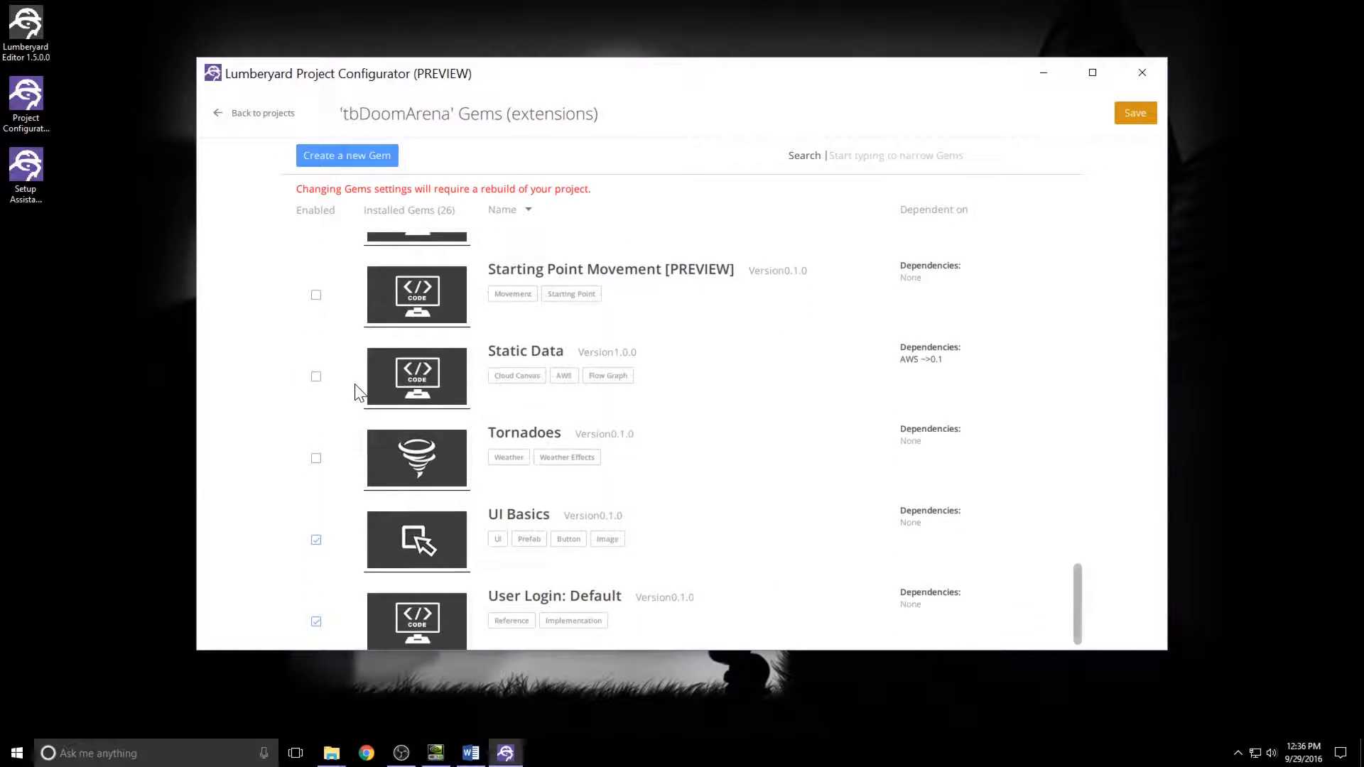
scroll(down, 3)
text(cd)
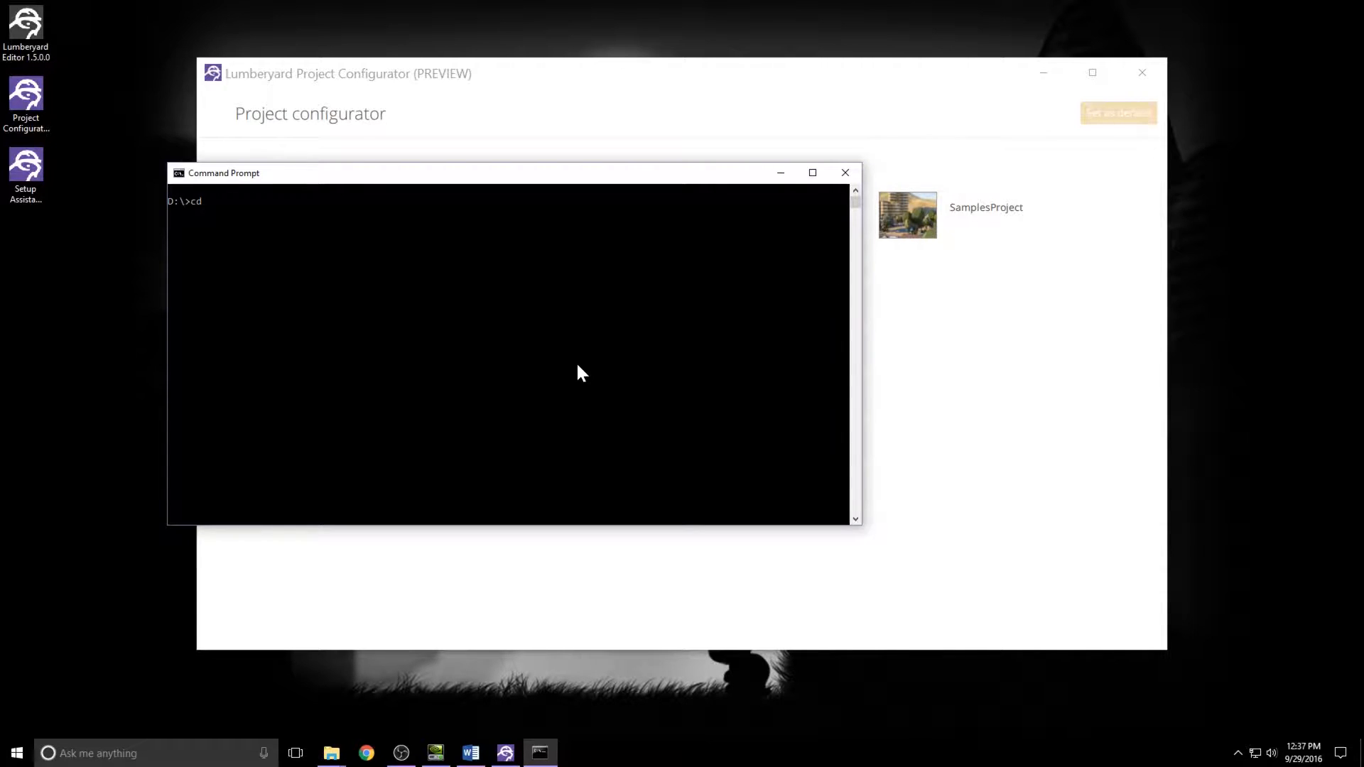
From Program Files\Lumberyard\1.5.0.0\dev, run lmbr_waf.bat configure.
text("Program Files"\)
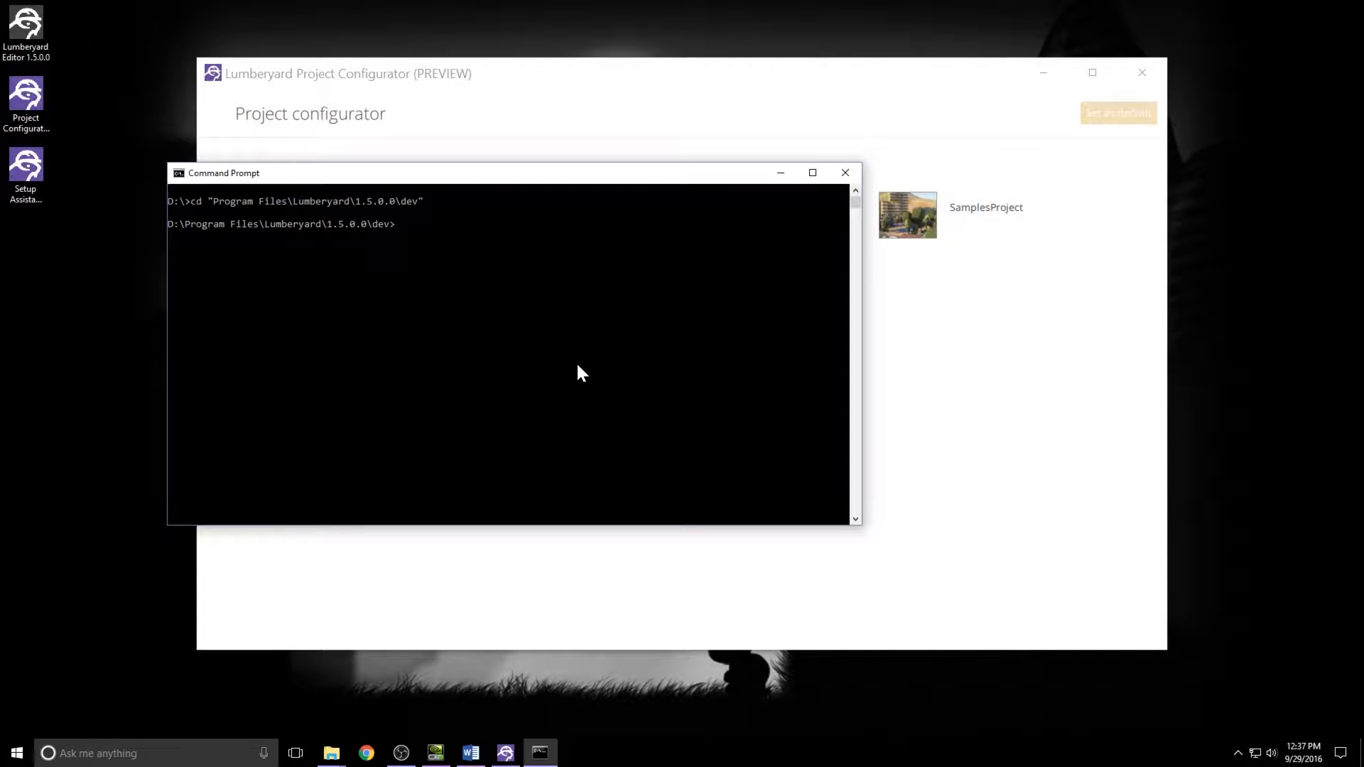
text(lmbr)
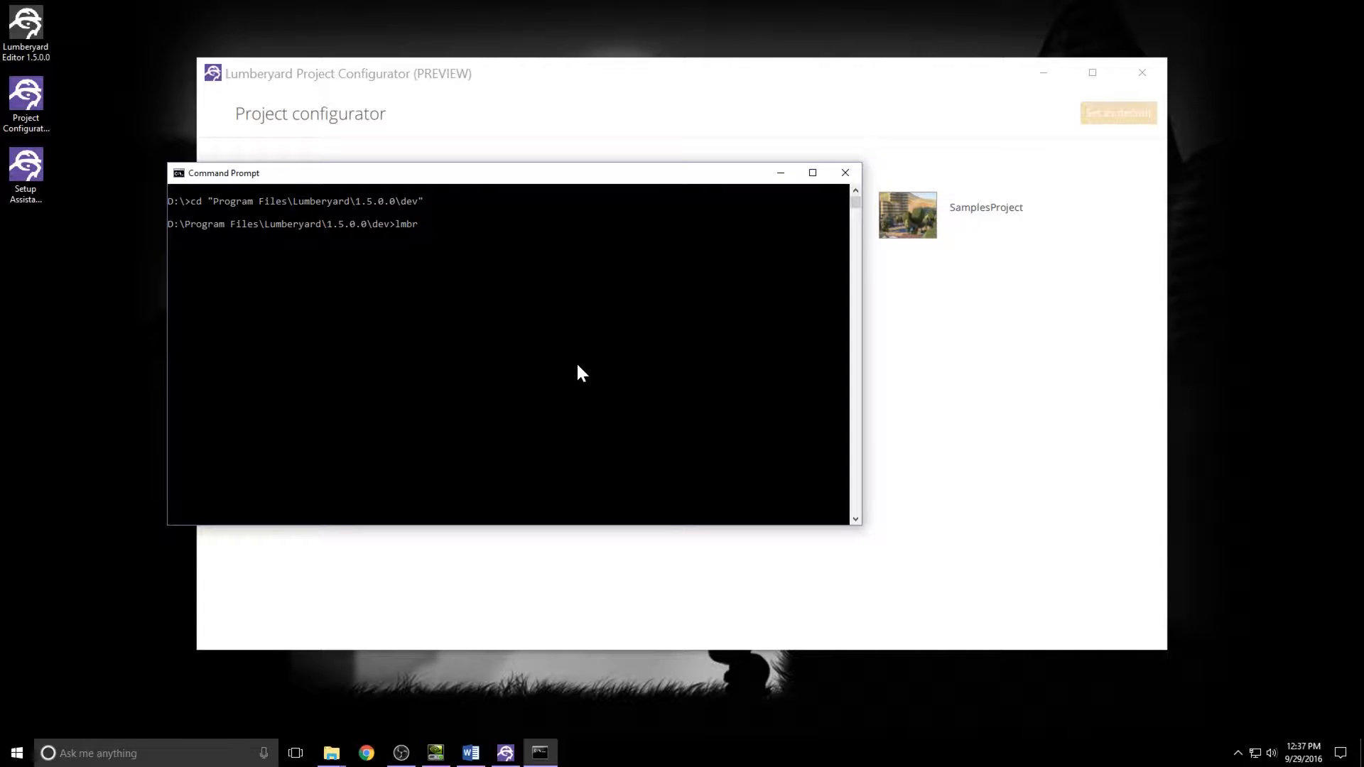
text(_waf.bat confi)
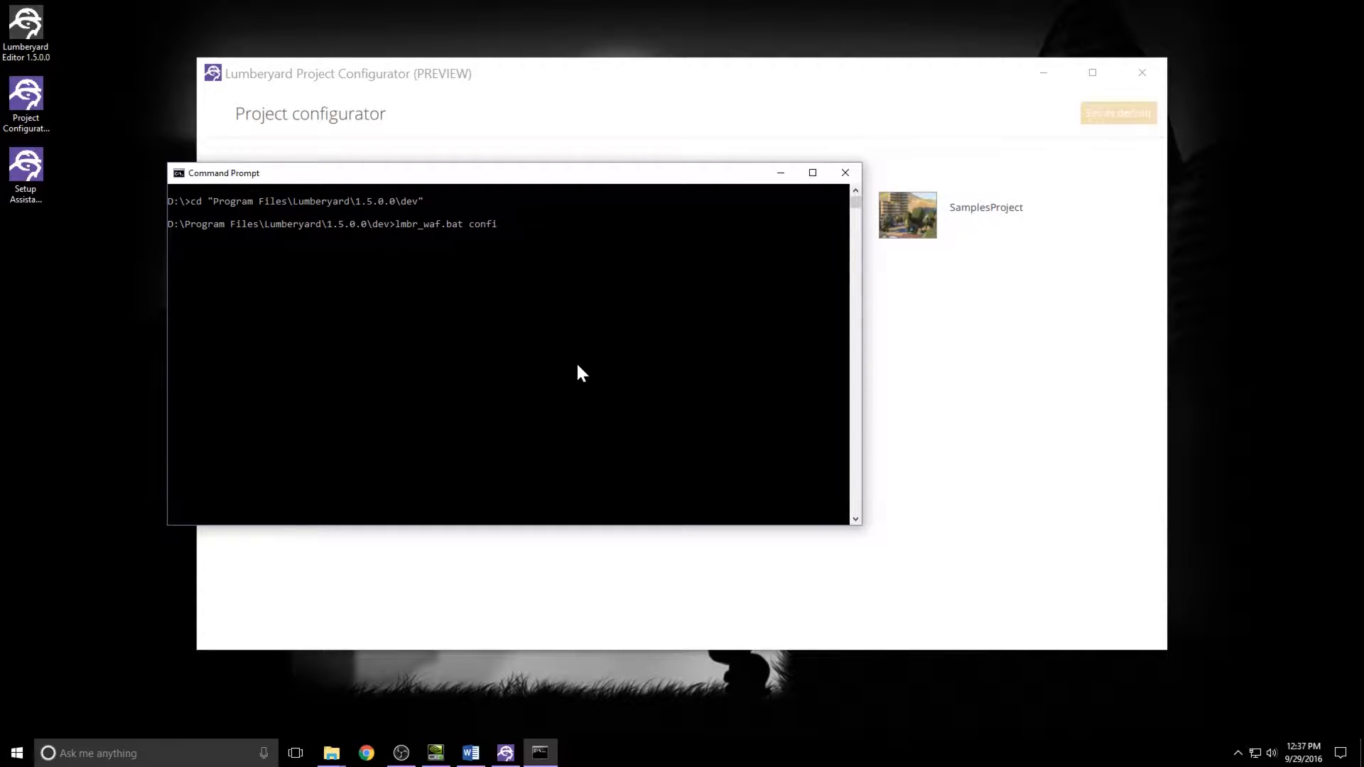
text(g)
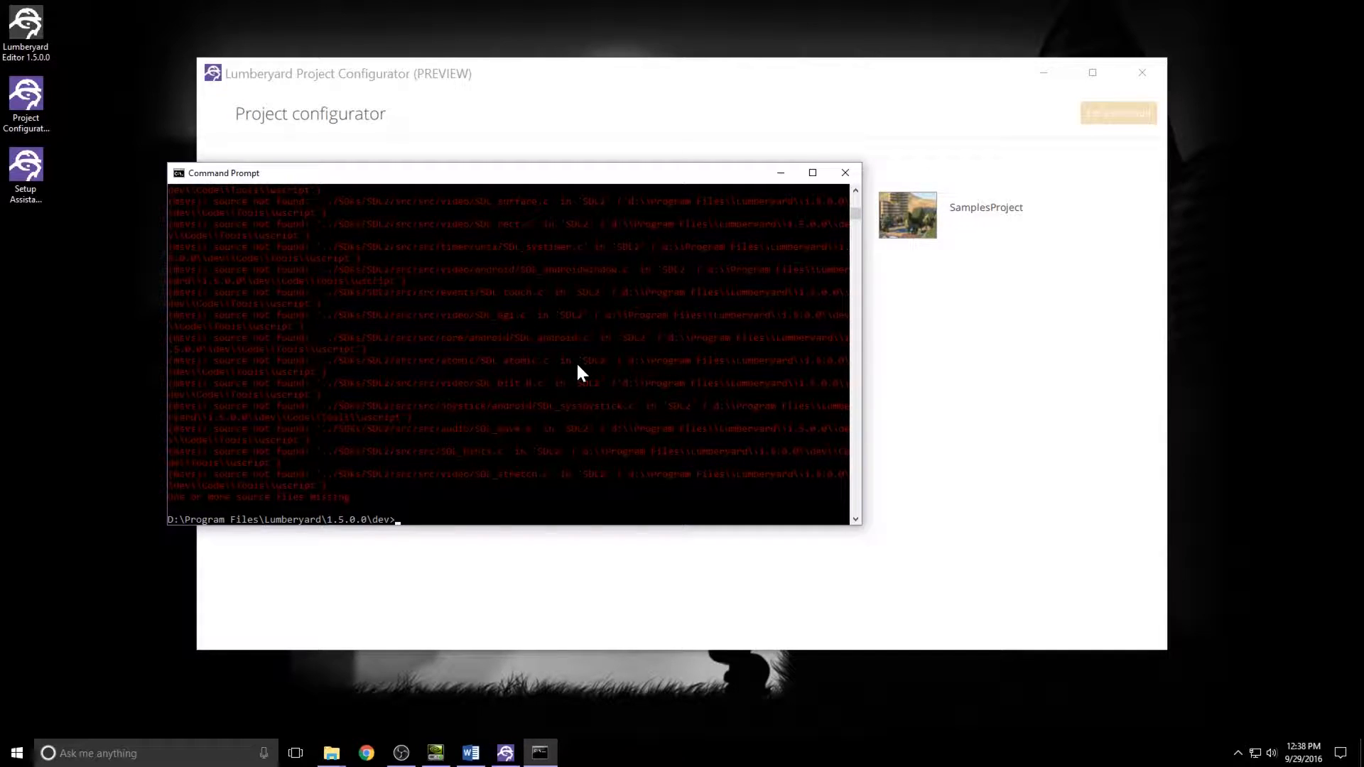
Run lmbr_waf.bat build_win_x64_profile -p all to build tbDoomArena.
text(lmbr)
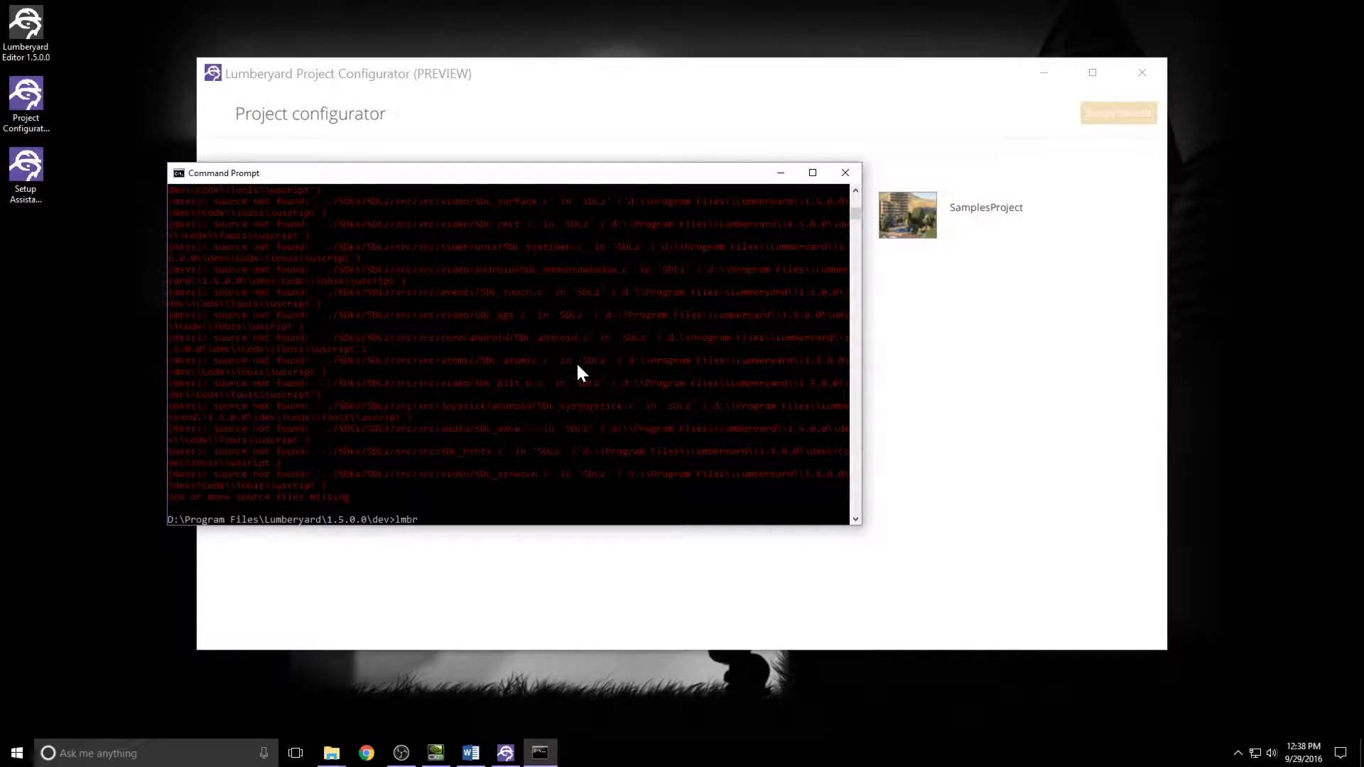
text(_waf.bat)
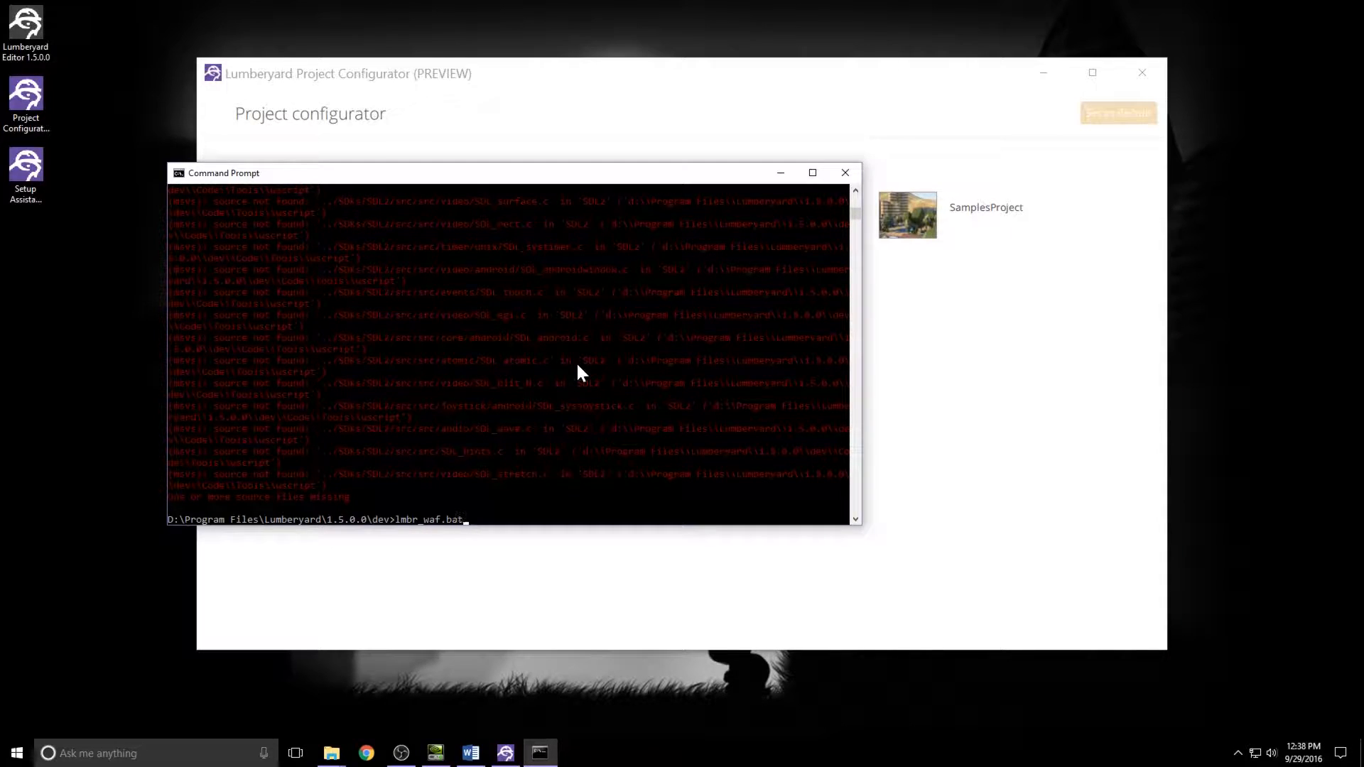
text(build_win)
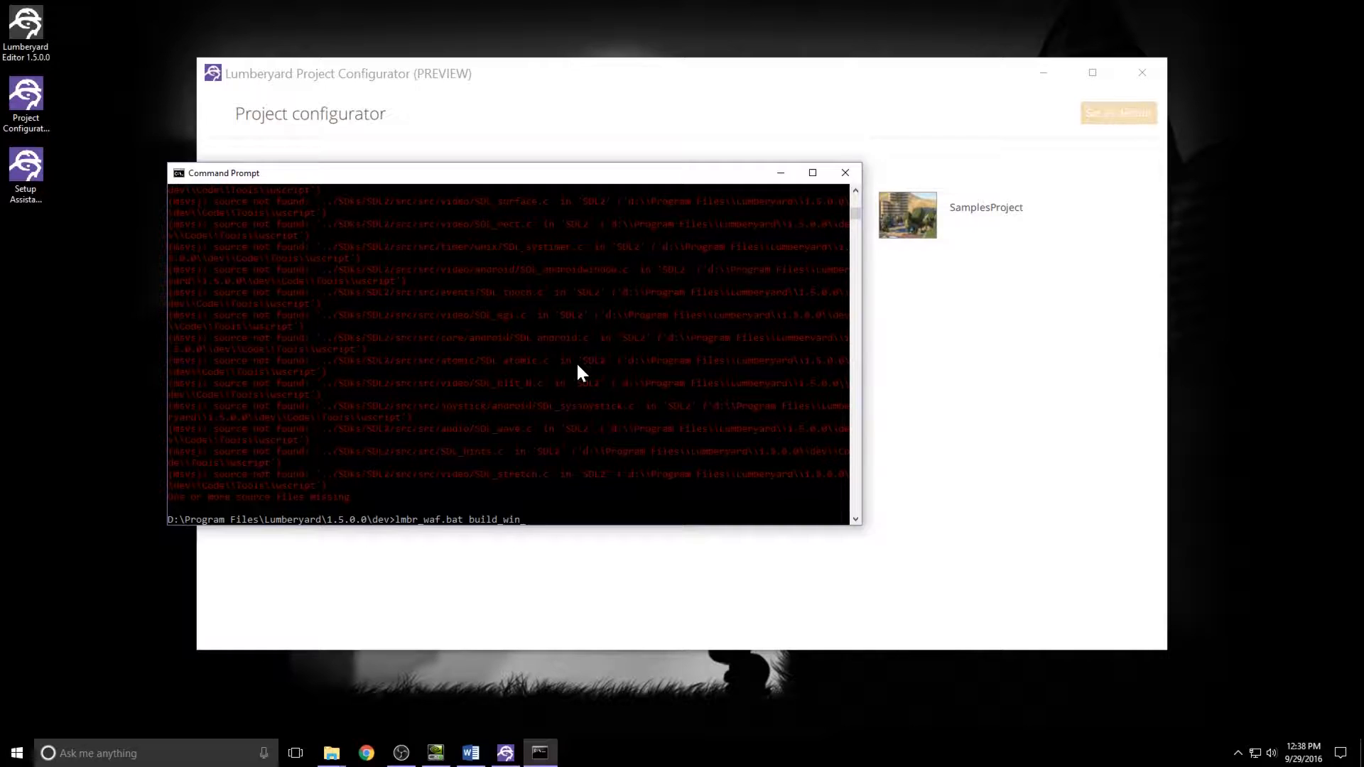
text(_x6)
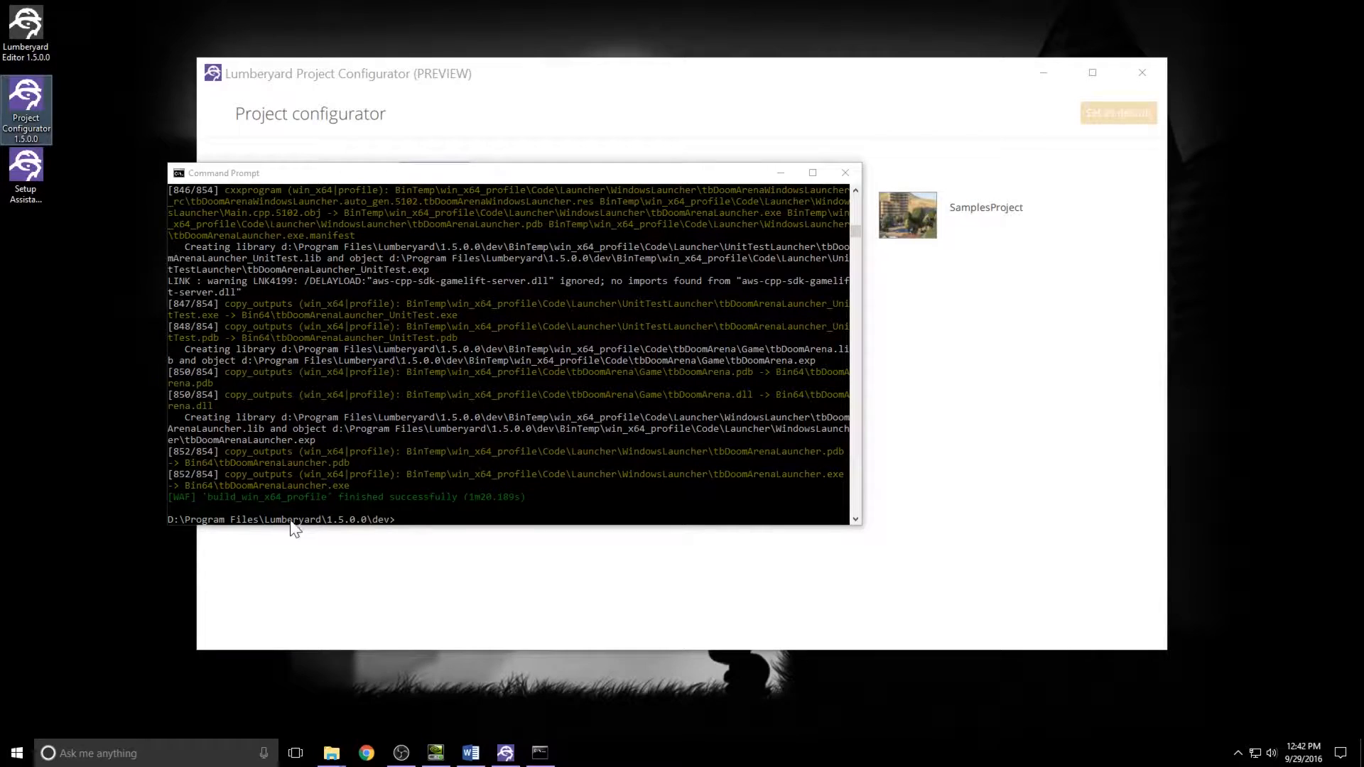
mouse_move(322, 353)
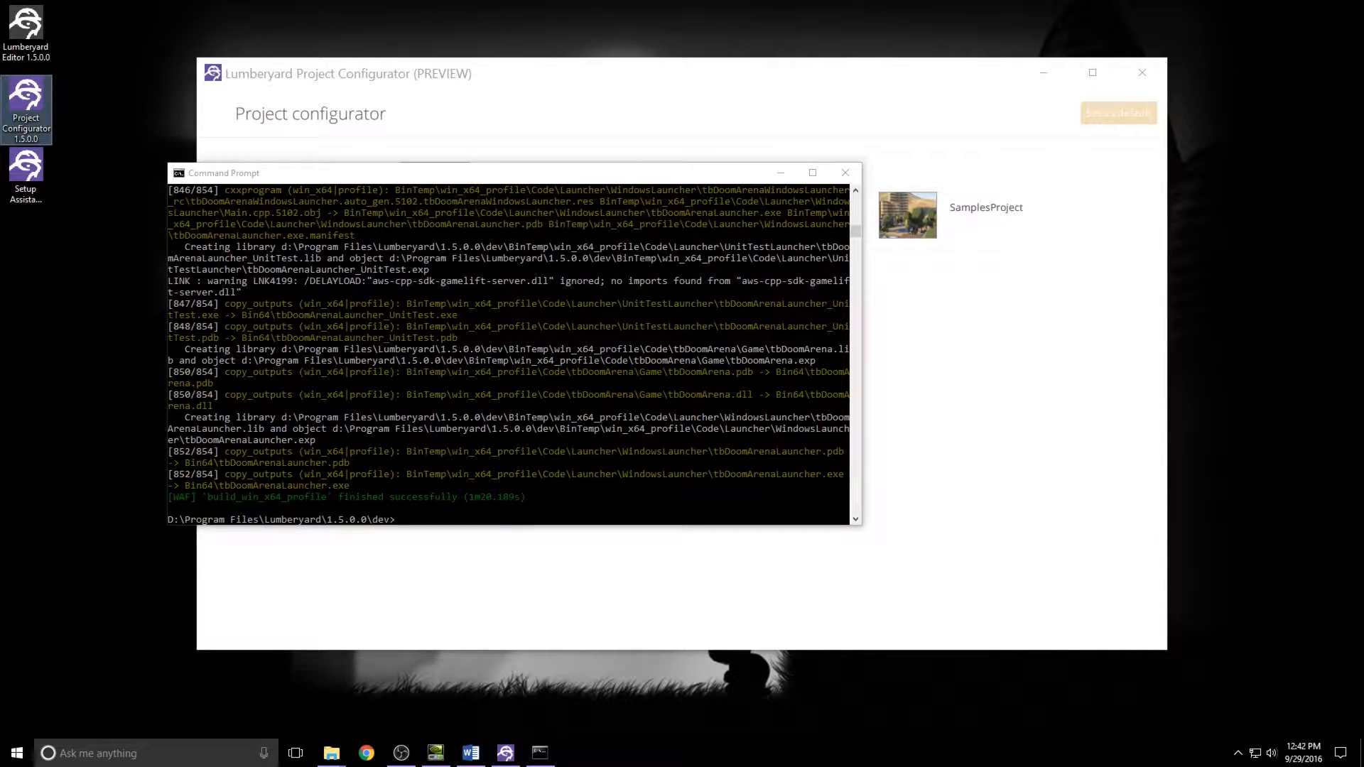
Browse the Lumberyard 1.5.0.0 install into dev, then into the tbDoomArena folder.
click(330, 753)
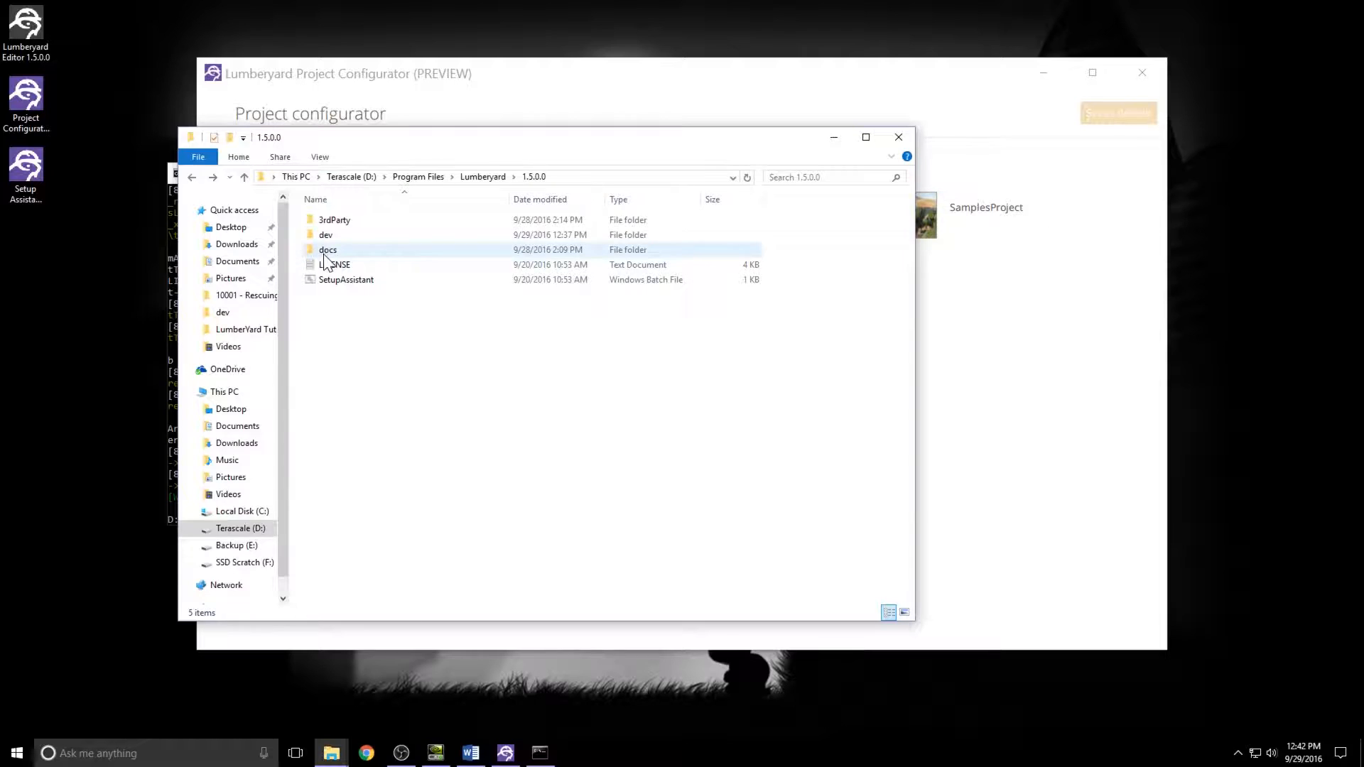
double_click(325, 235)
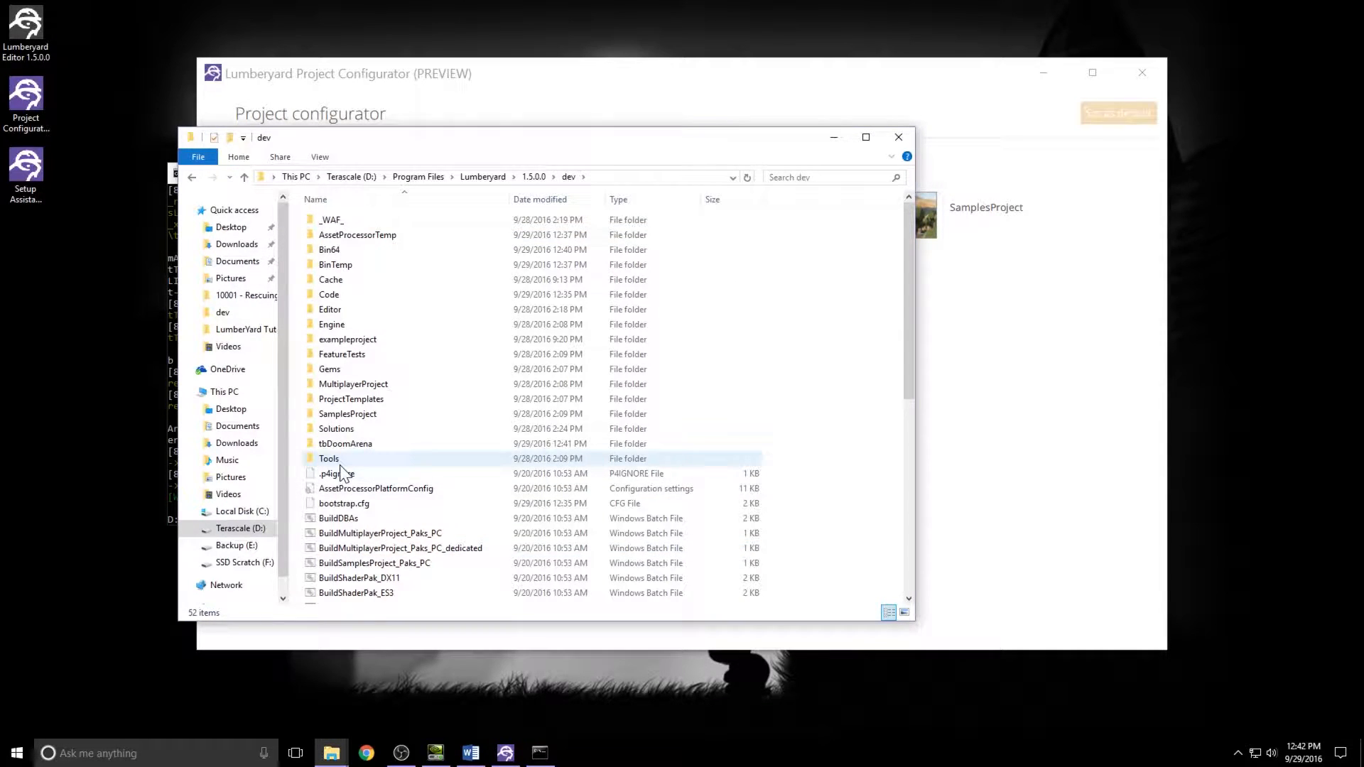
mouse_move(346, 443)
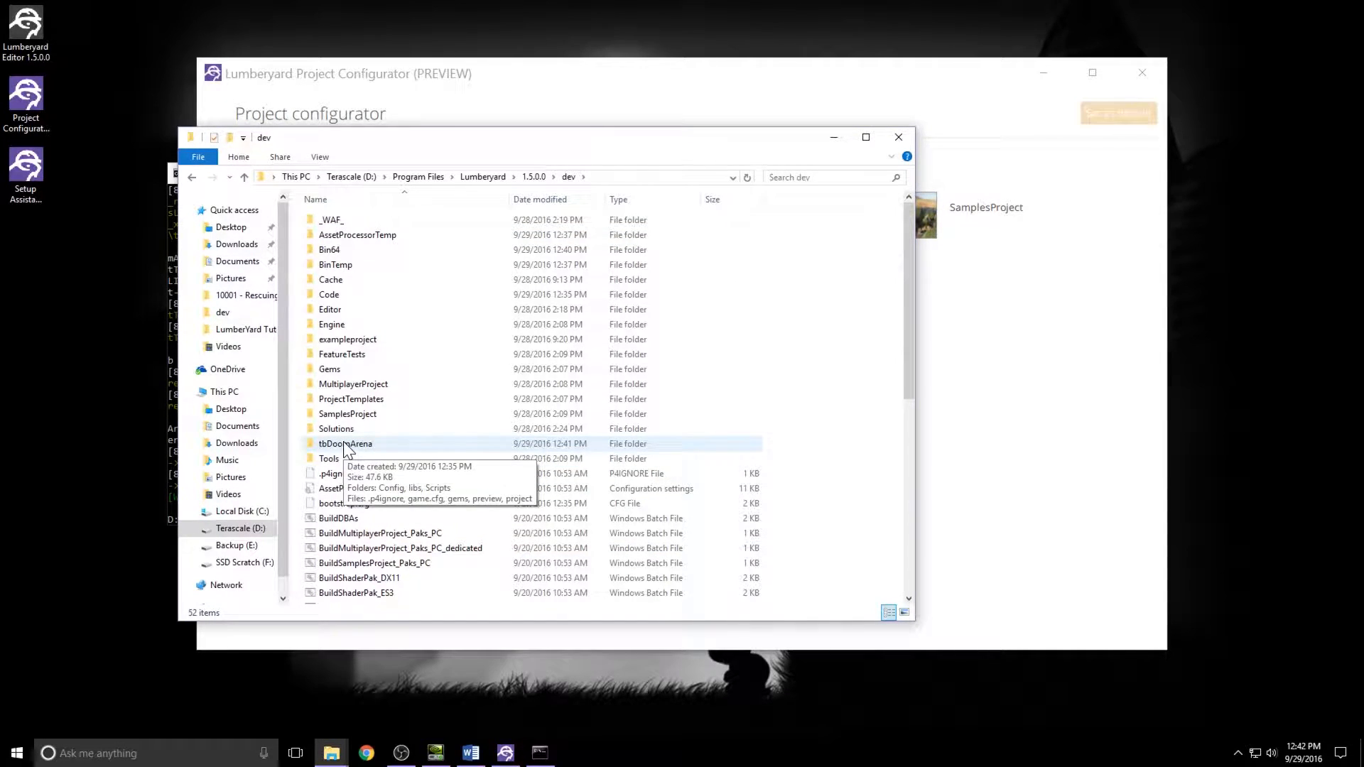
double_click(345, 444)
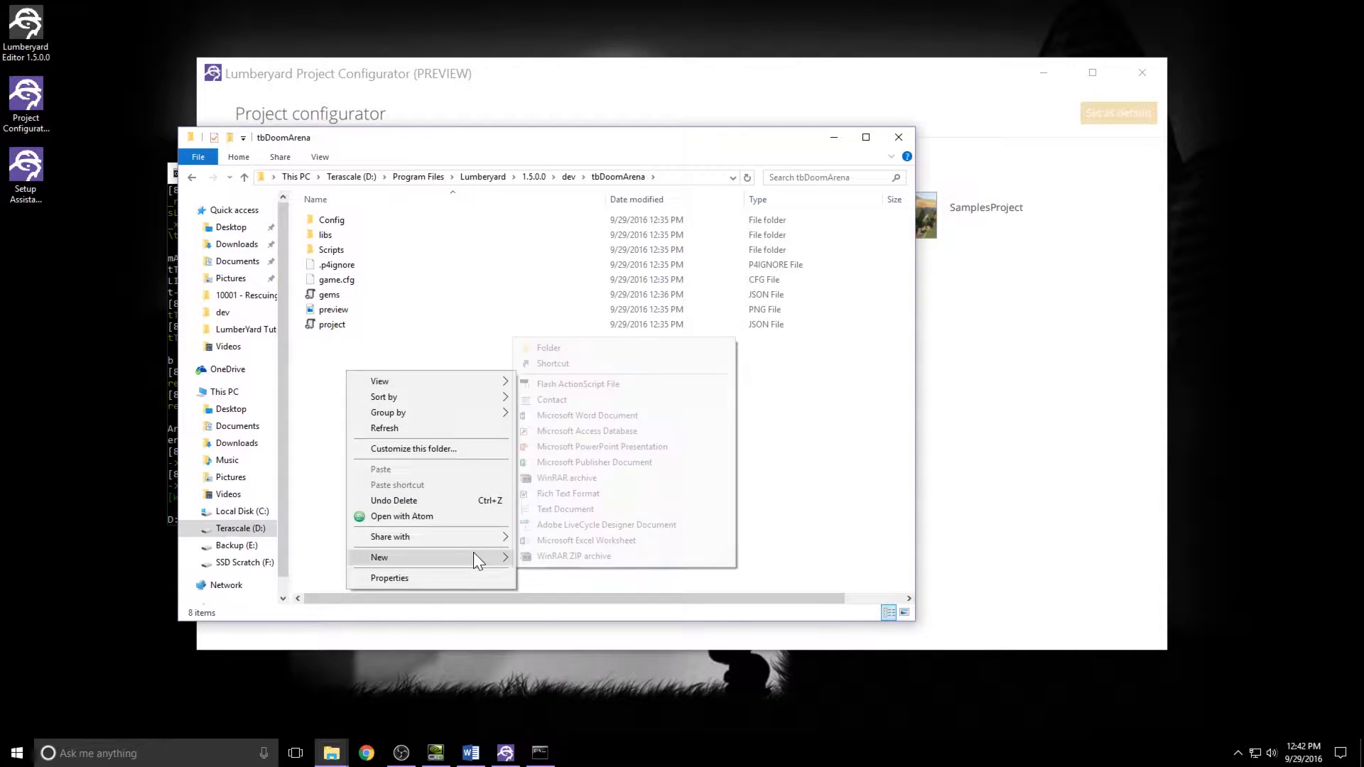
Create Animations and Levels folders inside tbDoomArena.
click(549, 347)
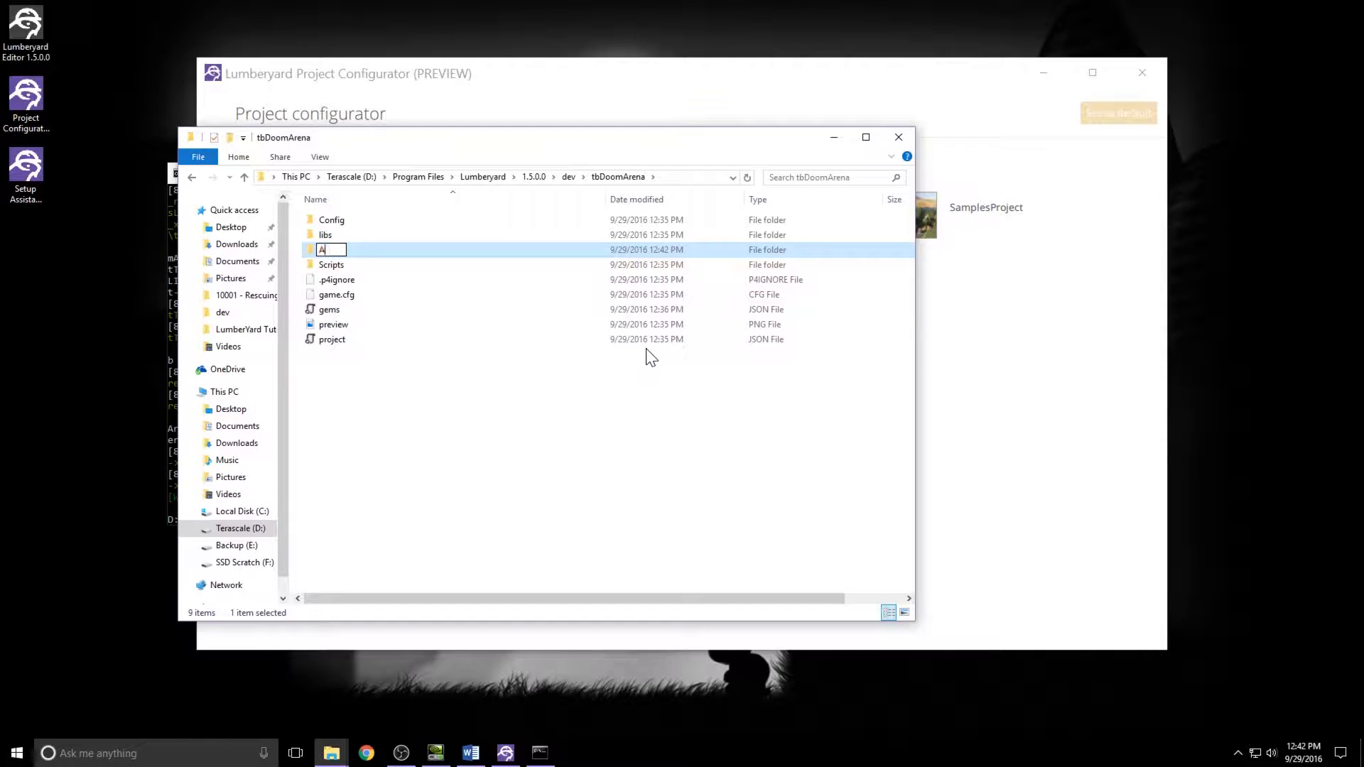
text(nimations)
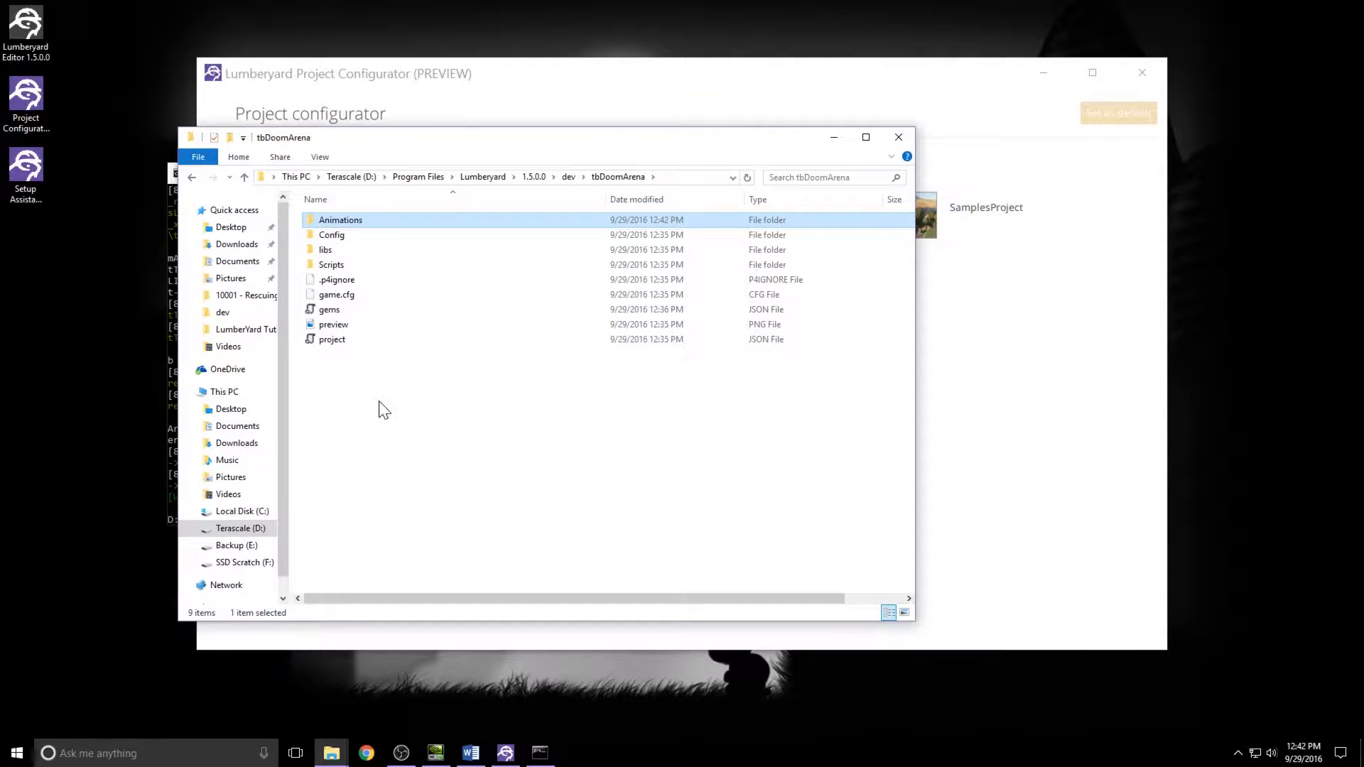
right_click(385, 409)
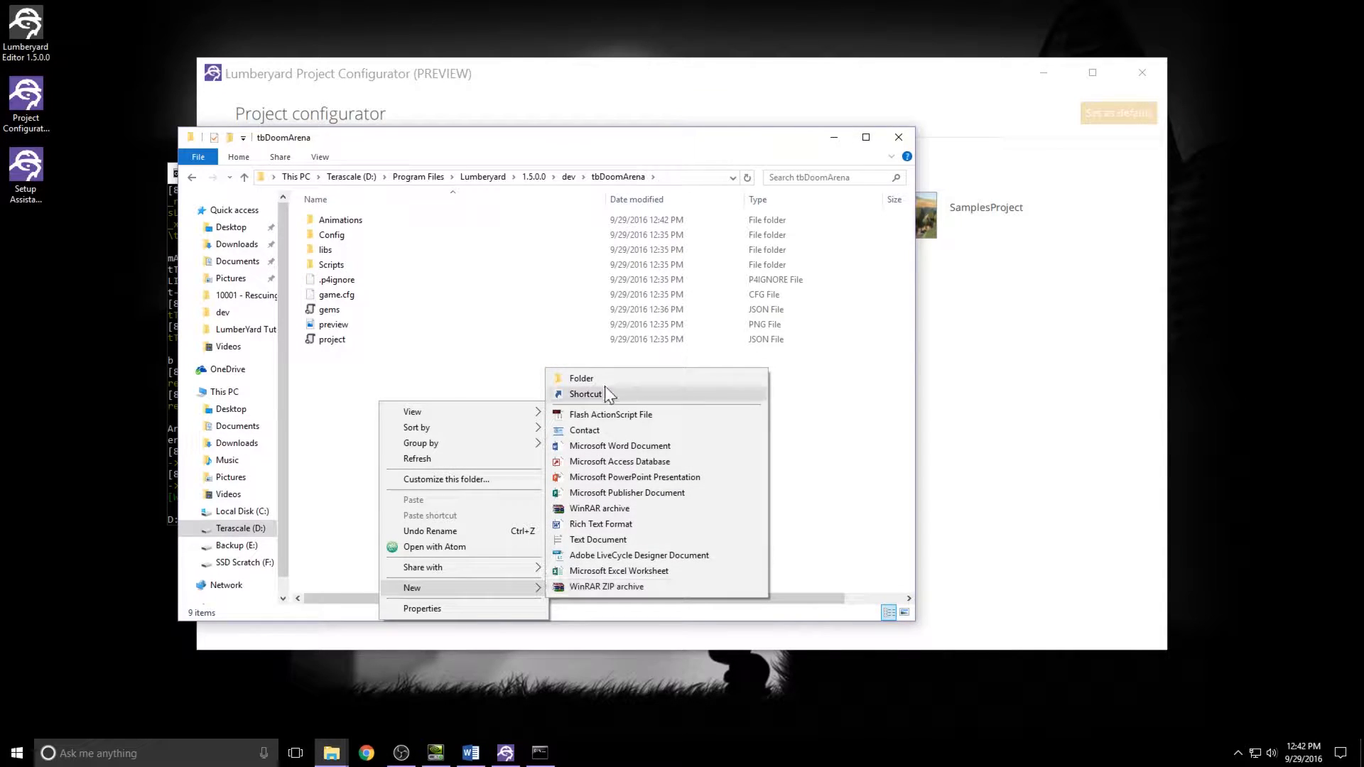
click(581, 377)
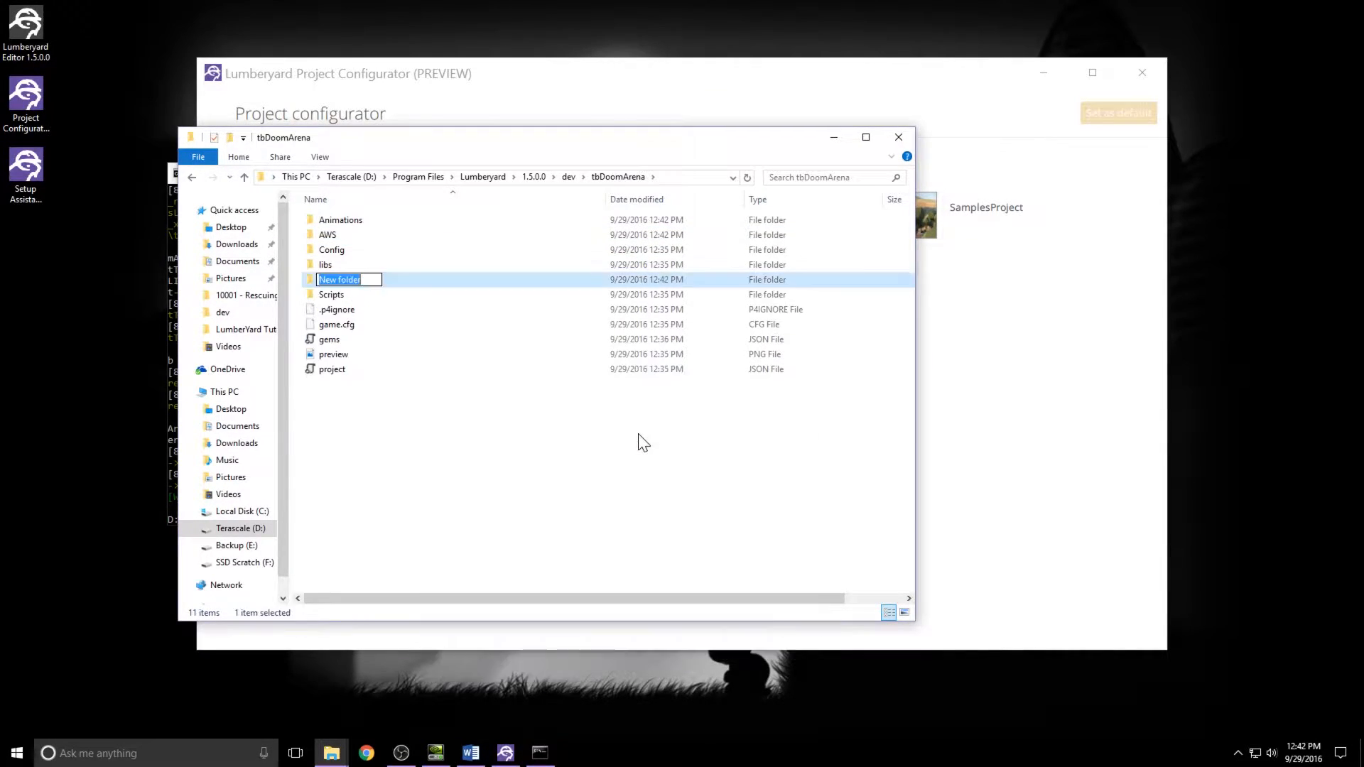
text(Levels)
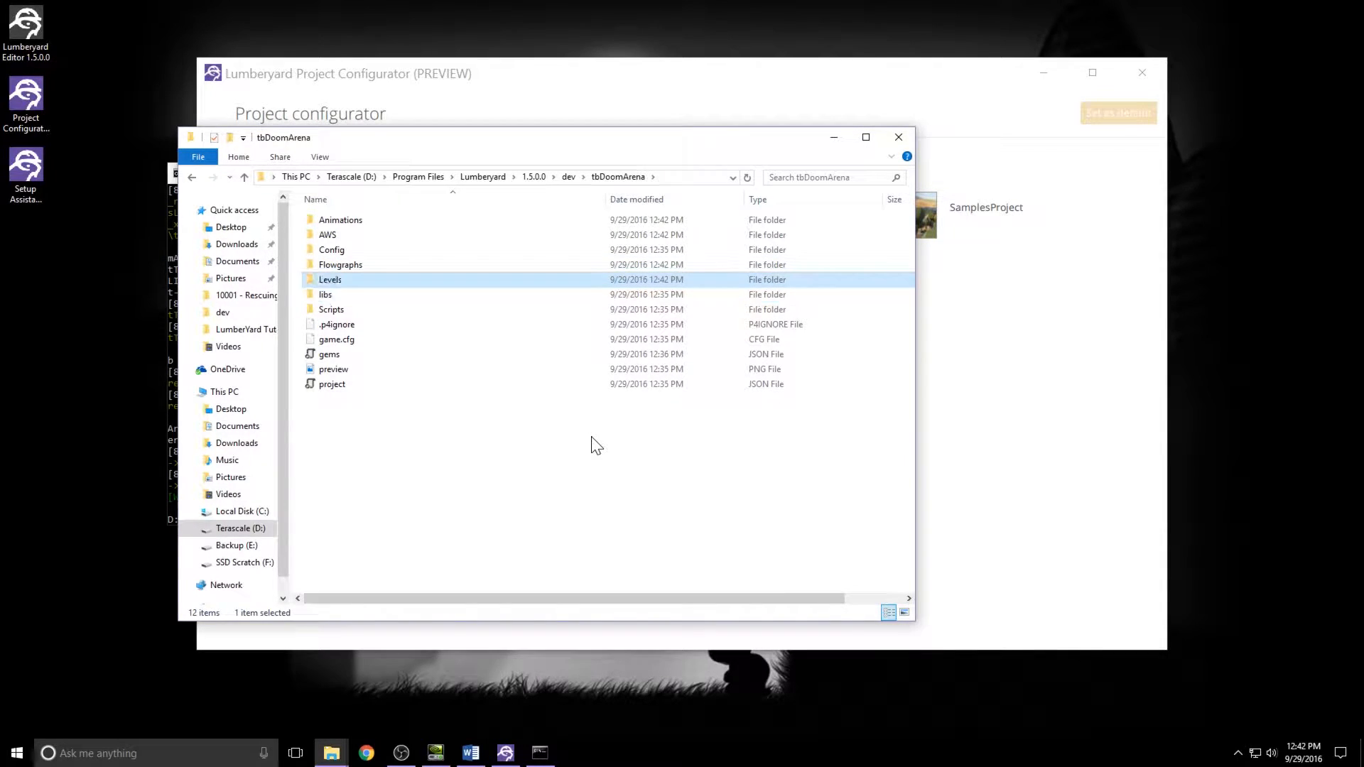
Add Sounds and Textures folders, then close File Explorer and the Project Configurator.
right_click(590, 445)
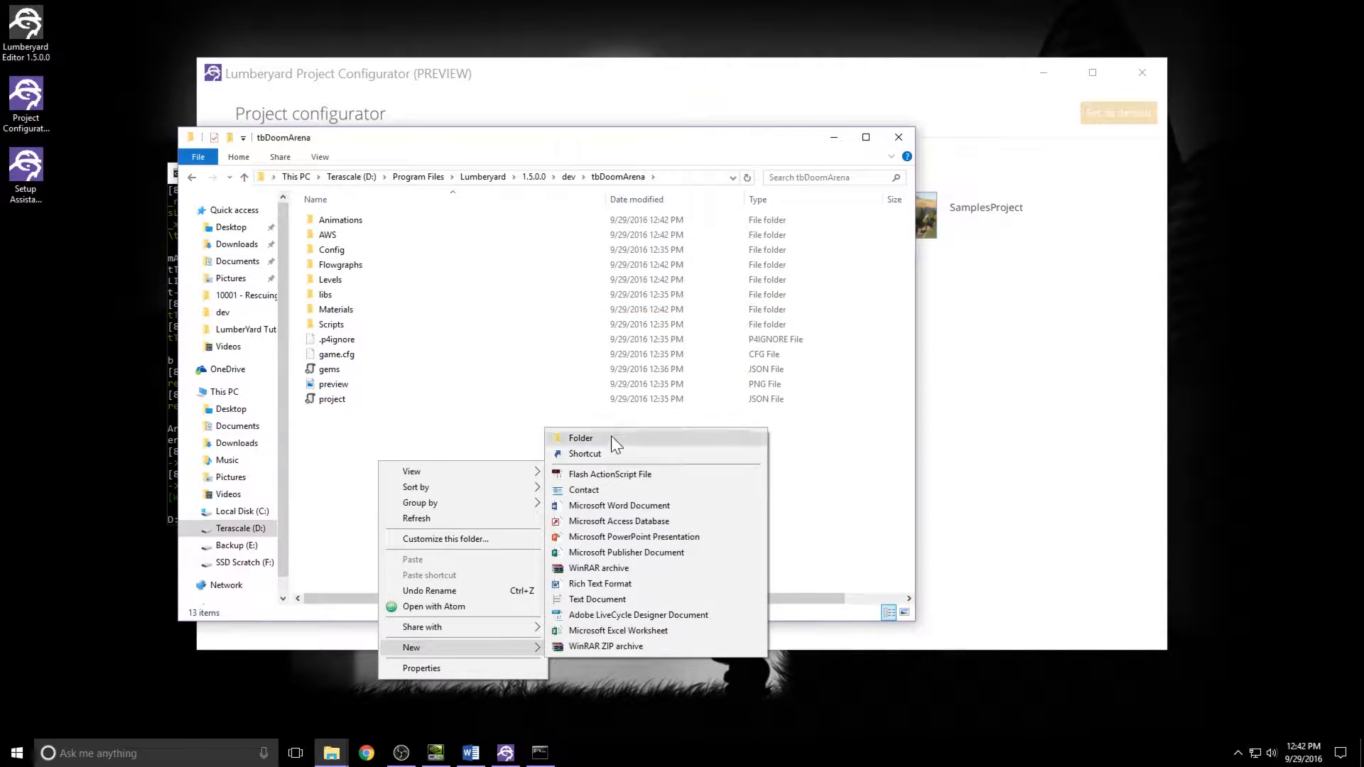
click(581, 438)
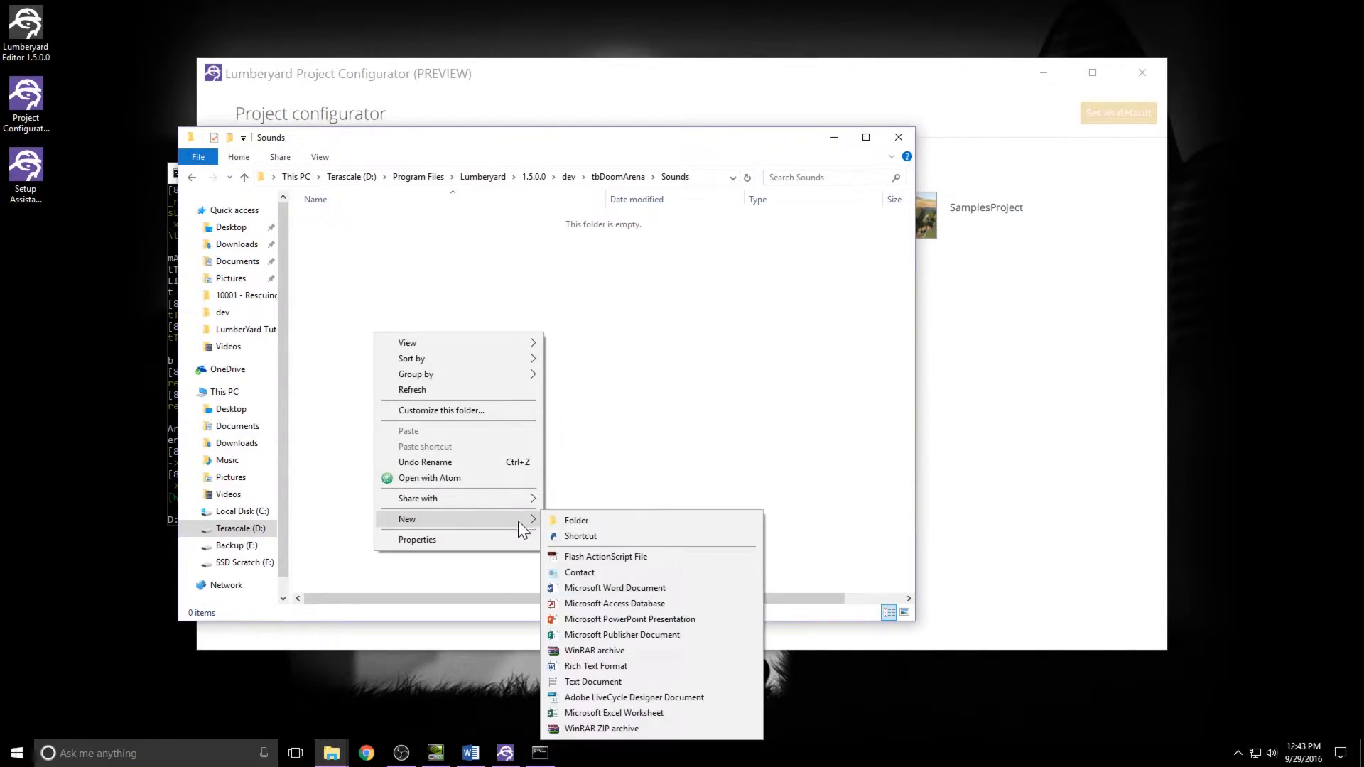
click(576, 520)
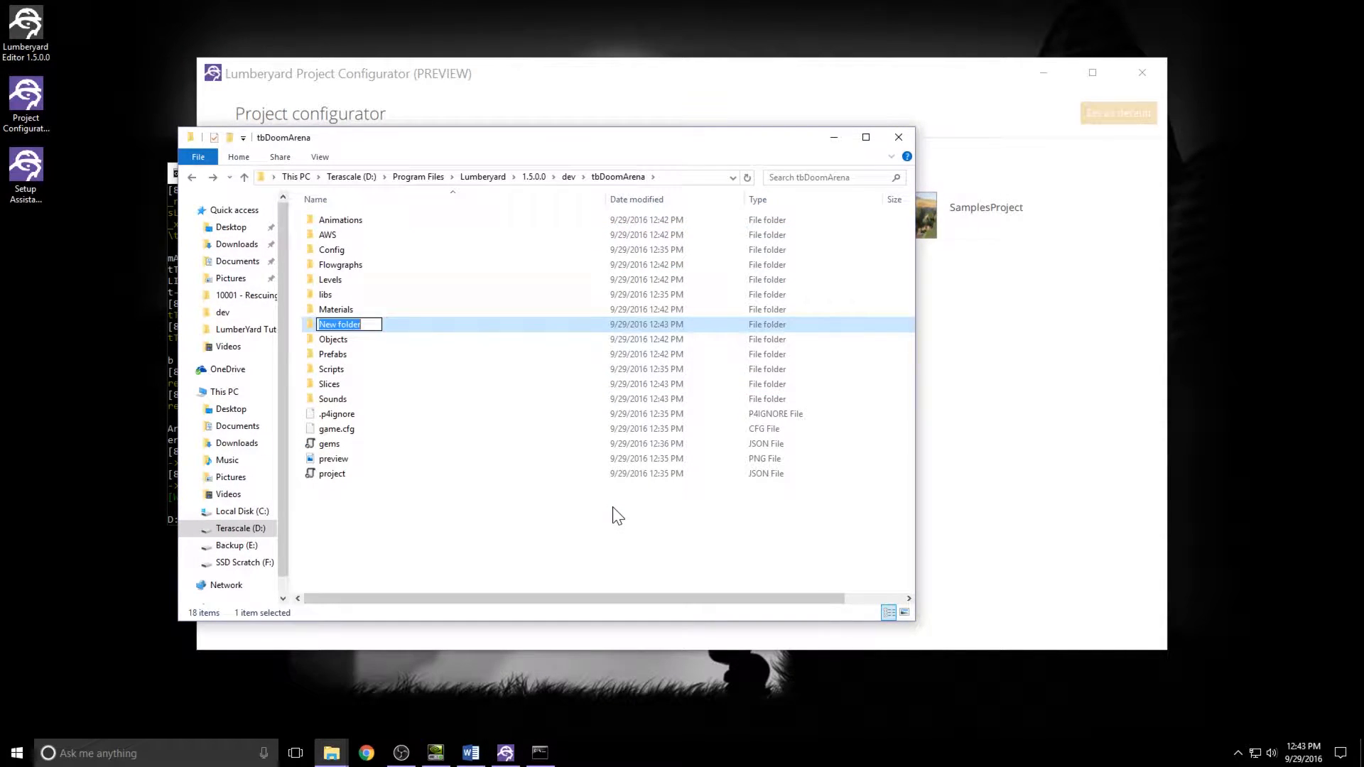
text(Textures)
text(UI)
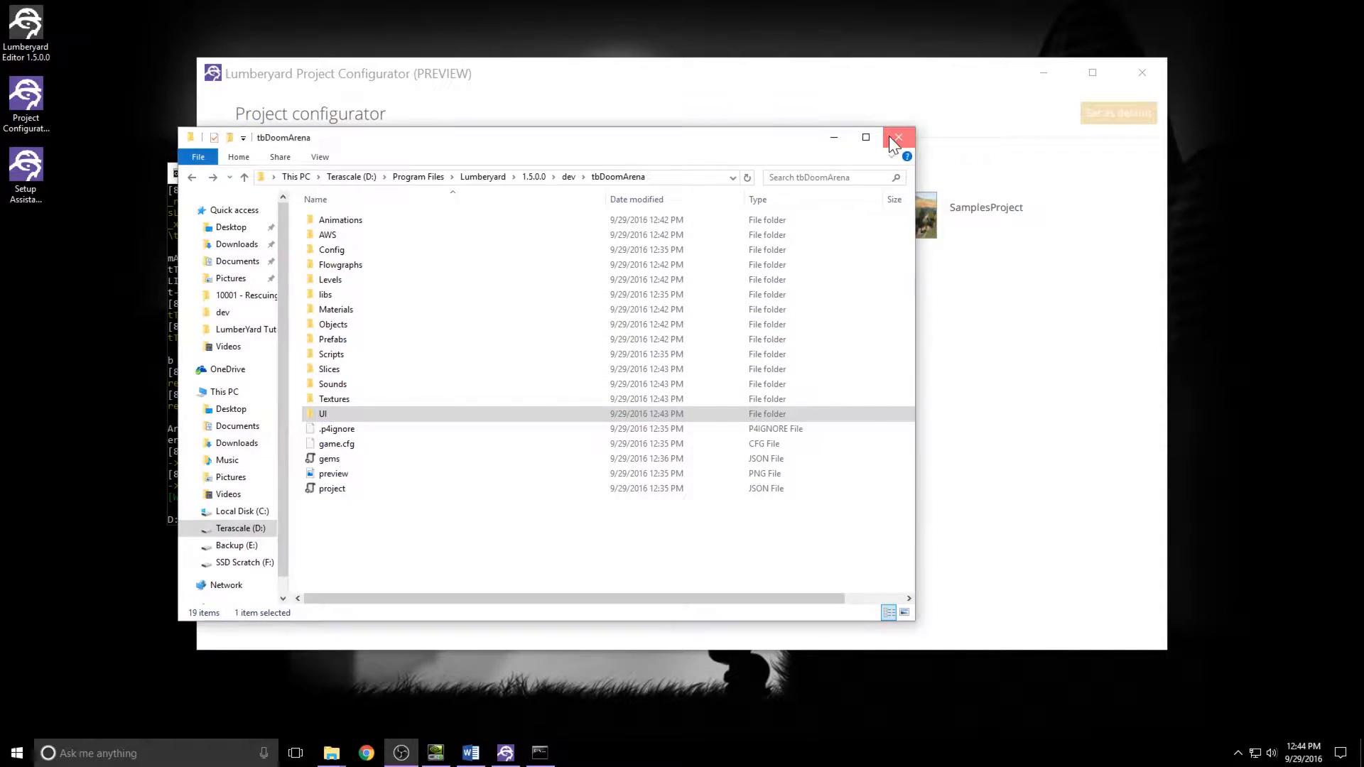
click(899, 137)
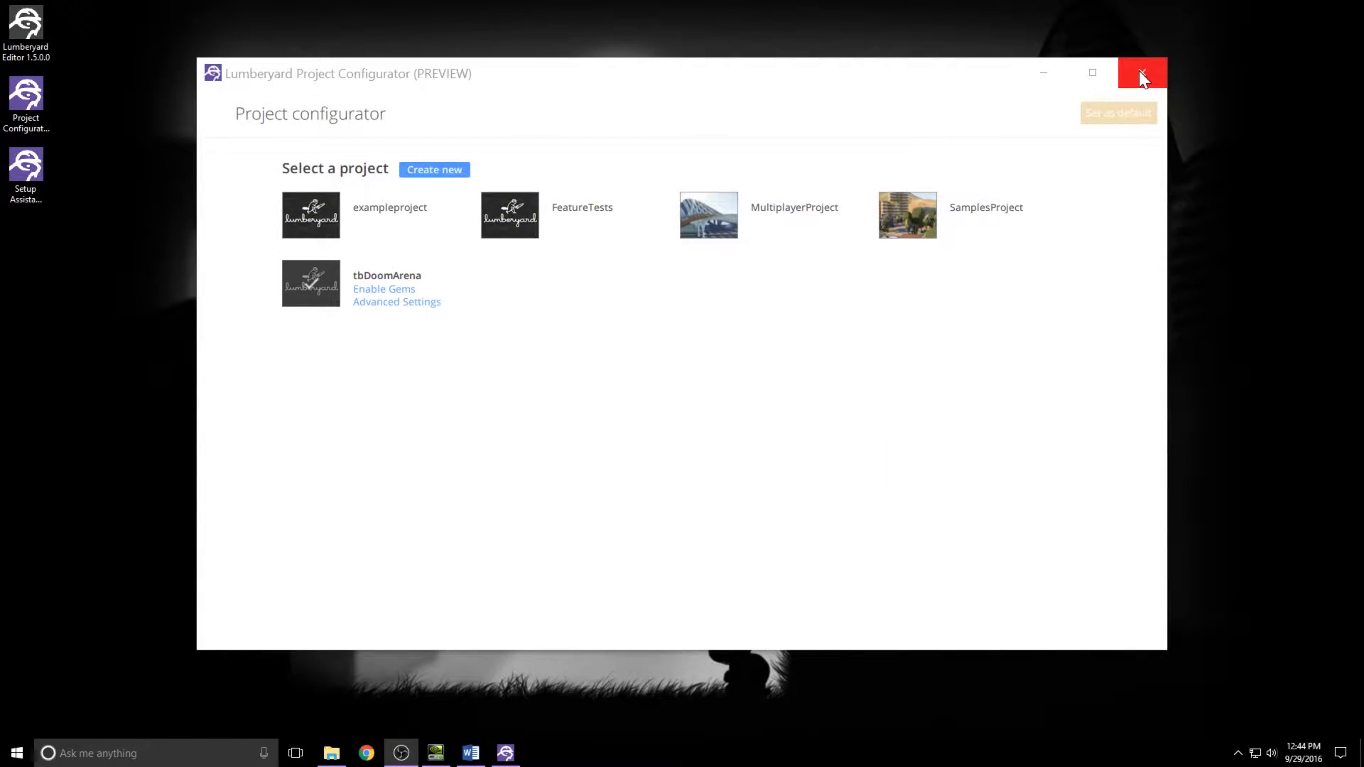
click(1142, 73)
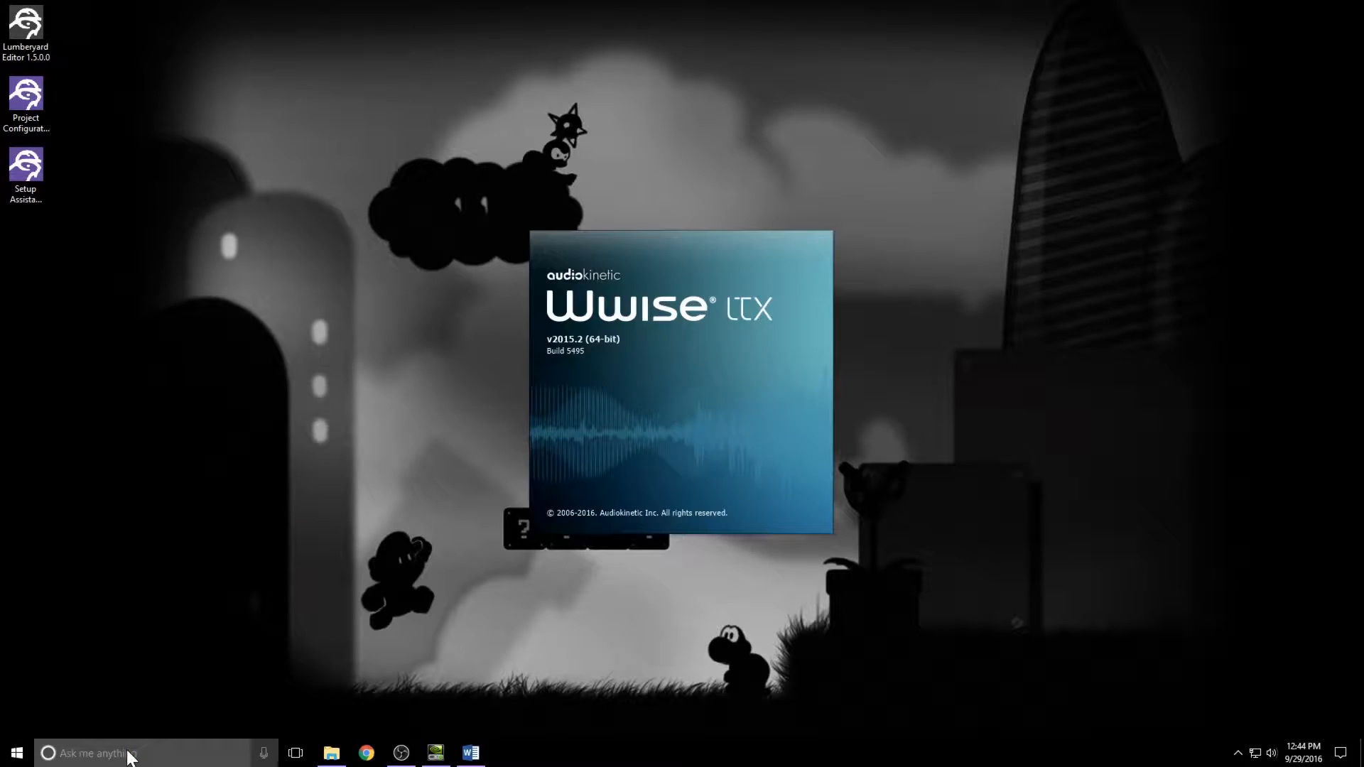
Start a new Wwise project located in tbDoomArena\Sounds\wwise_project.
click(506, 754)
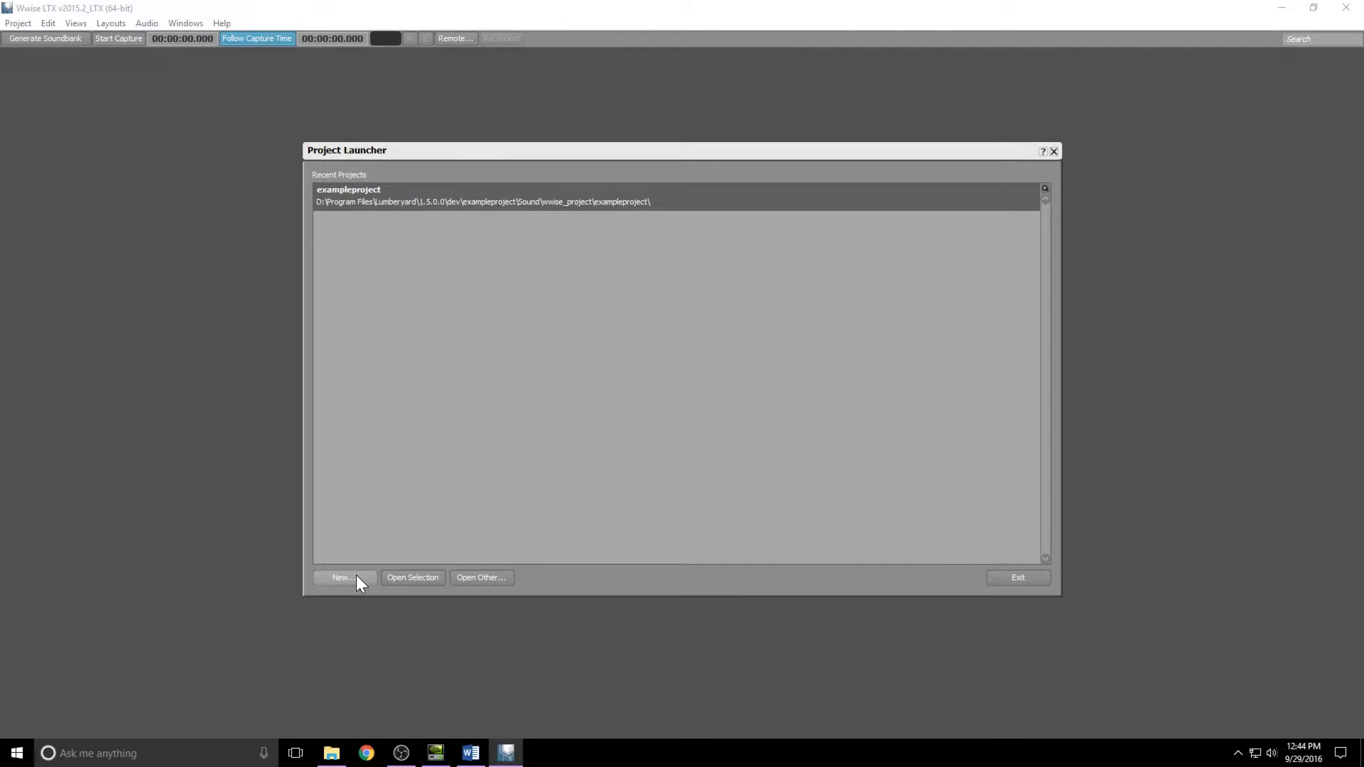
click(344, 577)
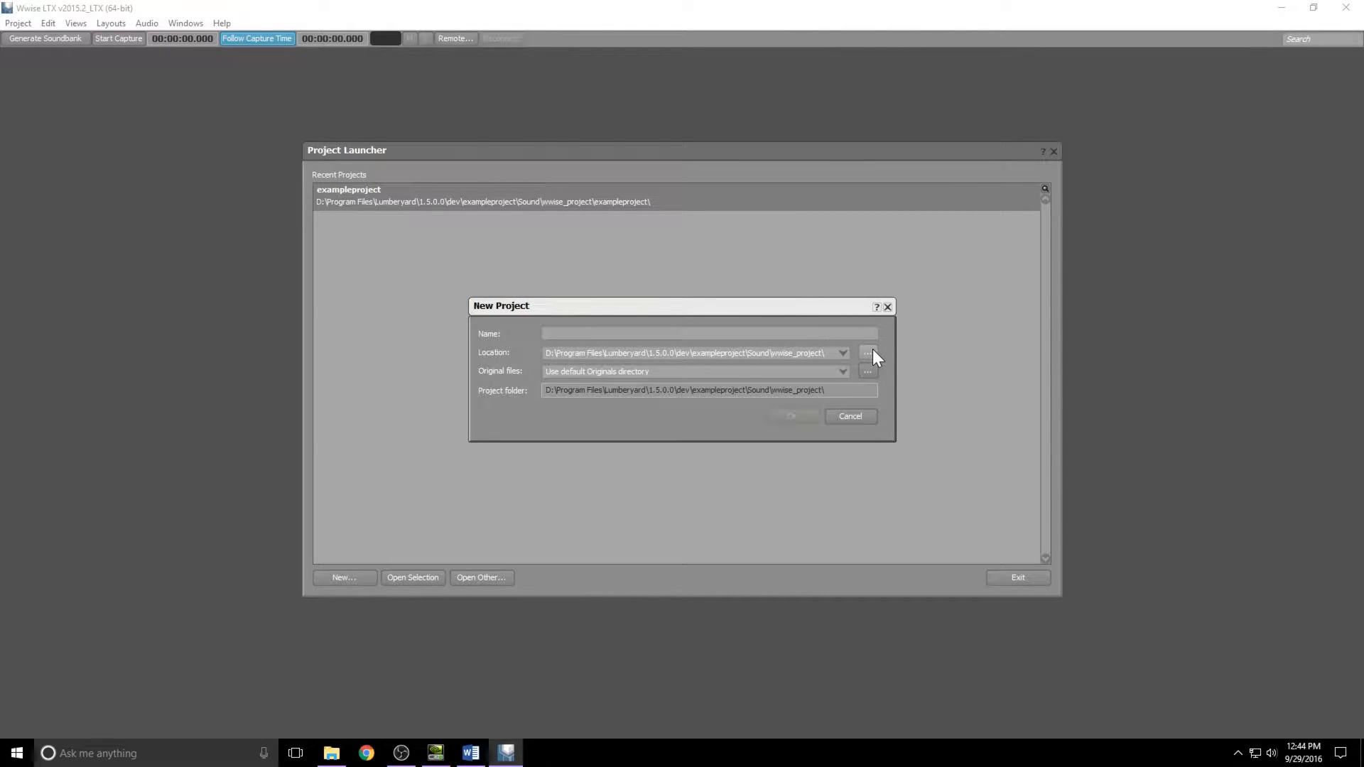
click(868, 353)
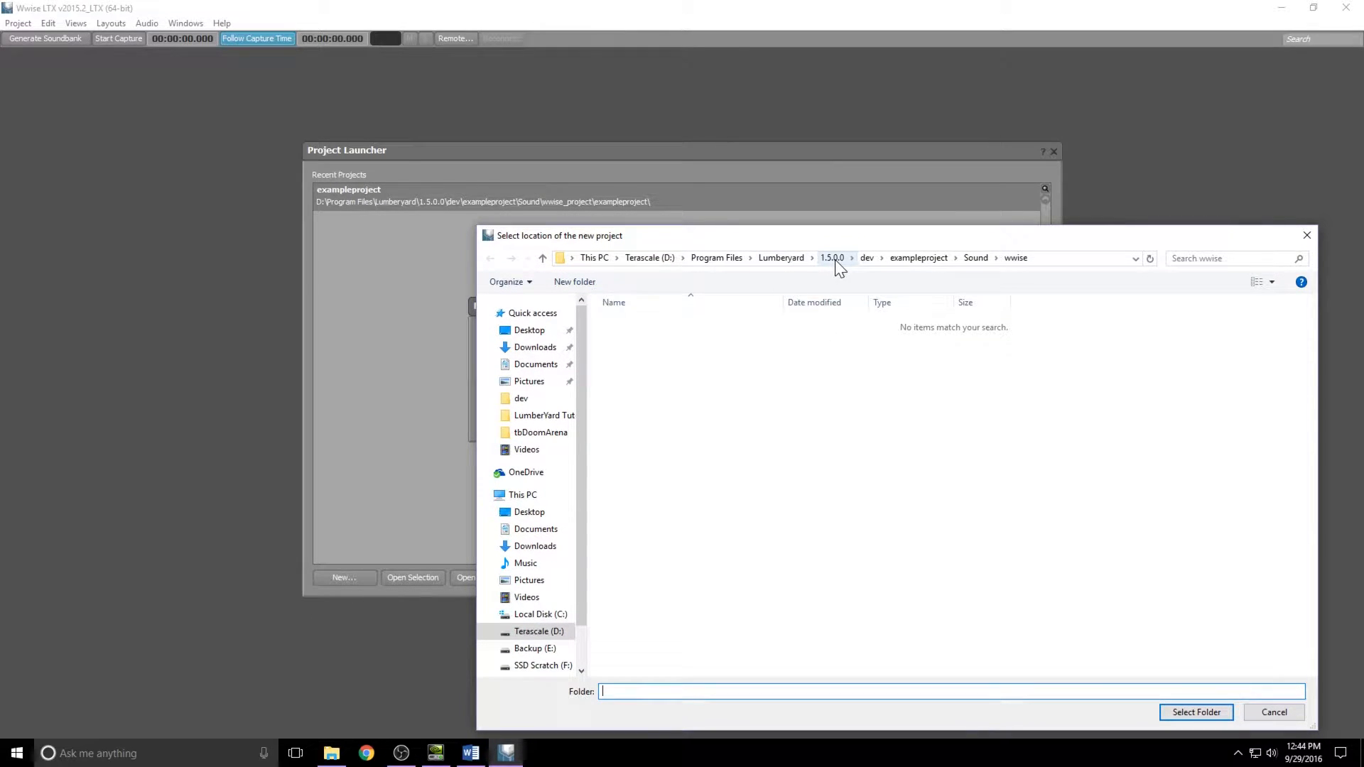
click(867, 258)
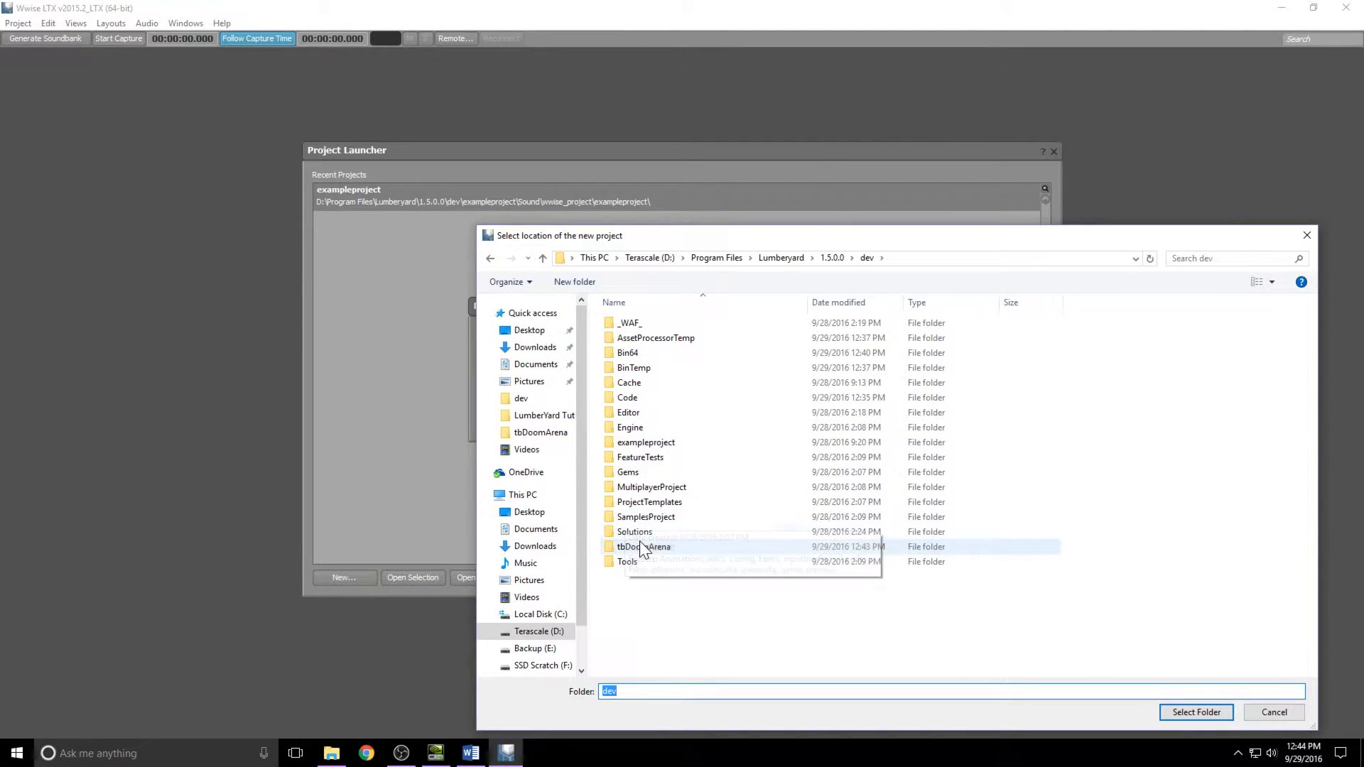
double_click(644, 546)
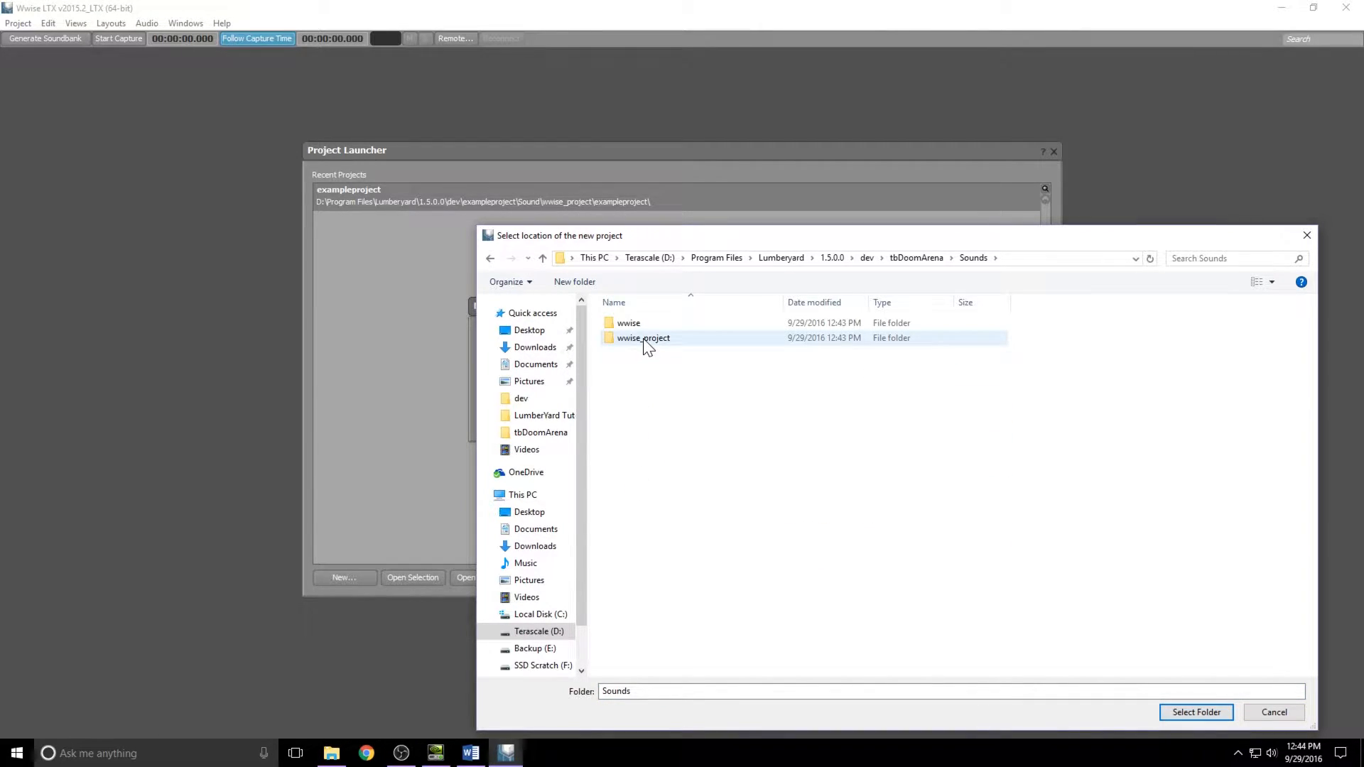
double_click(643, 338)
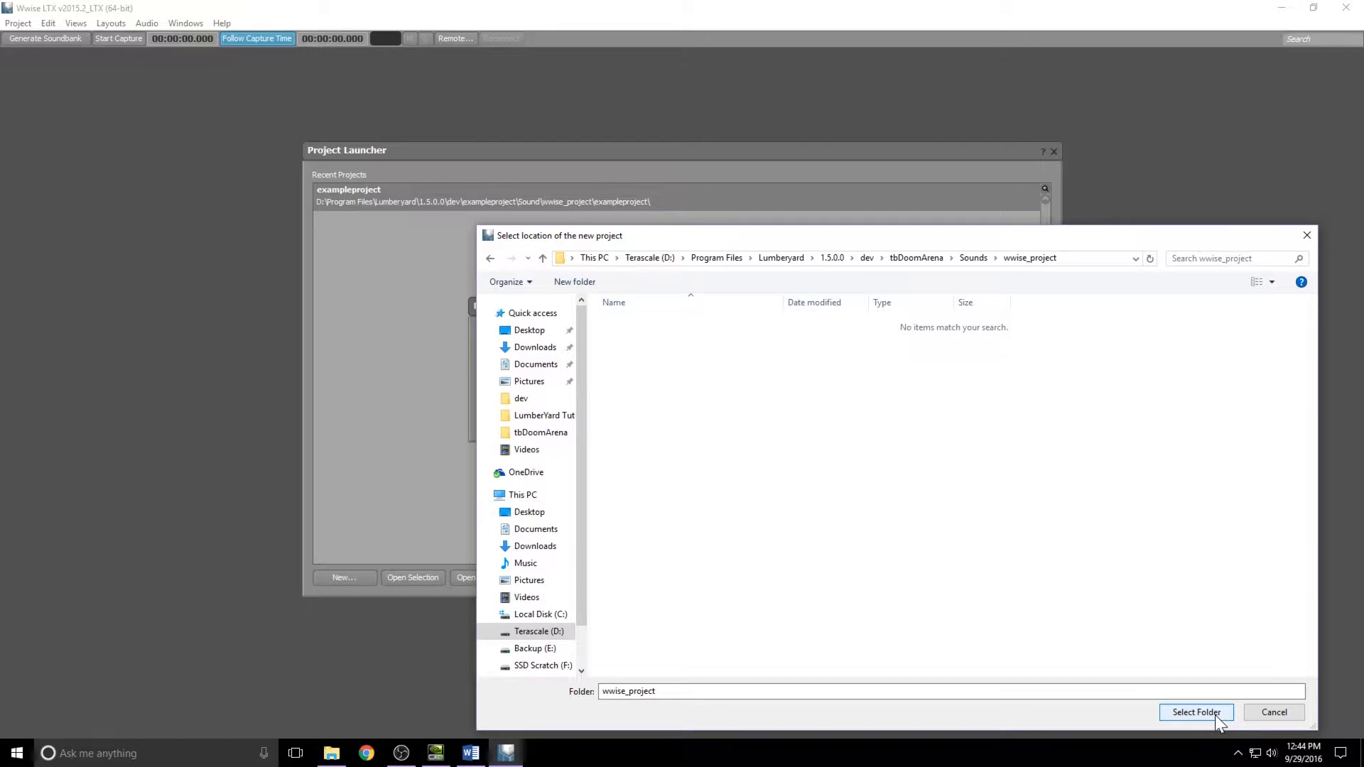
click(1197, 712)
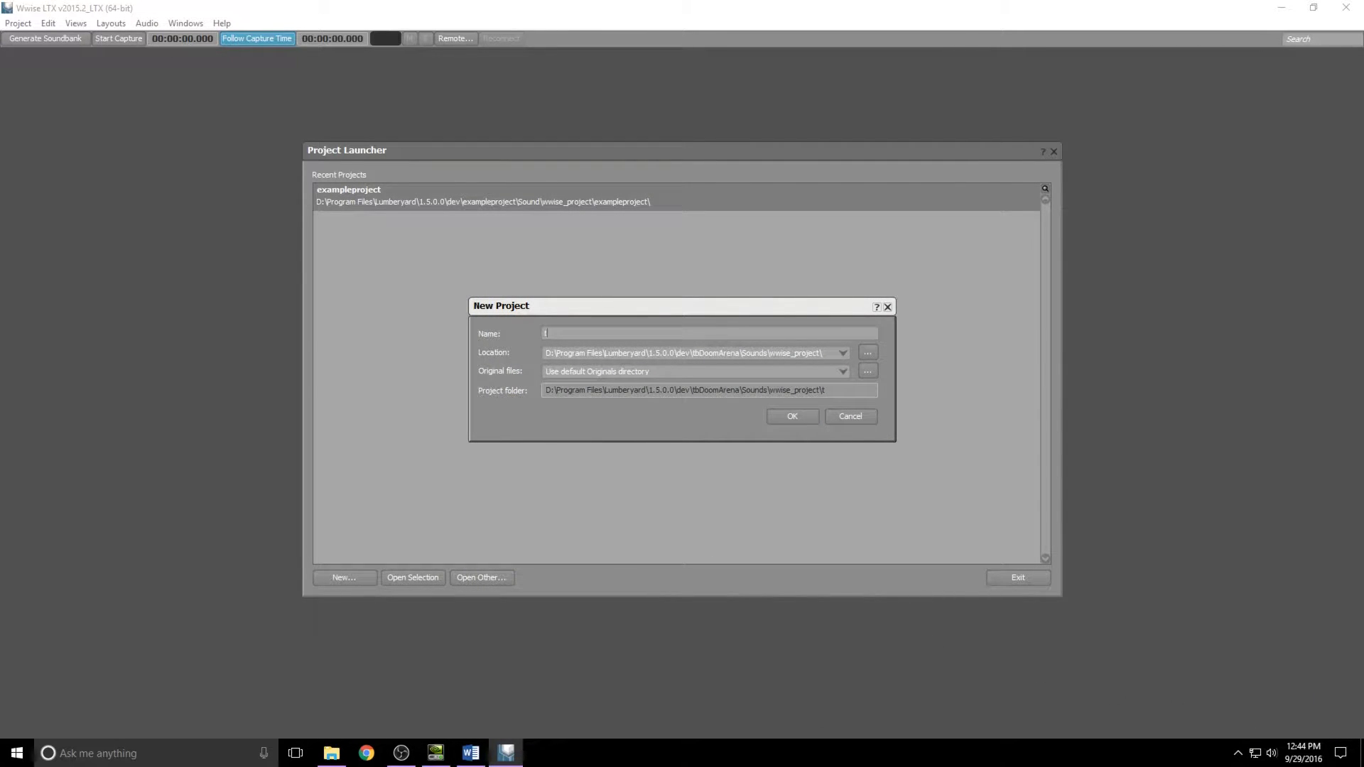
Name the Wwise project tbDoomArena and create it.
text(tbDoomA)
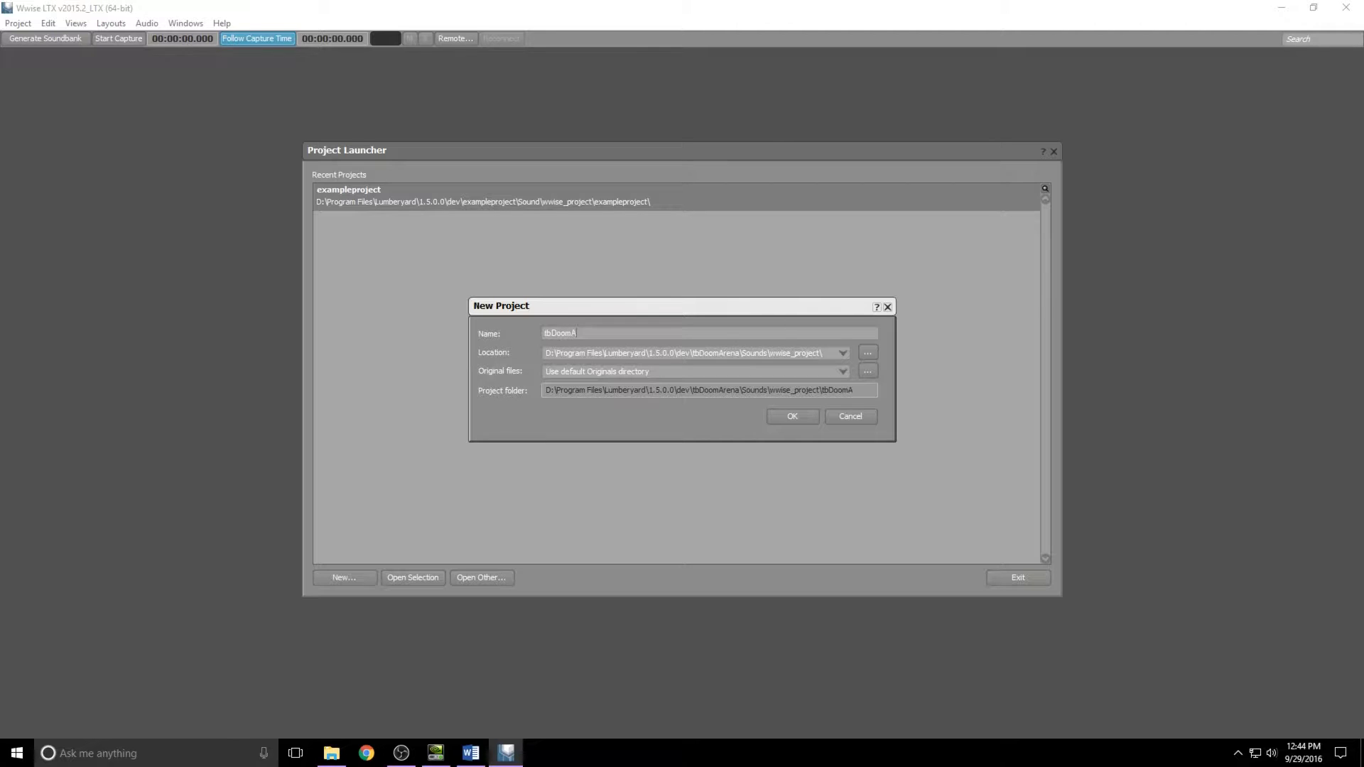
text(rena)
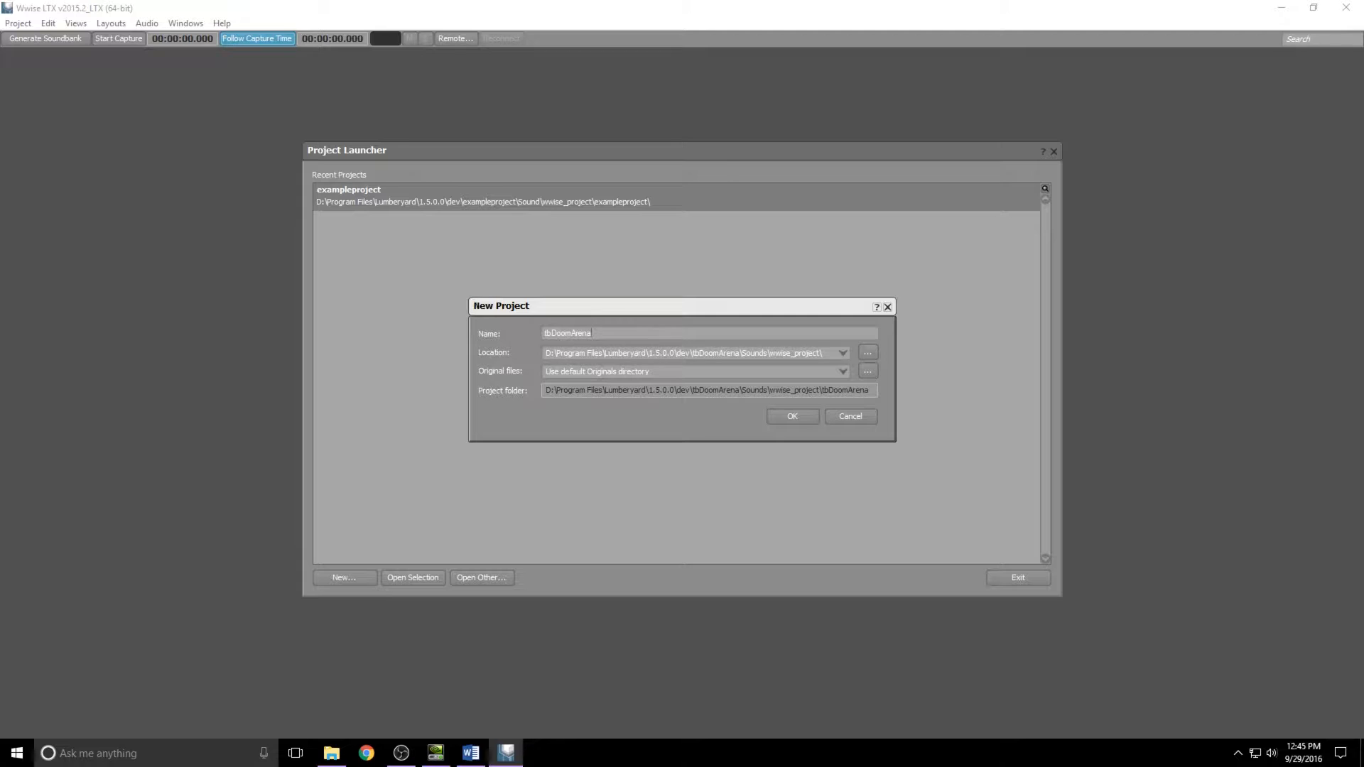
click(790, 416)
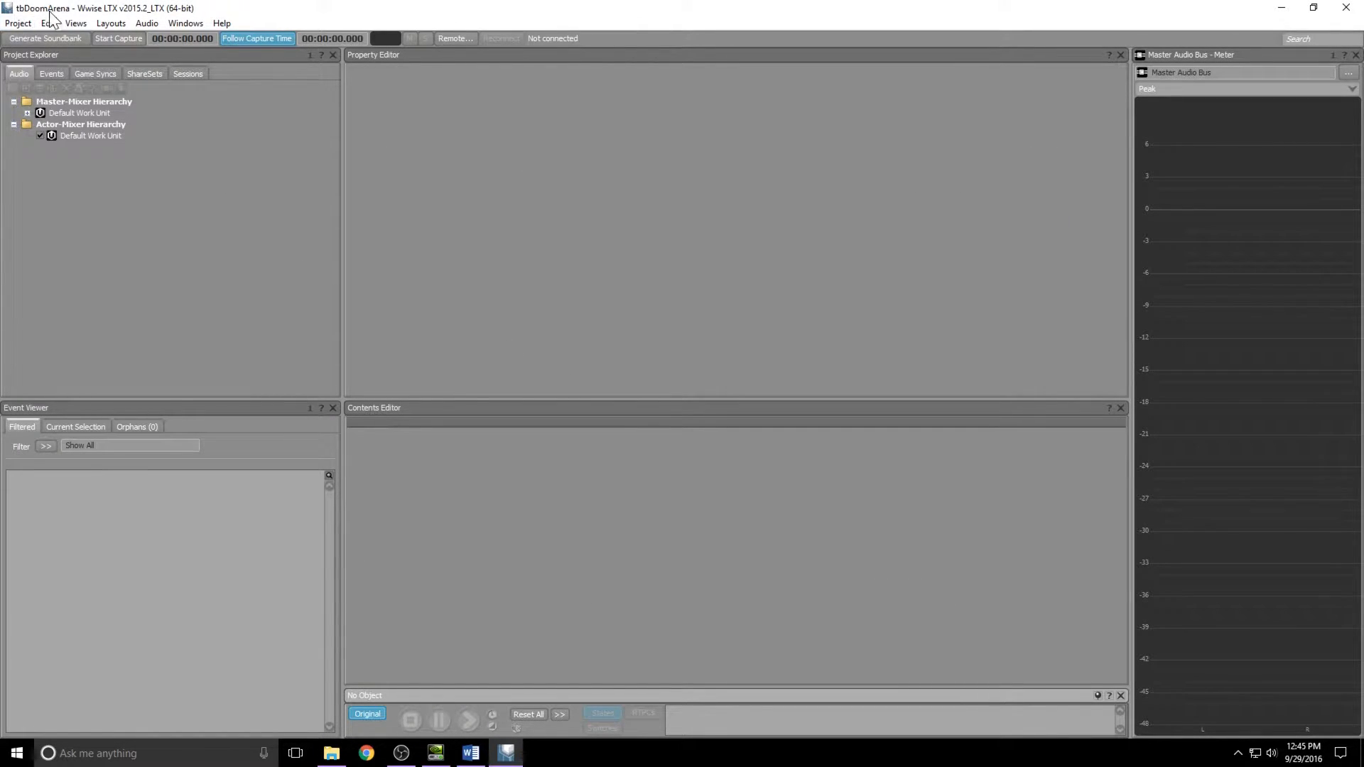
Set the Generic SoundBank folder to Sounds\wwise and save the Wwise project.
click(17, 23)
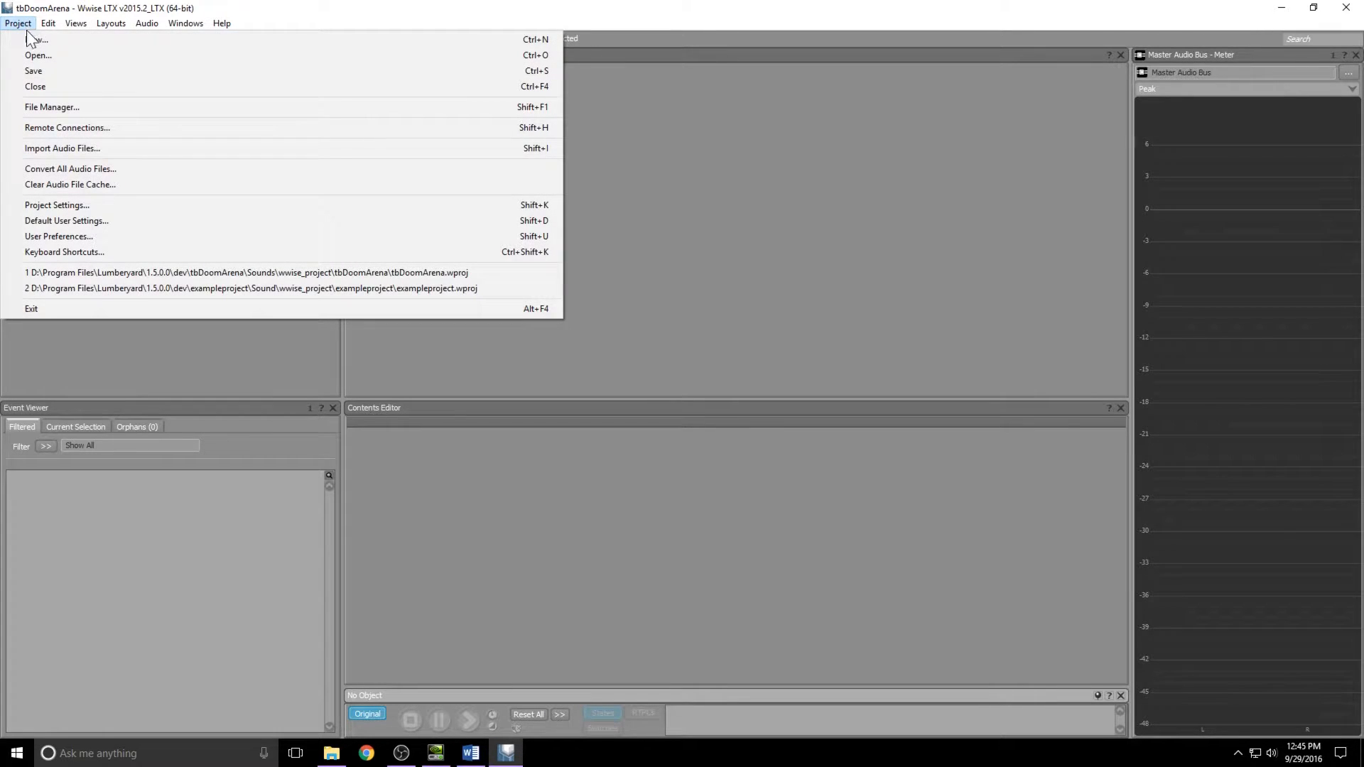
mouse_move(57, 205)
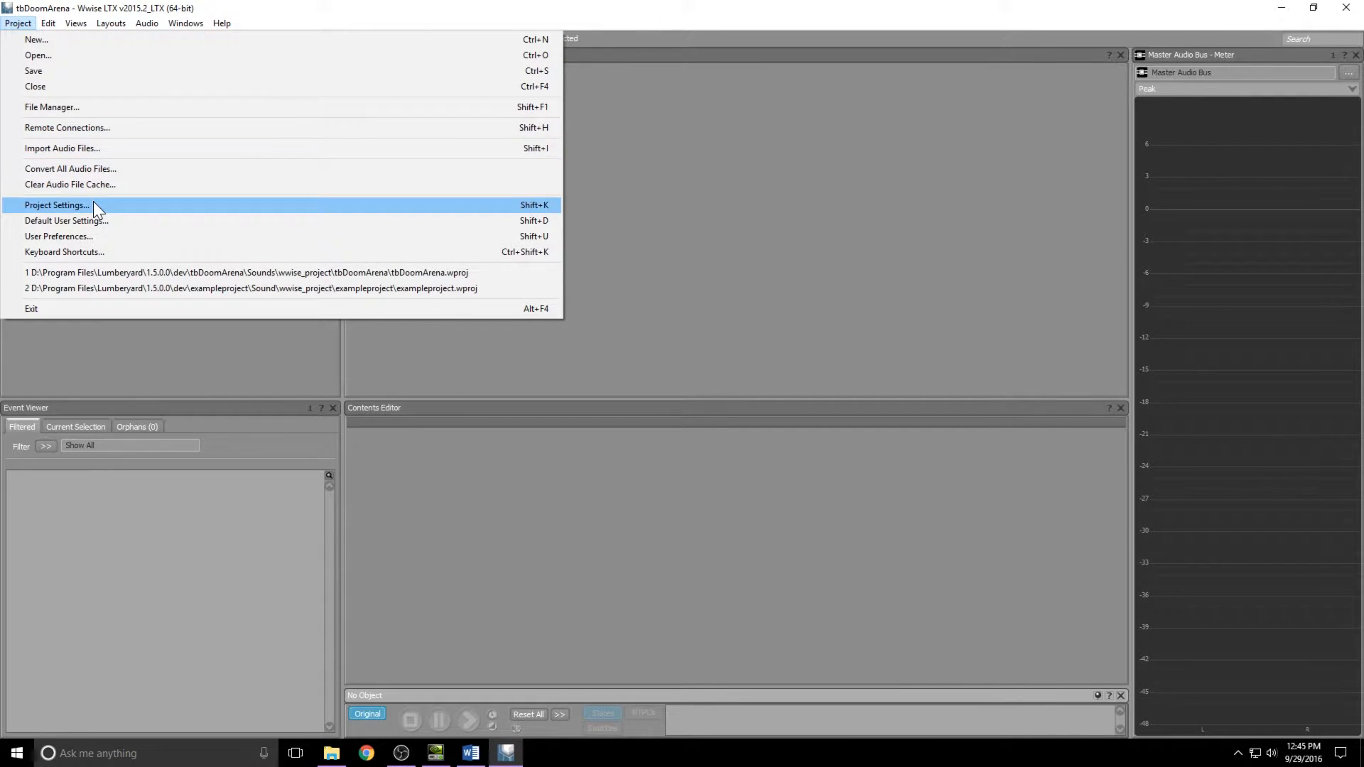
click(55, 205)
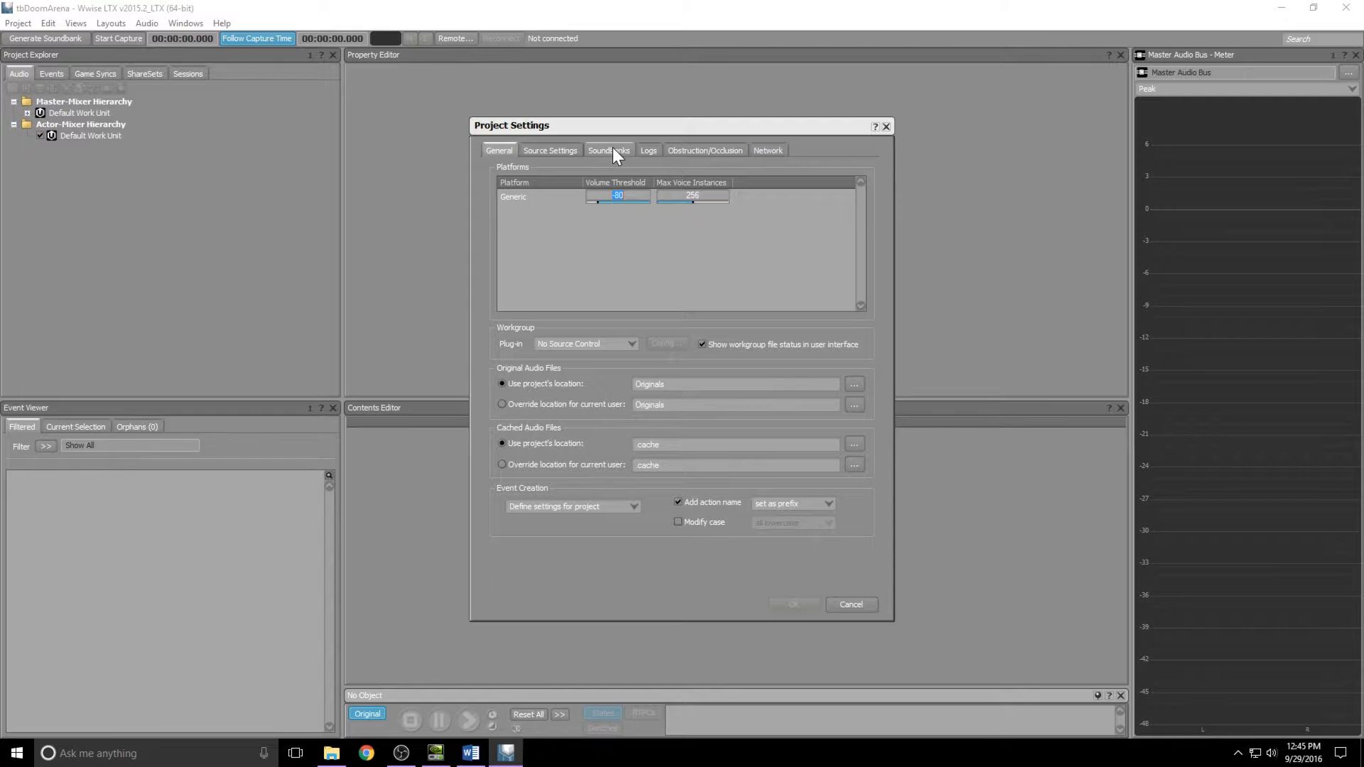
click(608, 150)
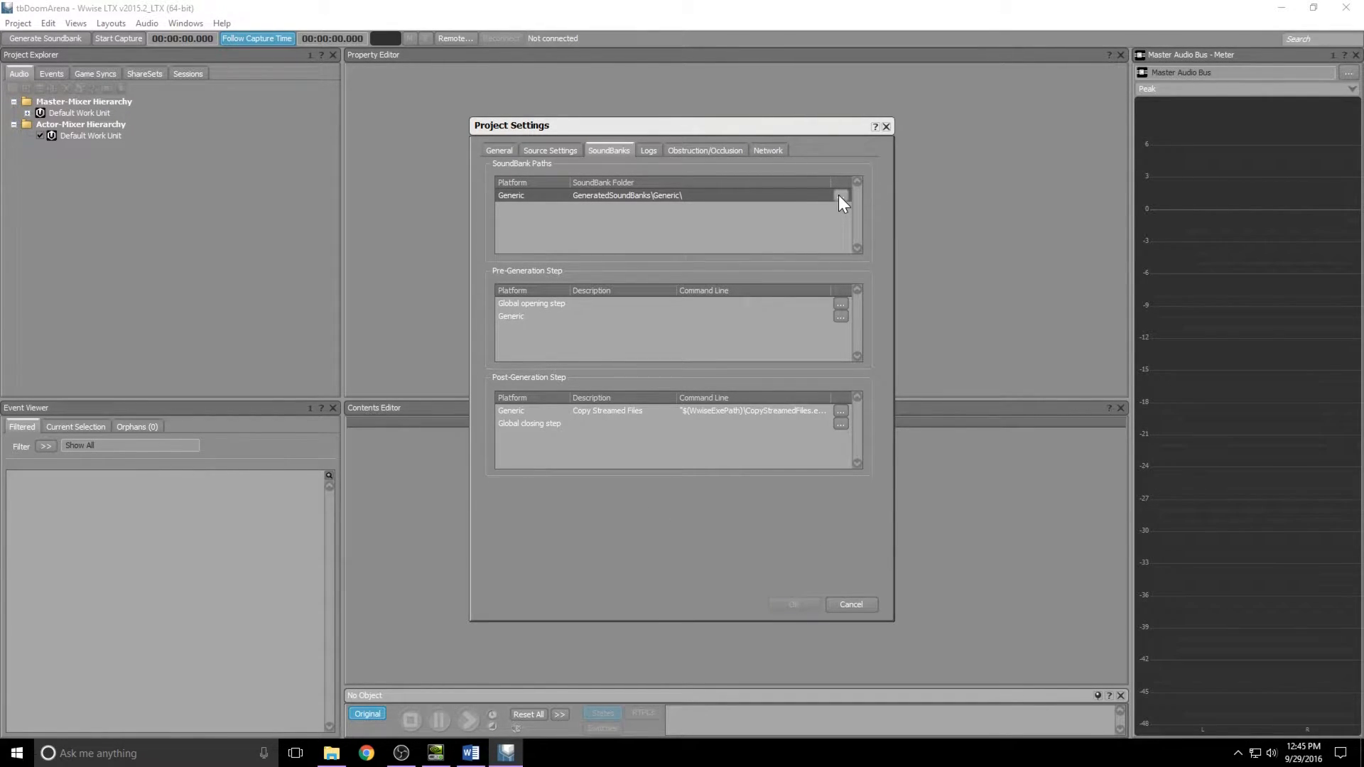
click(840, 195)
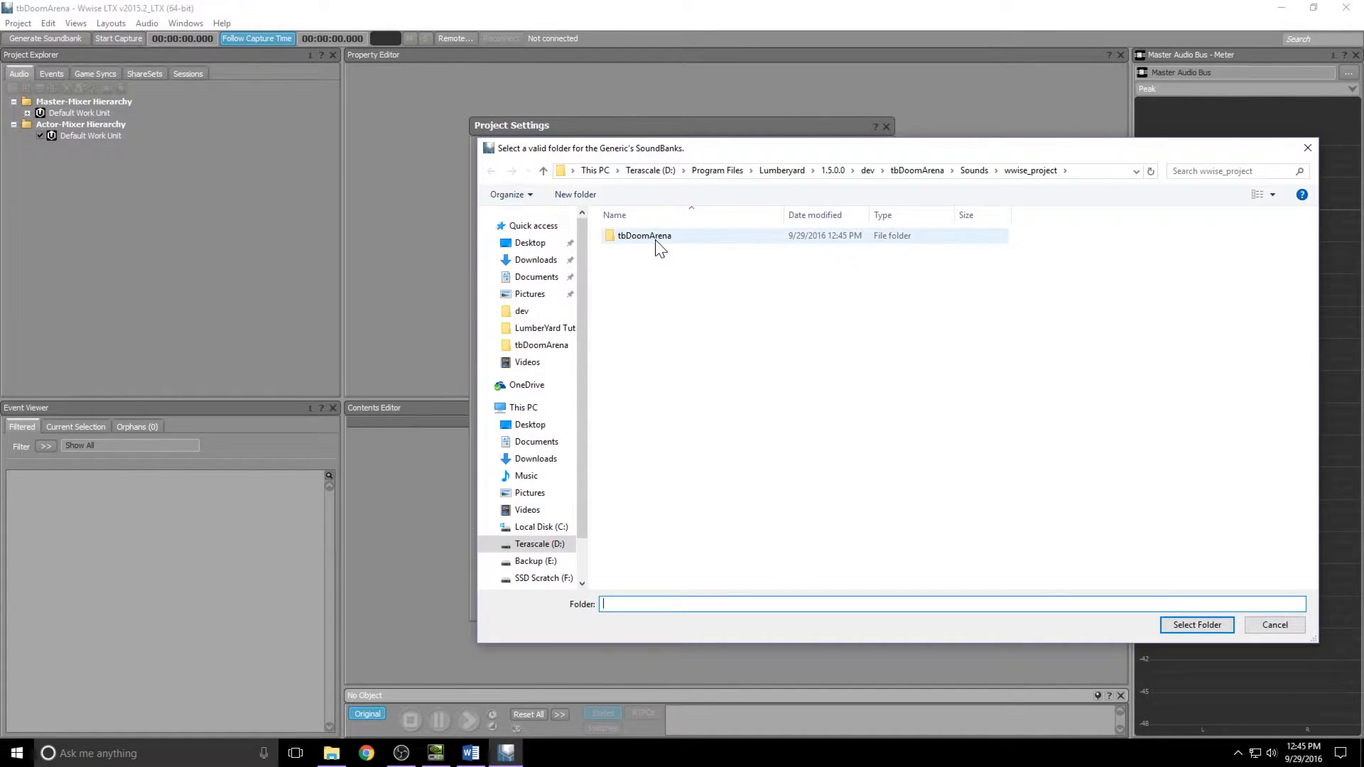
click(974, 171)
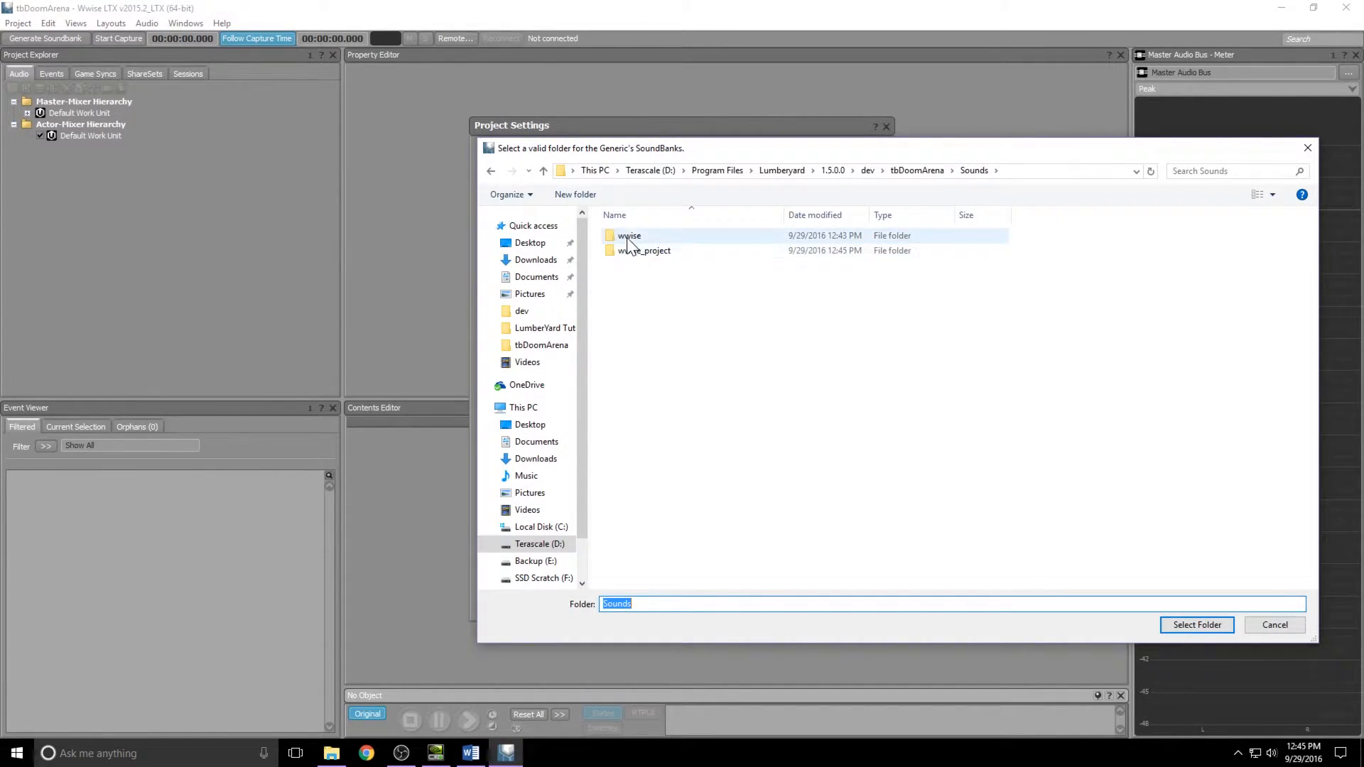
double_click(628, 236)
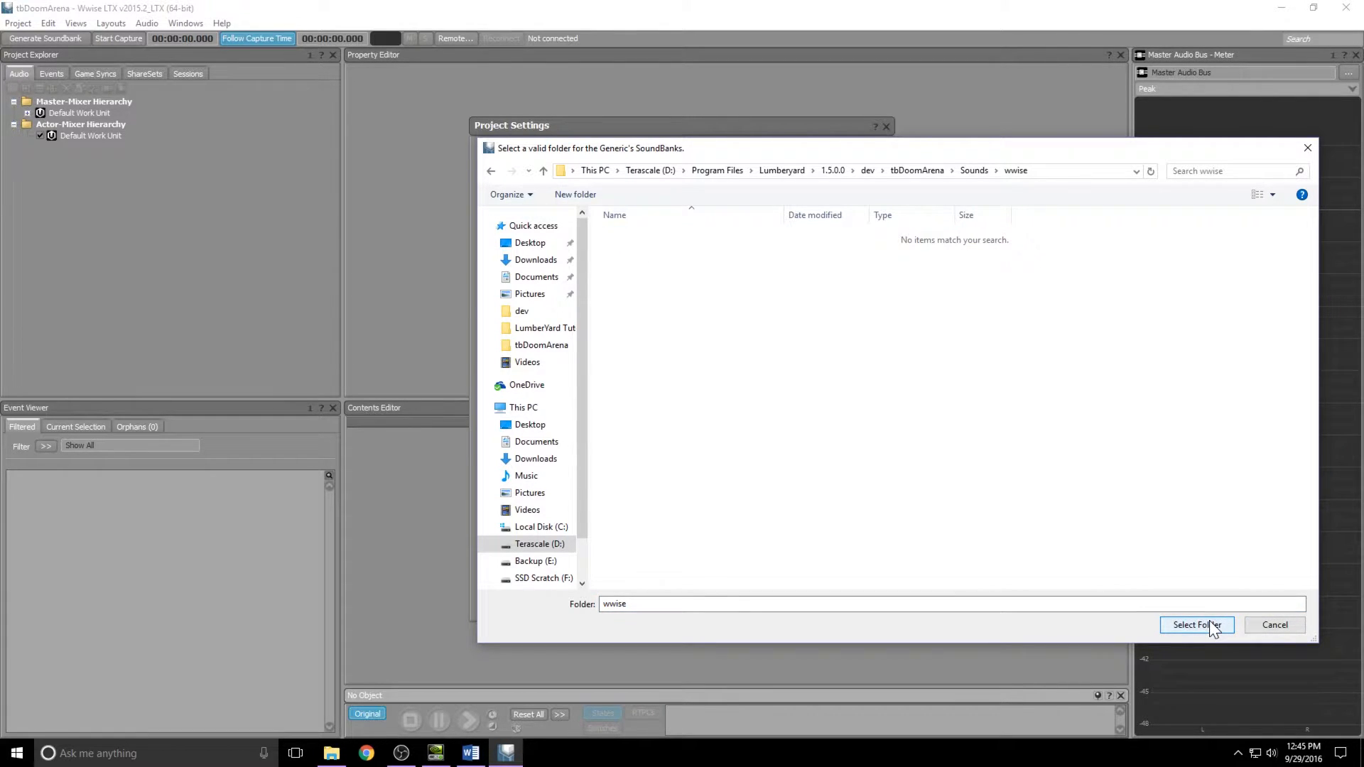
click(1197, 625)
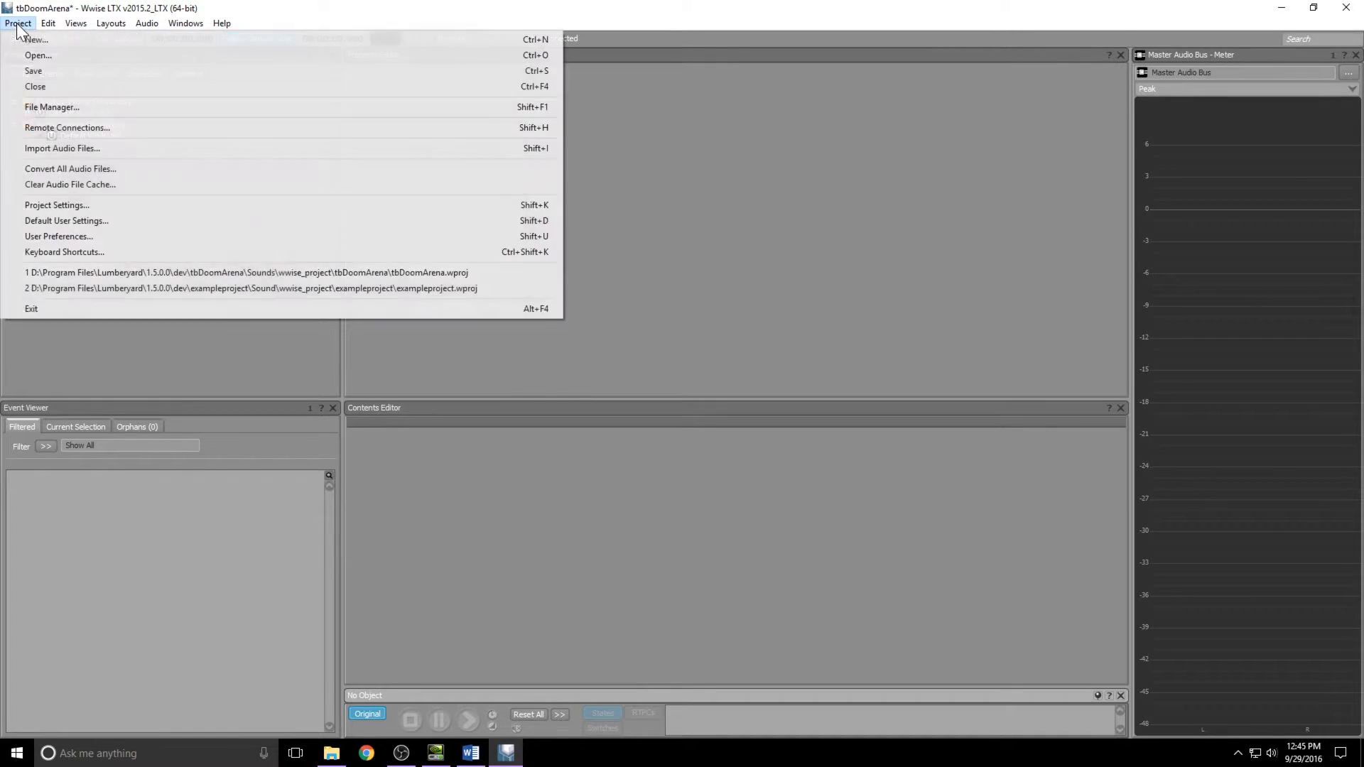
mouse_move(34, 71)
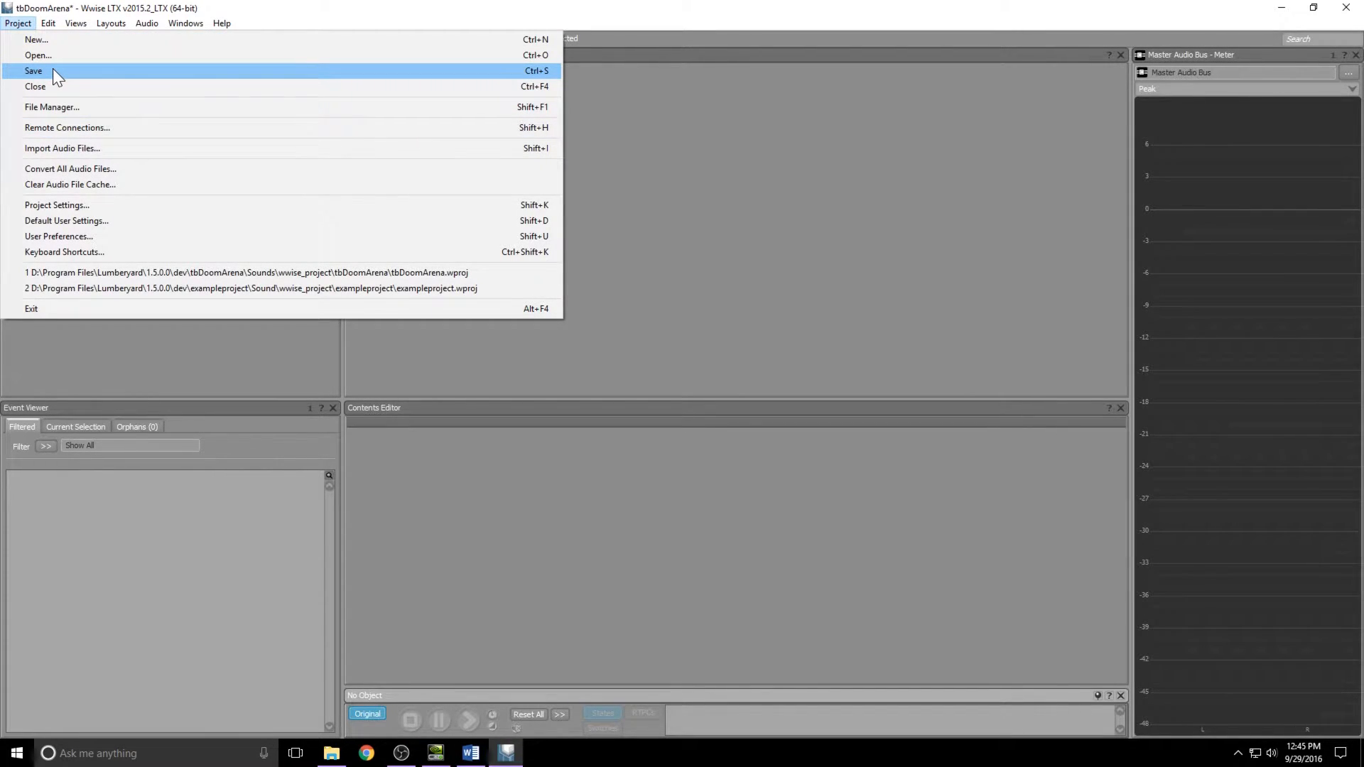
click(34, 70)
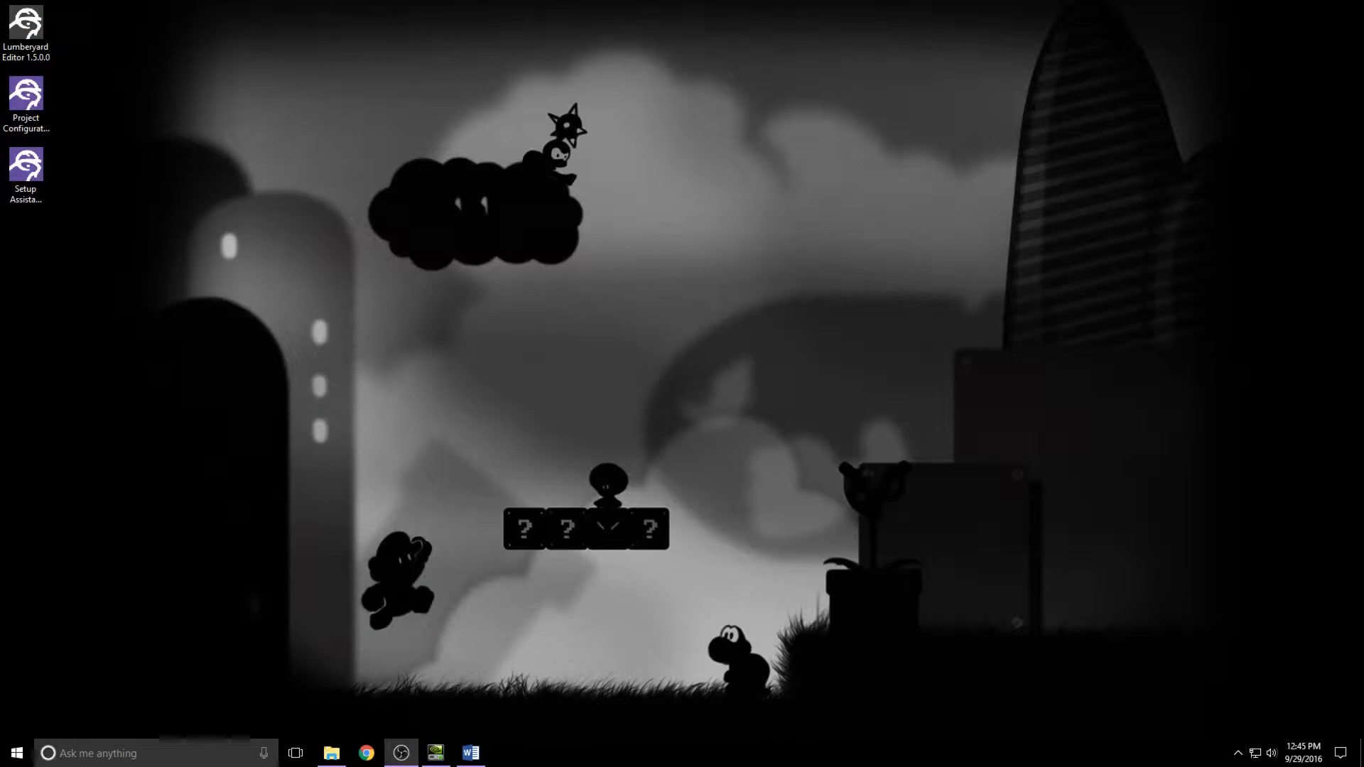
Launch Lumberyard Editor 1.5.0.0 from its desktop shortcut.
click(26, 26)
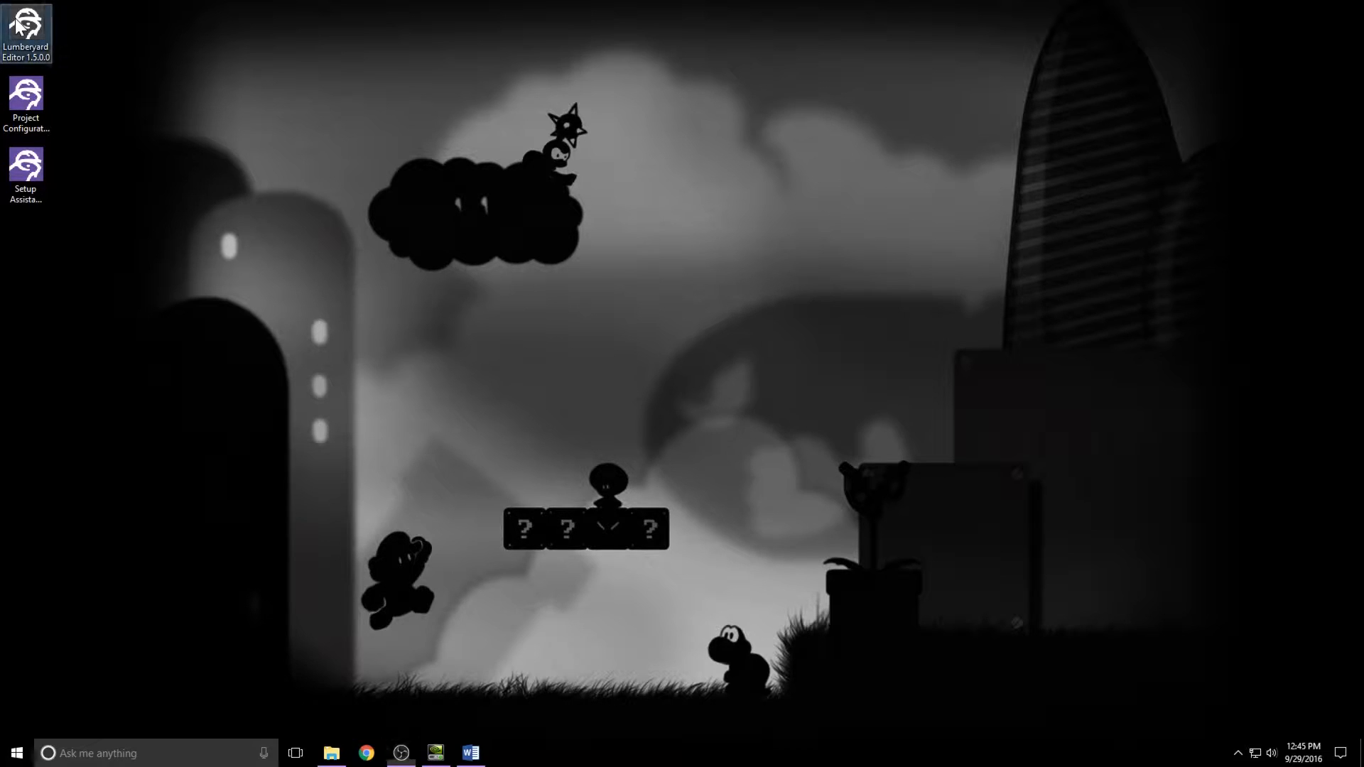
double_click(26, 34)
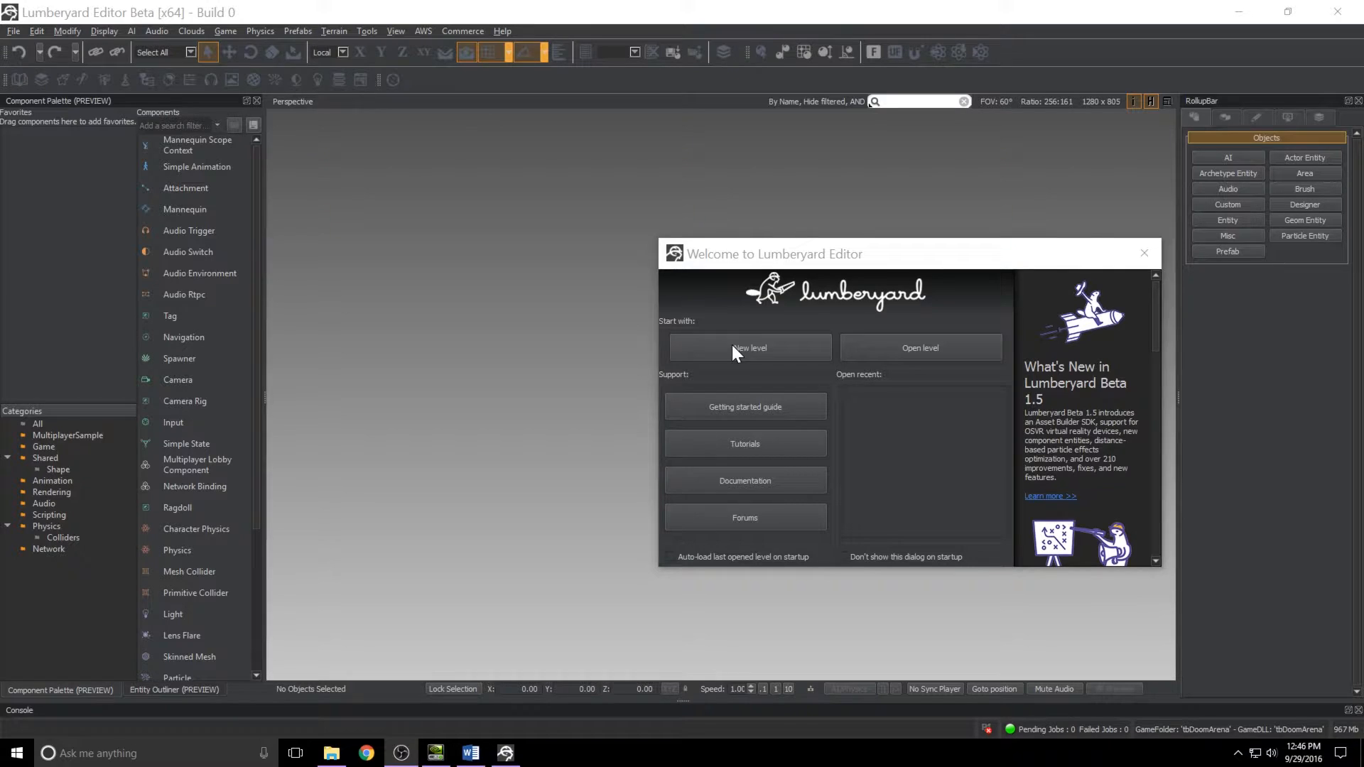
Create a new level named level01 and generate its terrain texture with default settings.
click(748, 348)
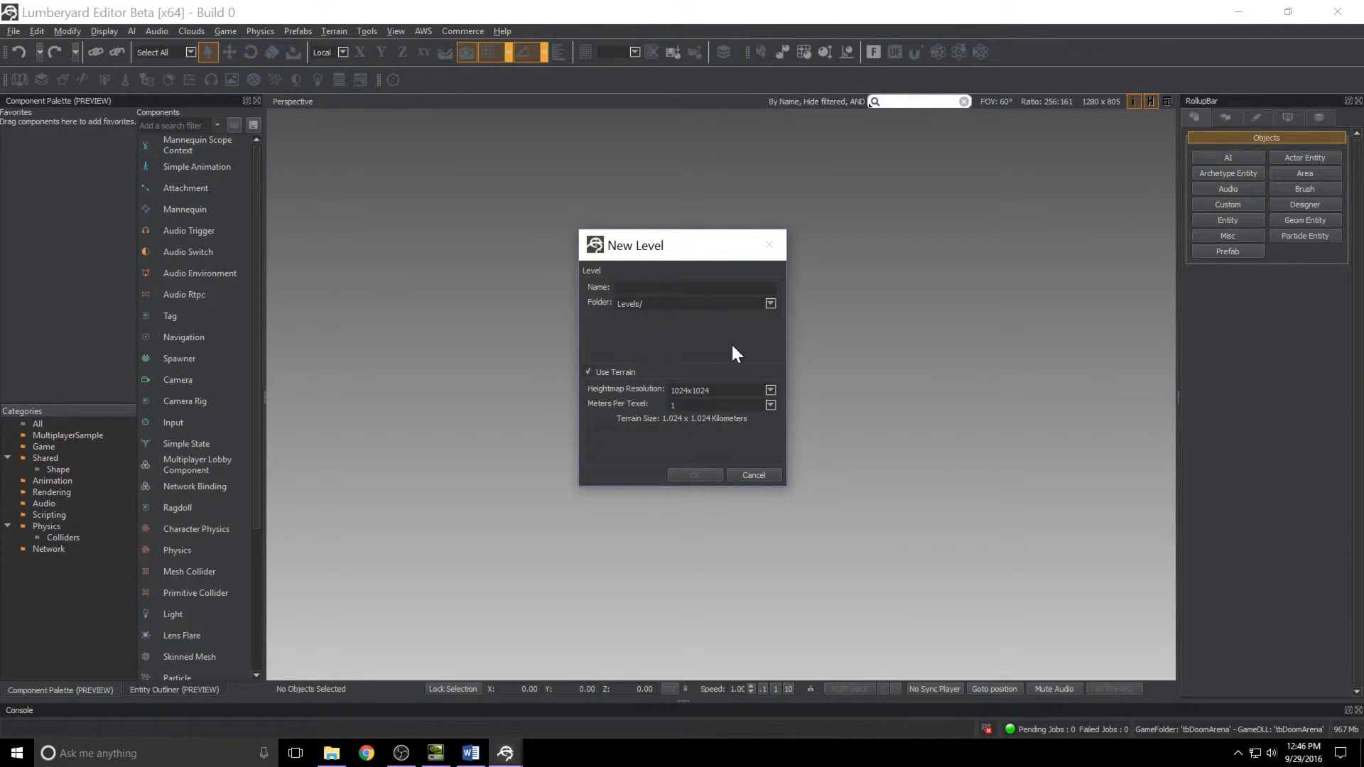
text(level01)
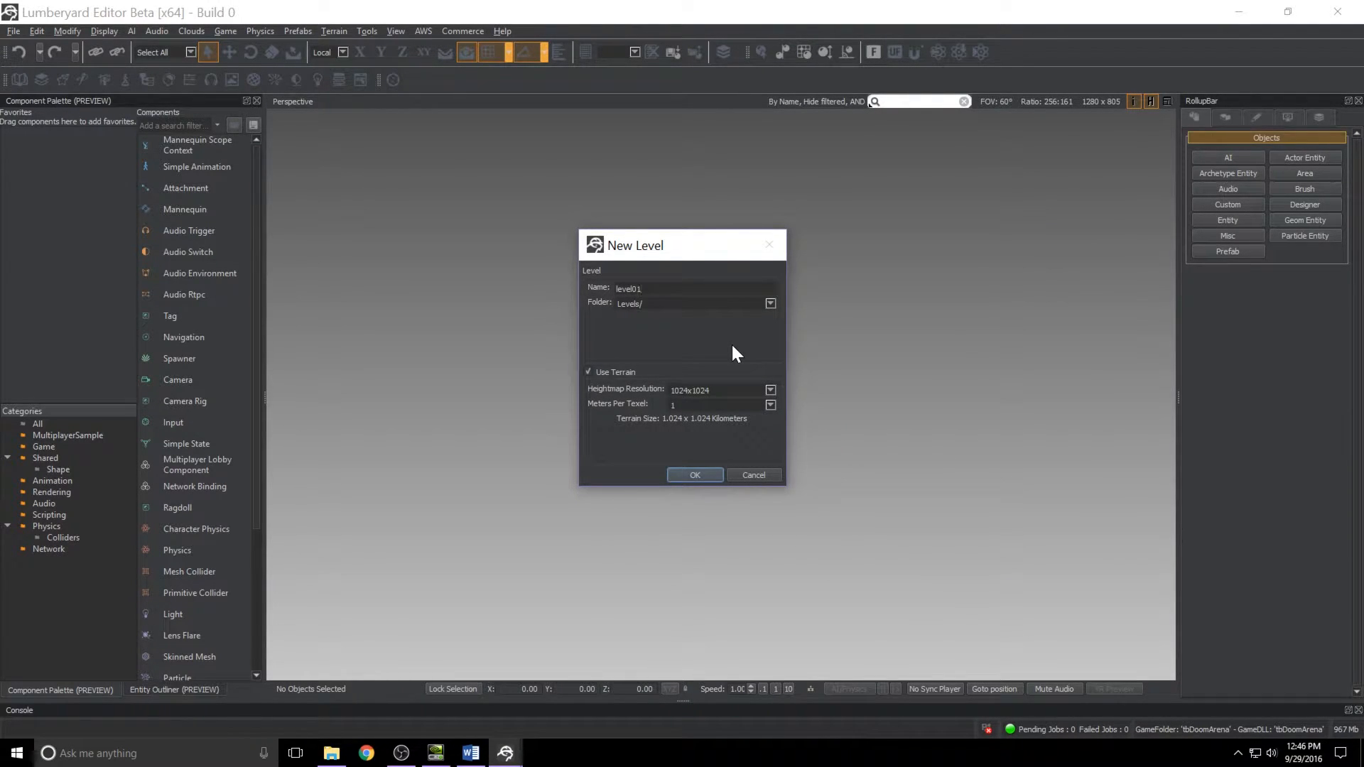
mouse_move(656, 376)
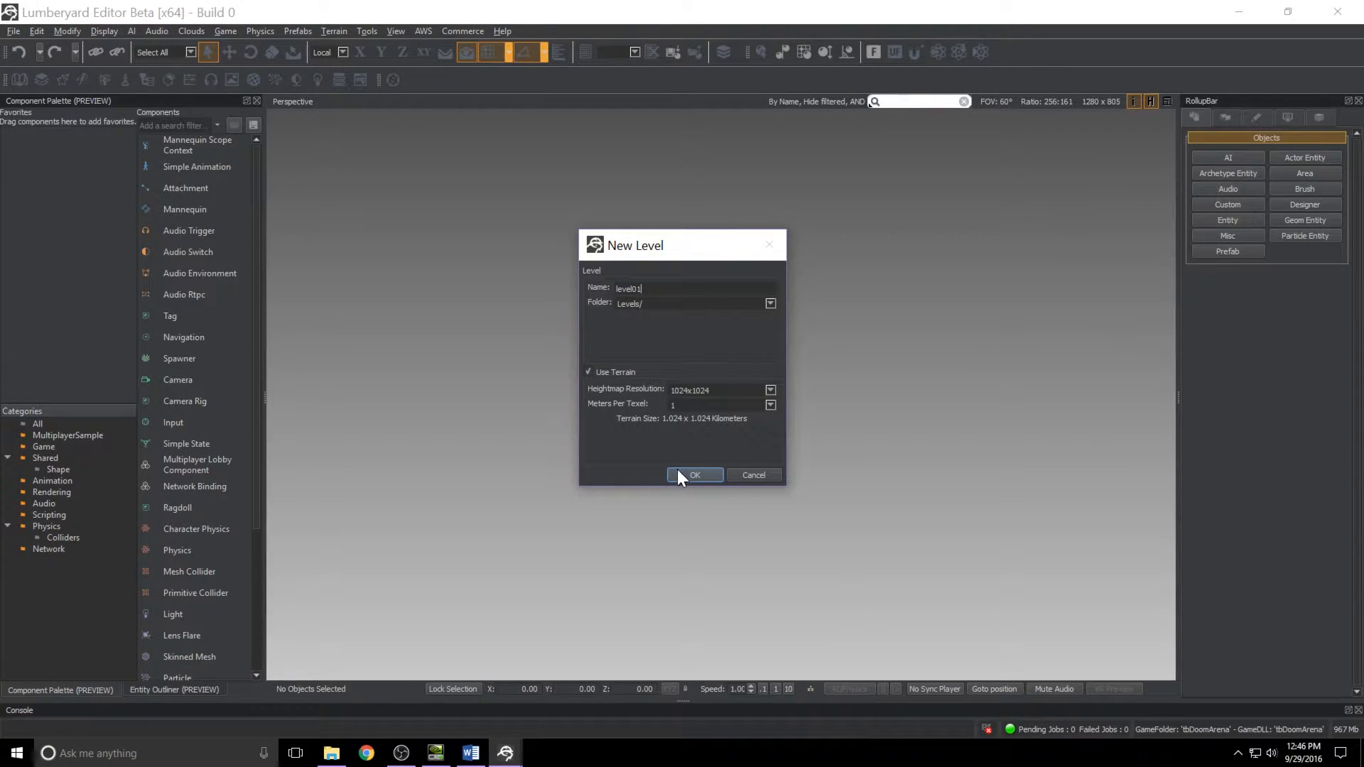
click(694, 476)
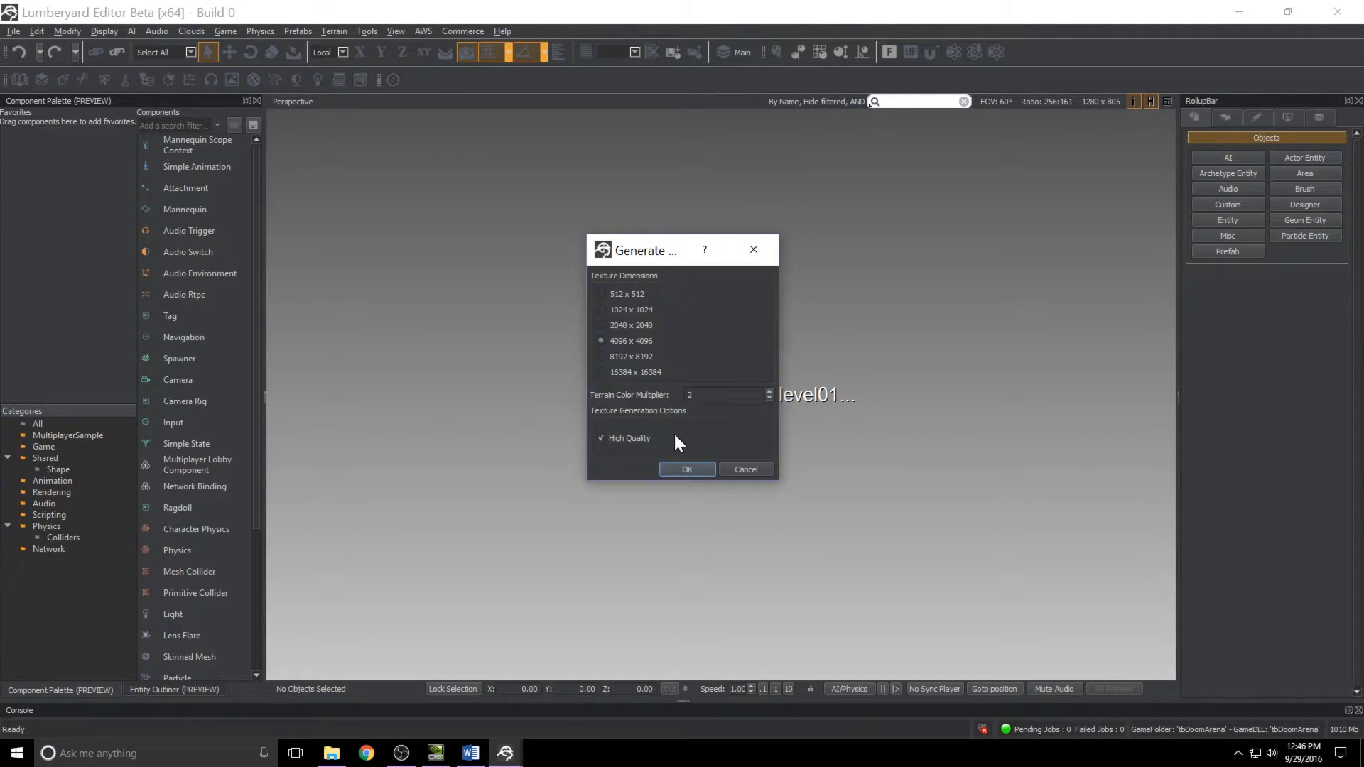
click(686, 469)
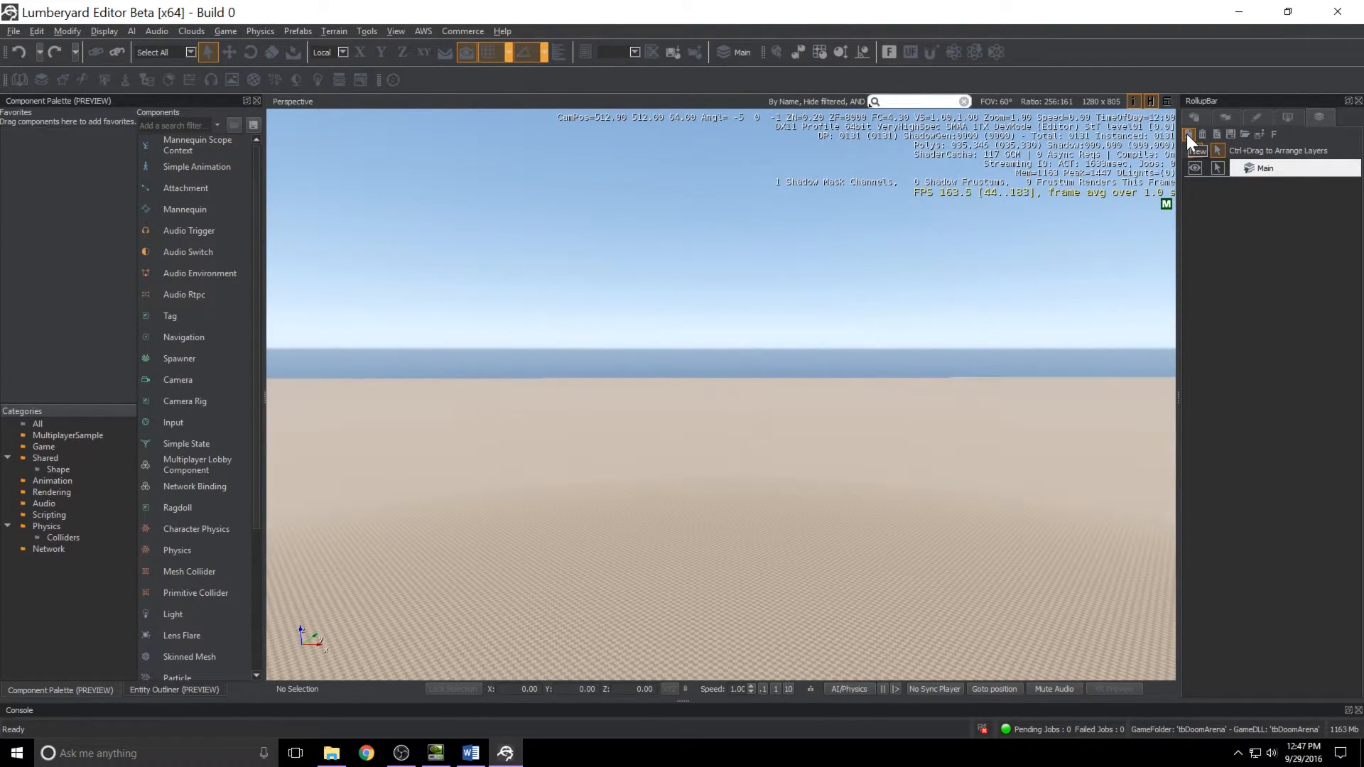
Add the Audio and Logic layers to level01.
click(1194, 135)
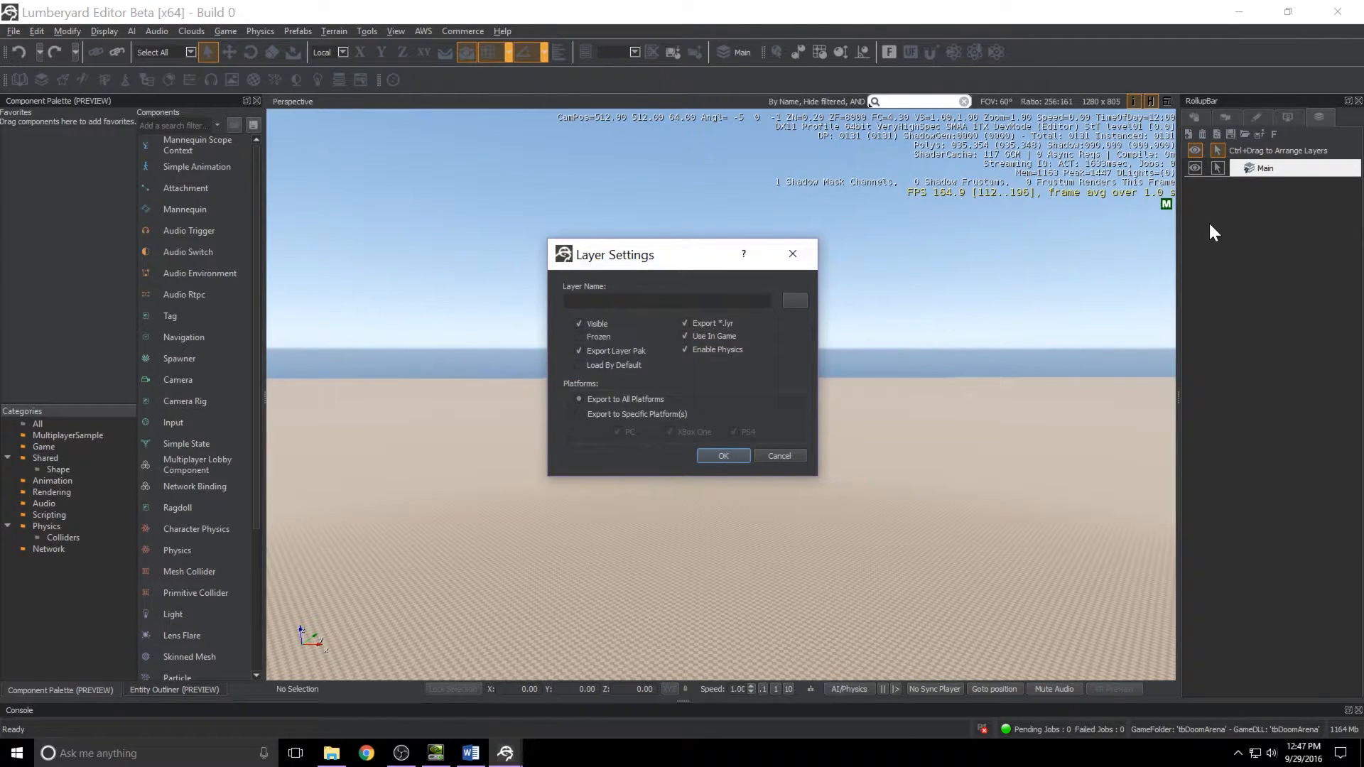
text(Audio)
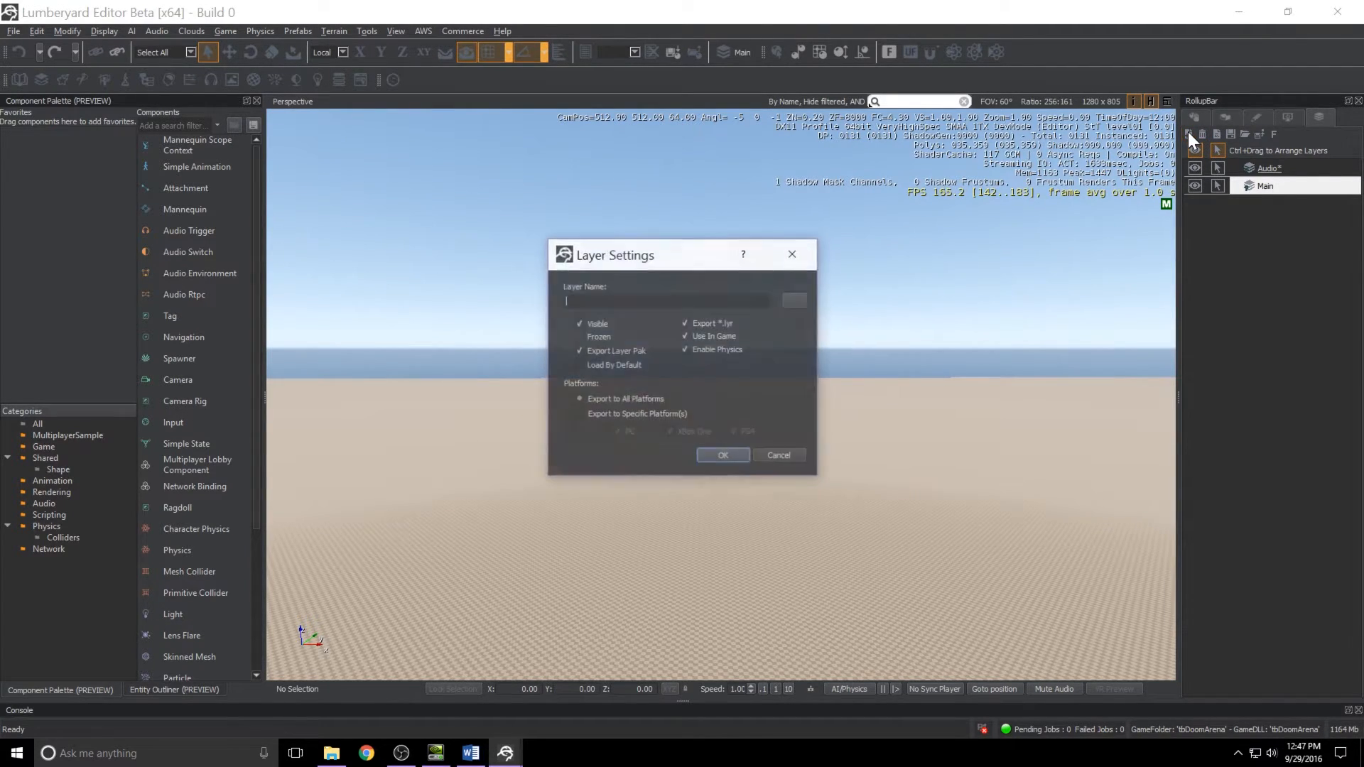
text(Logic)
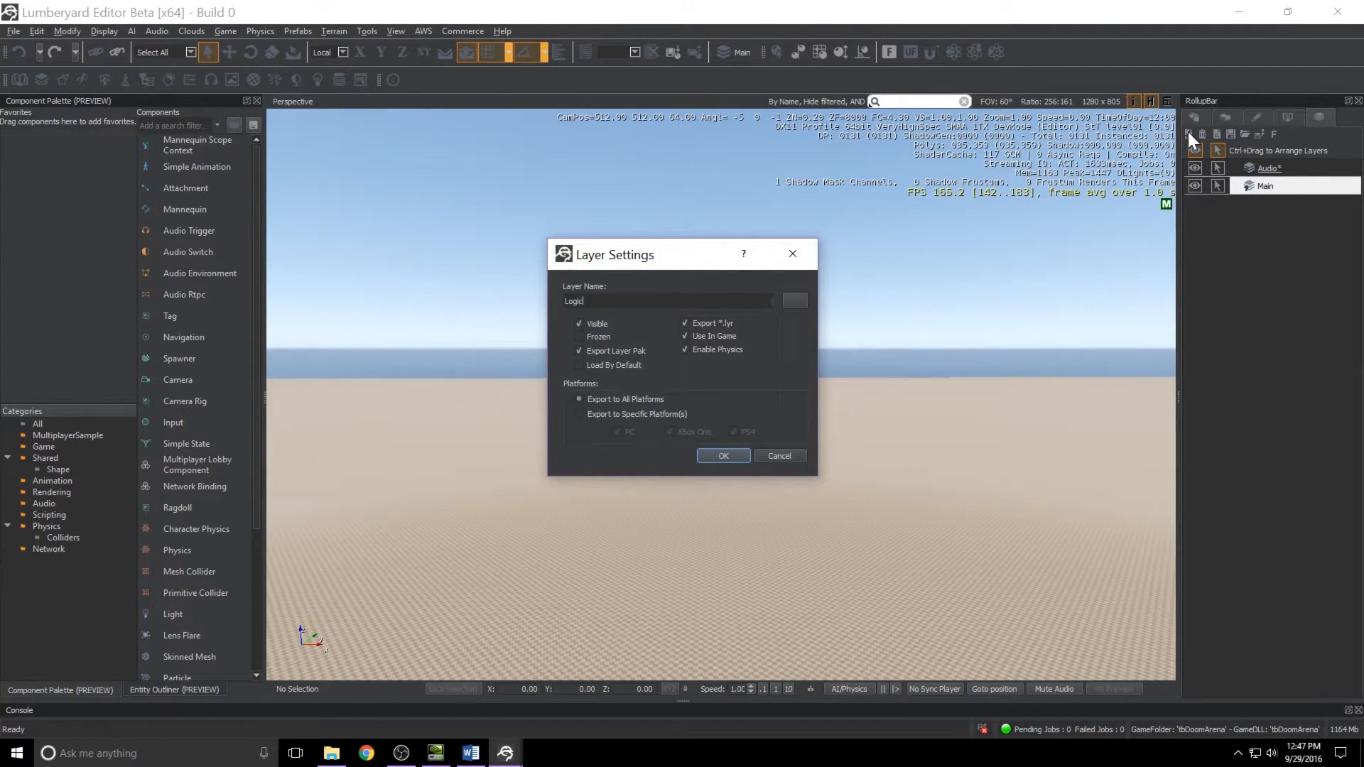
click(722, 455)
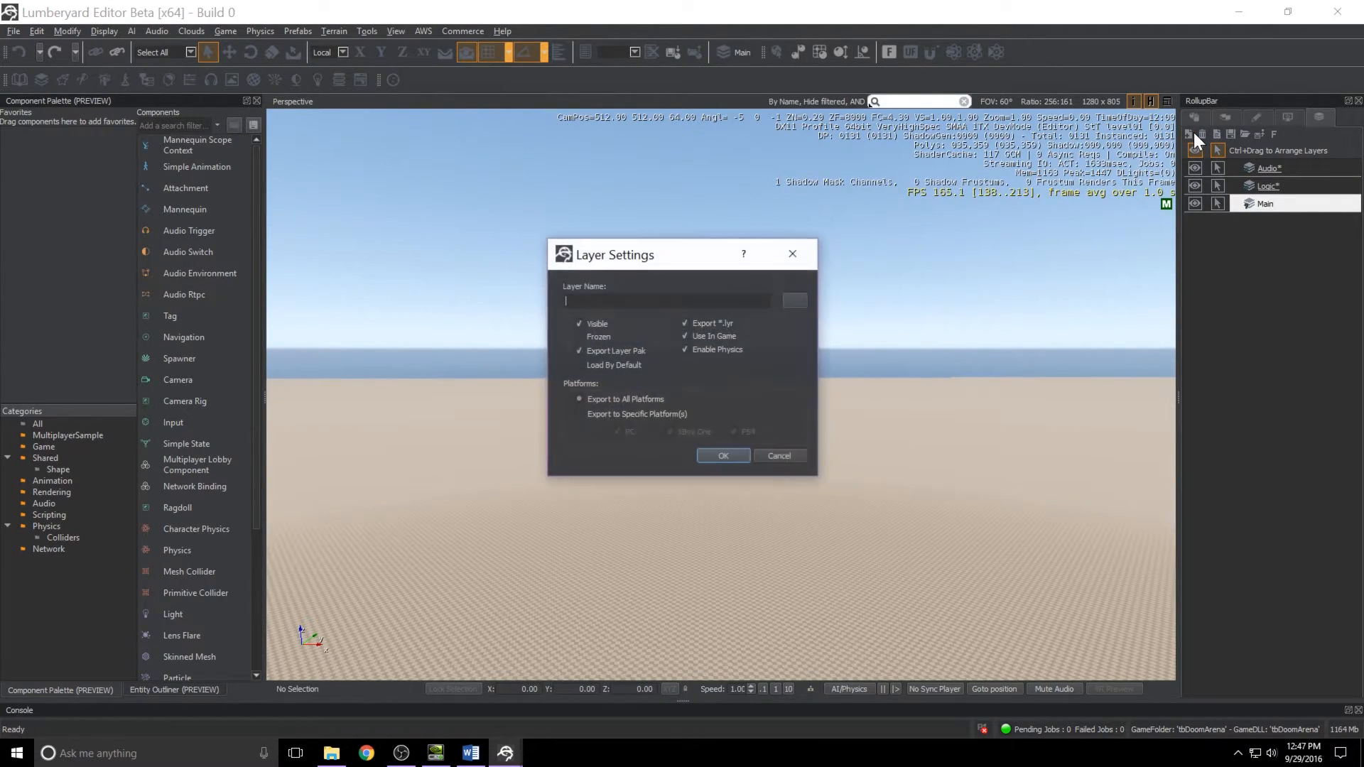
Add the Lighting, Geometry and UI layers, then save level01 and close the editor.
text(Lighting)
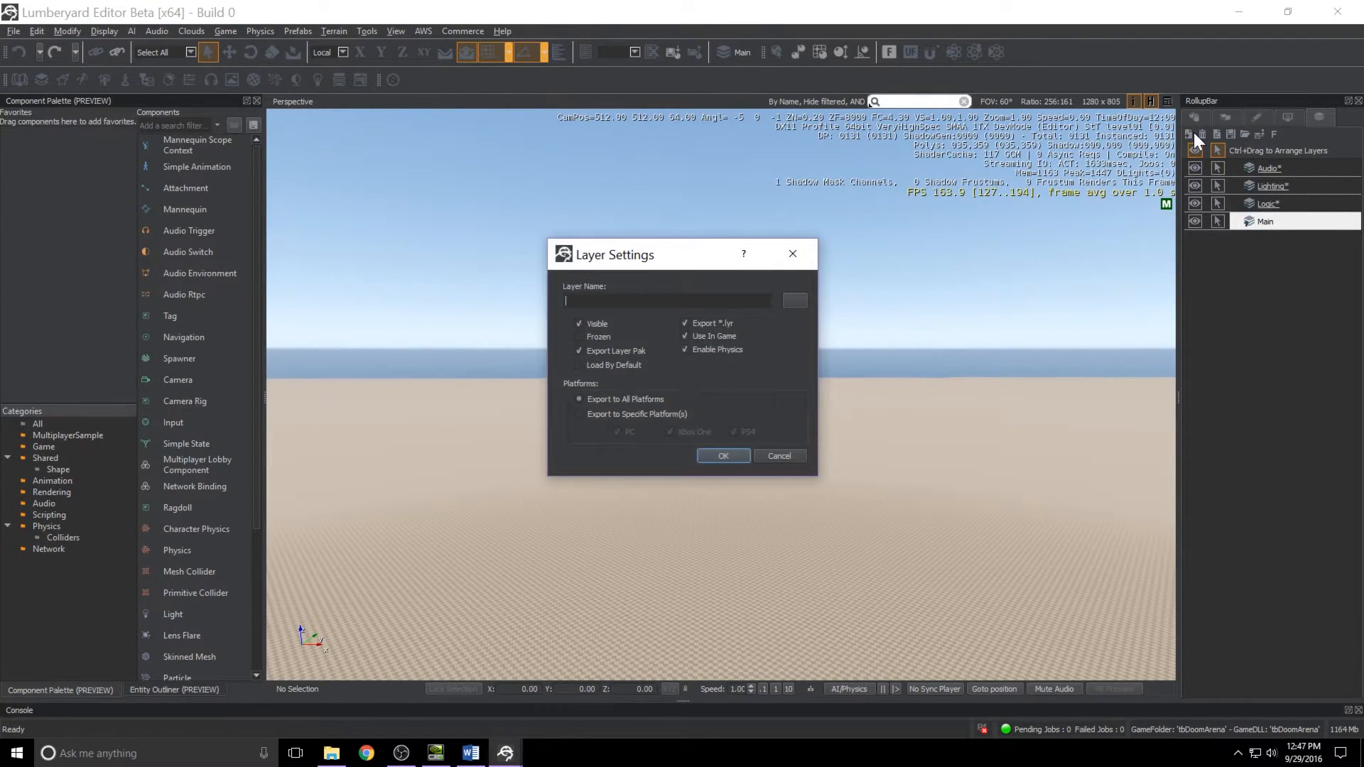
text(Geometry)
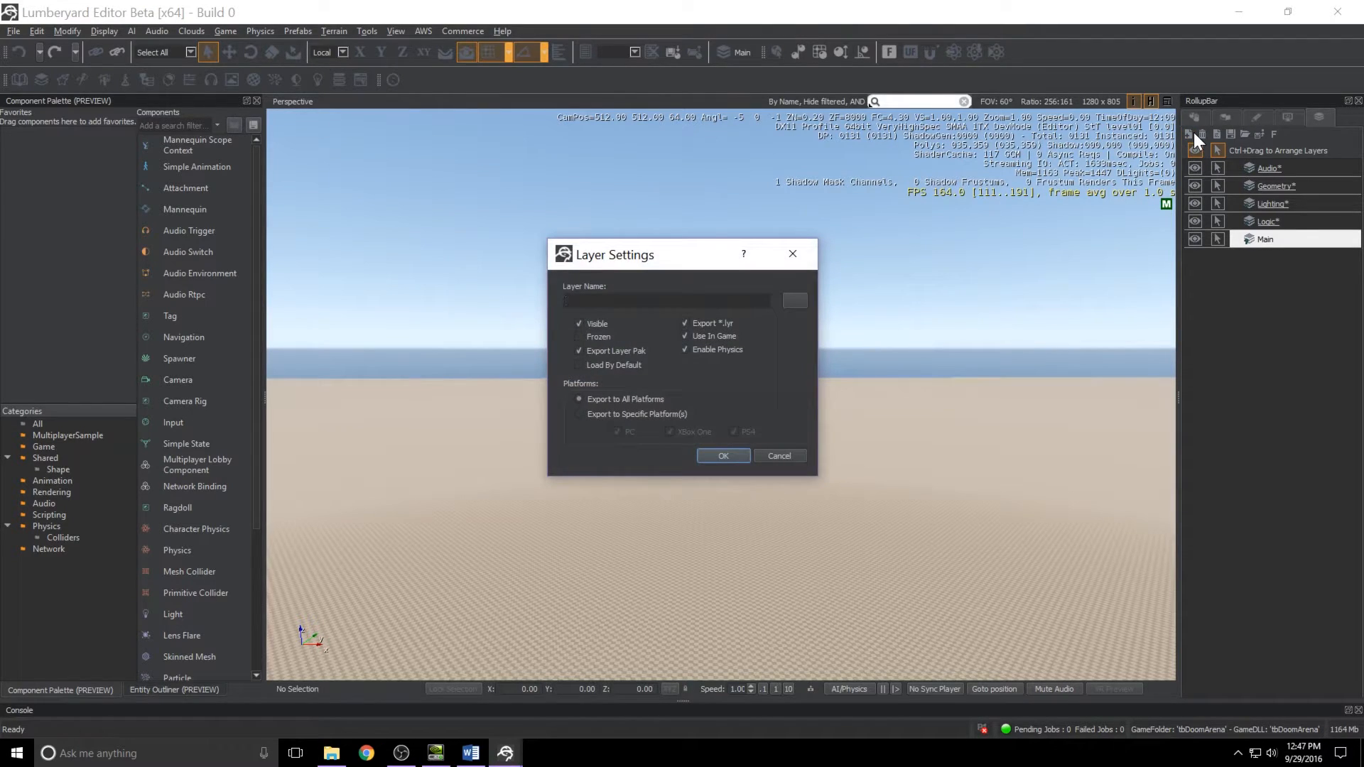
text(UI)
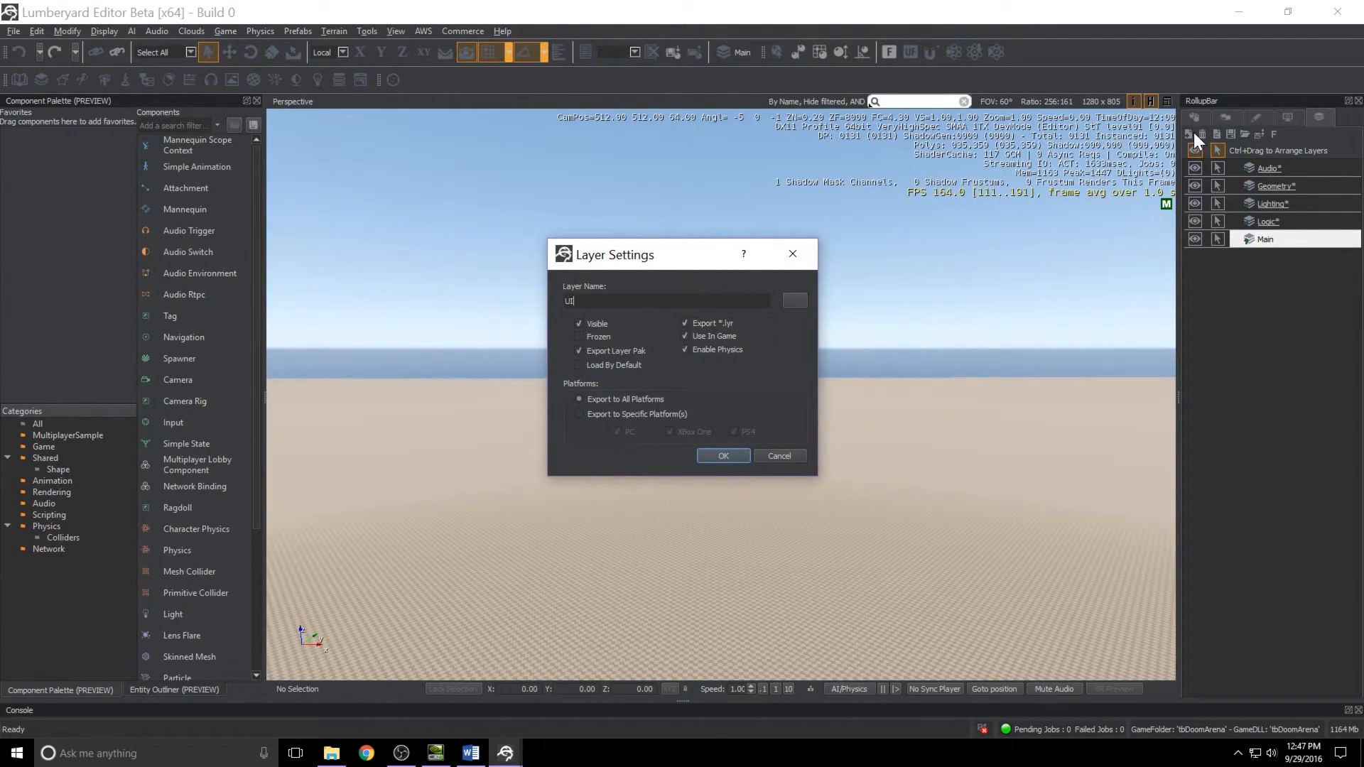
click(722, 455)
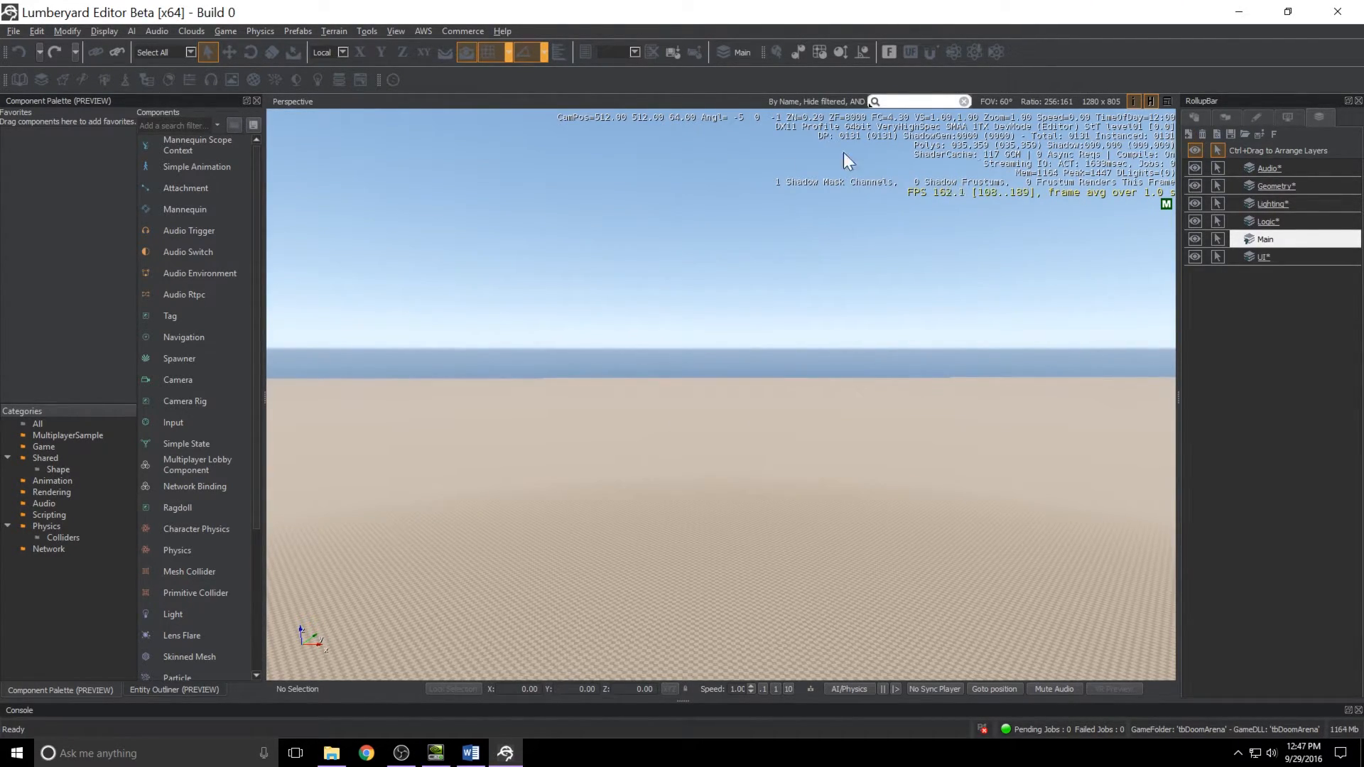
mouse_move(19, 42)
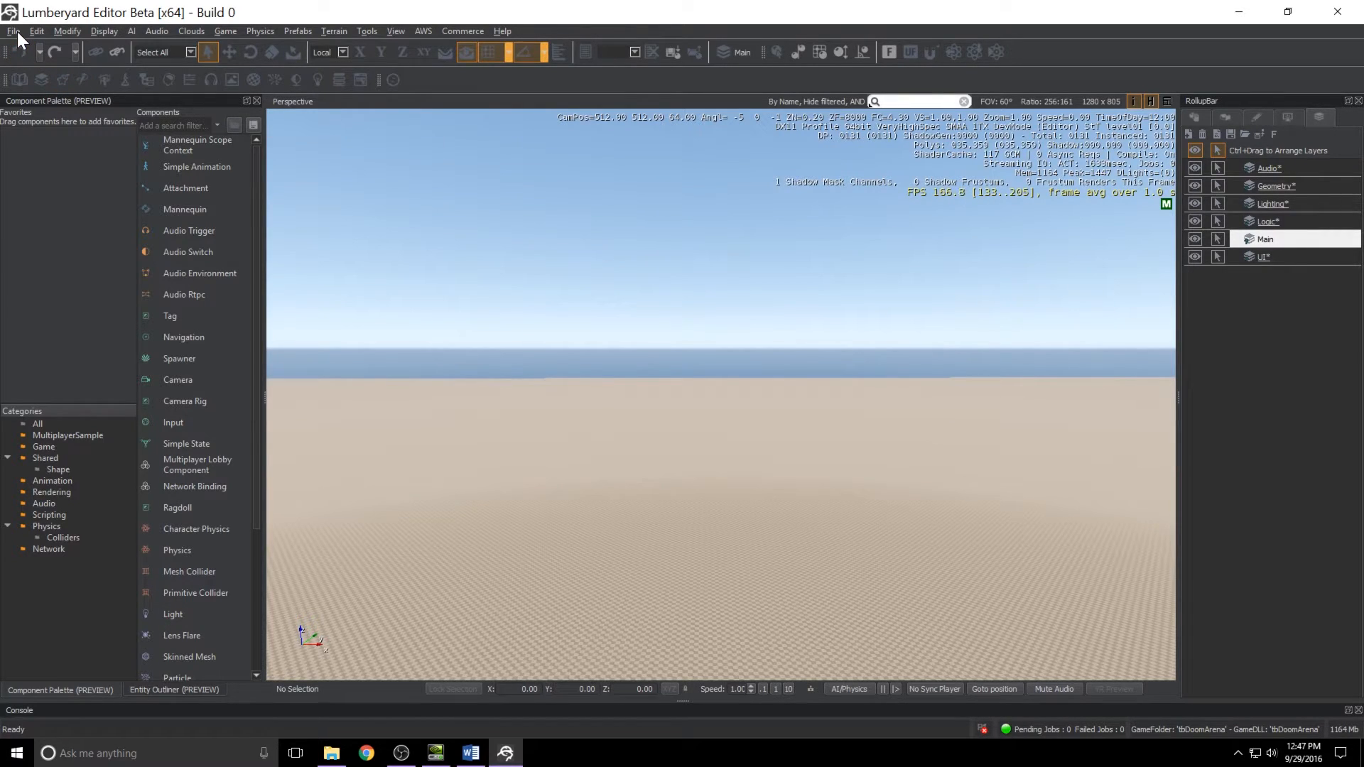
click(36, 30)
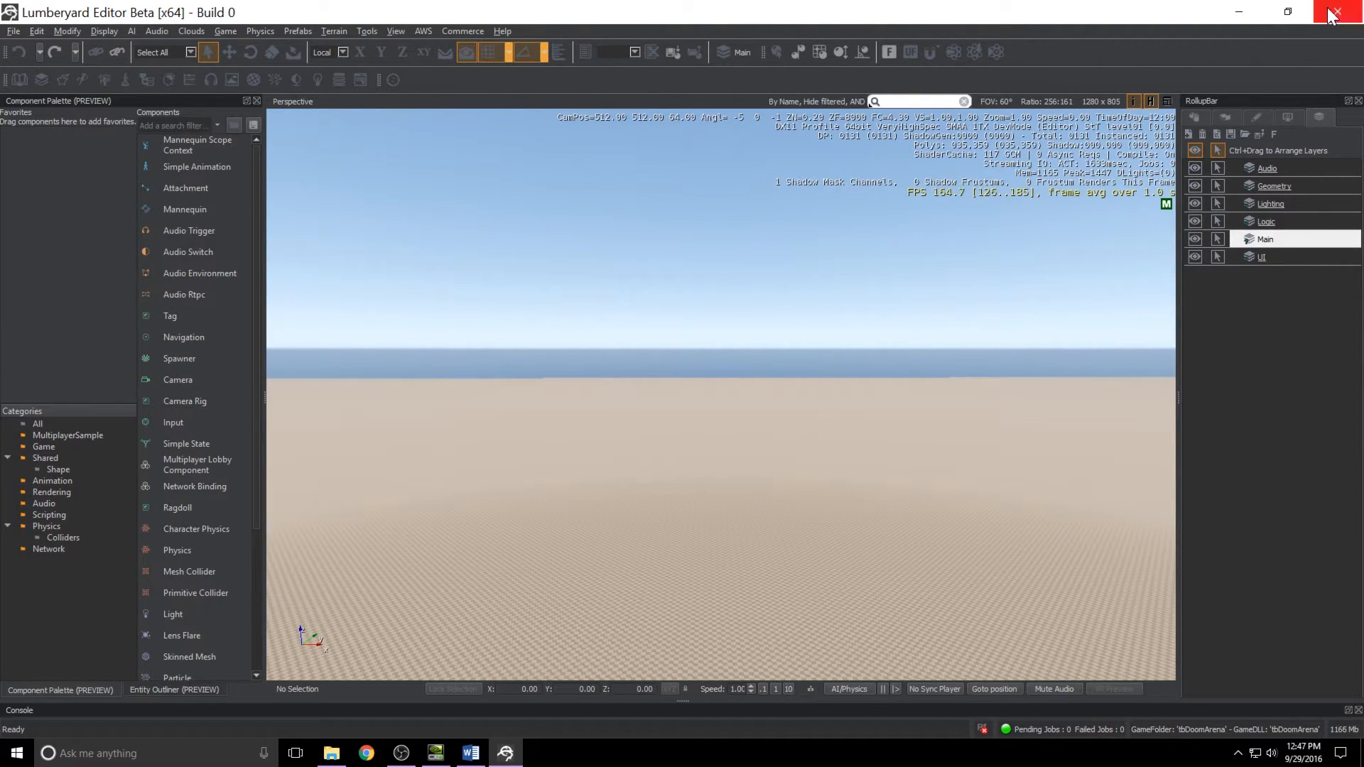
click(1337, 12)
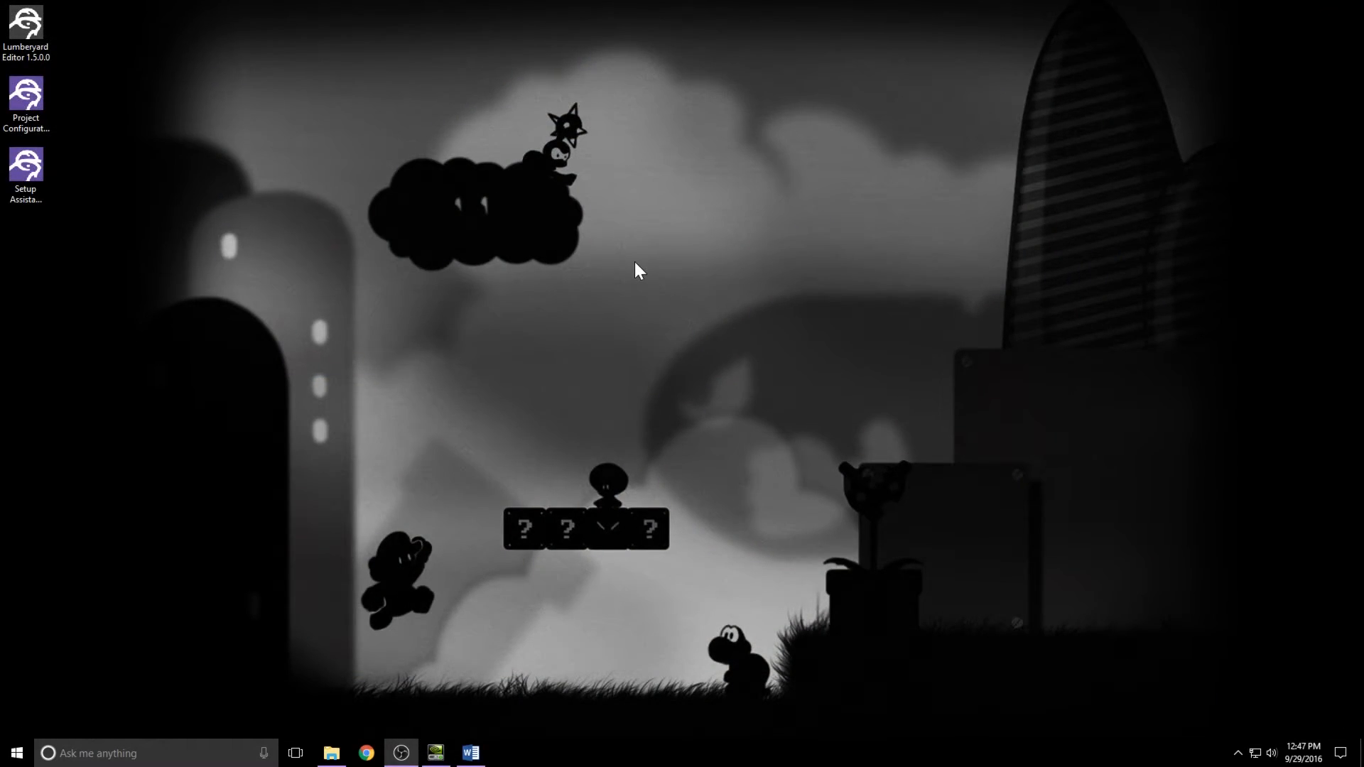